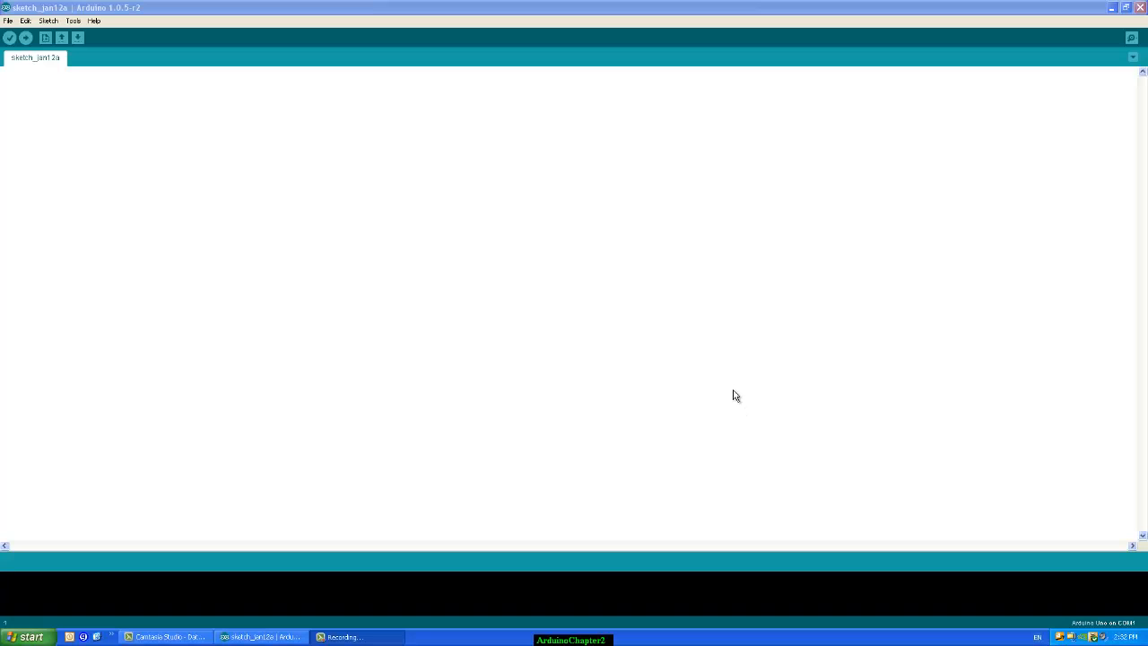
{"action": "mouse_move", "coordinate": [405, 285]}
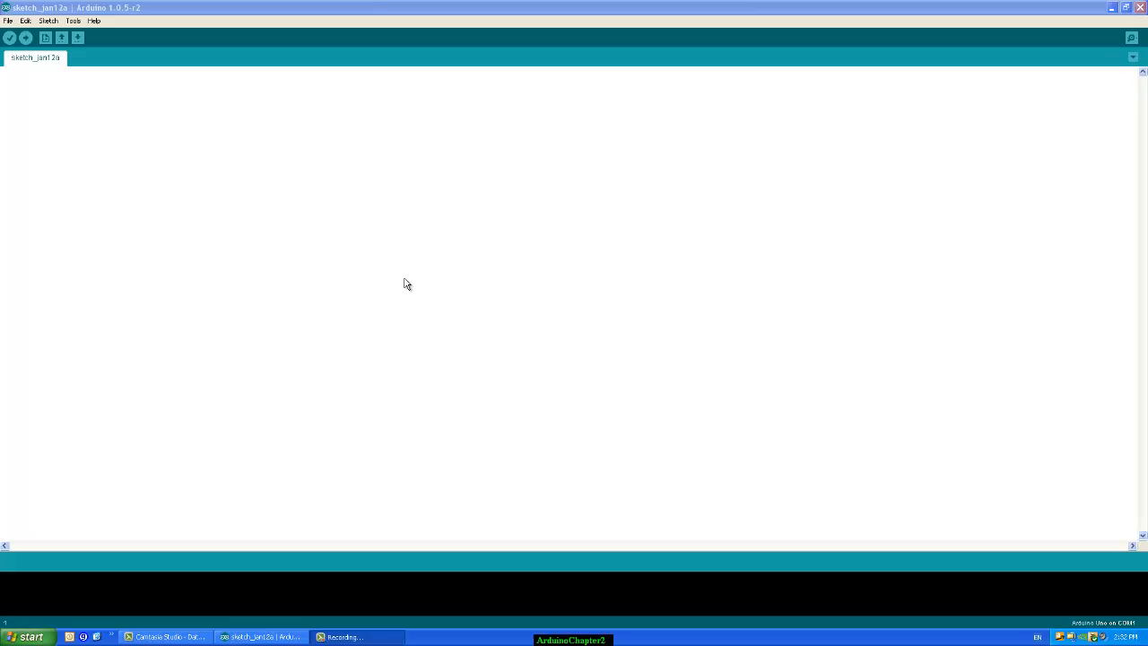
{"action": "mouse_move", "coordinate": [175, 173]}
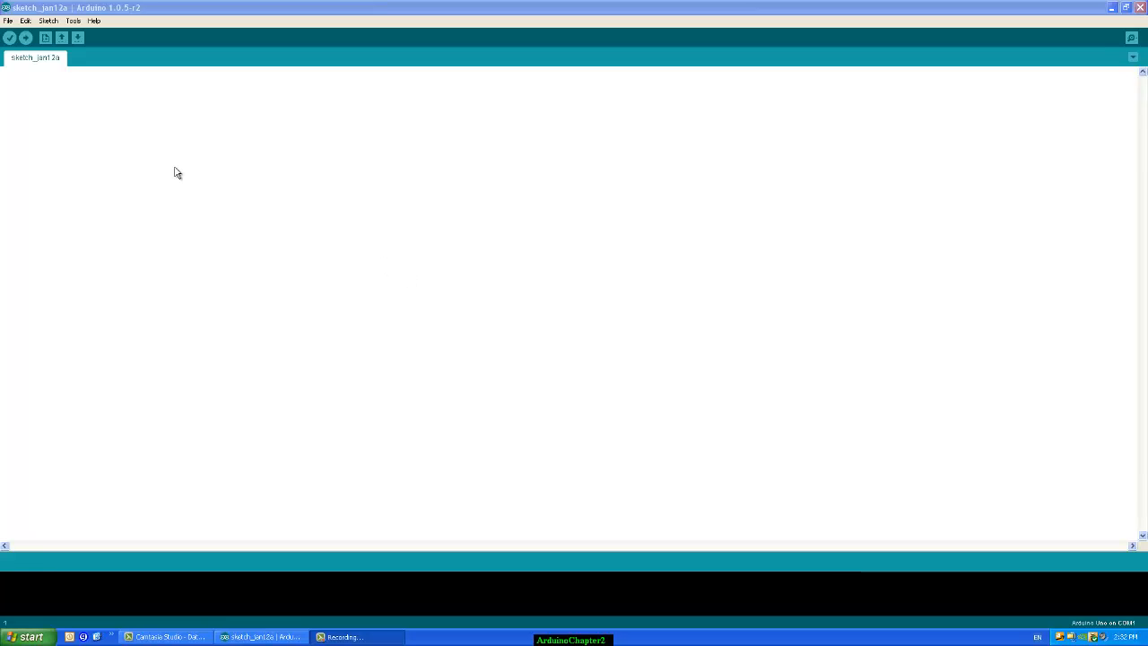
{"action": "mouse_move", "coordinate": [165, 150]}
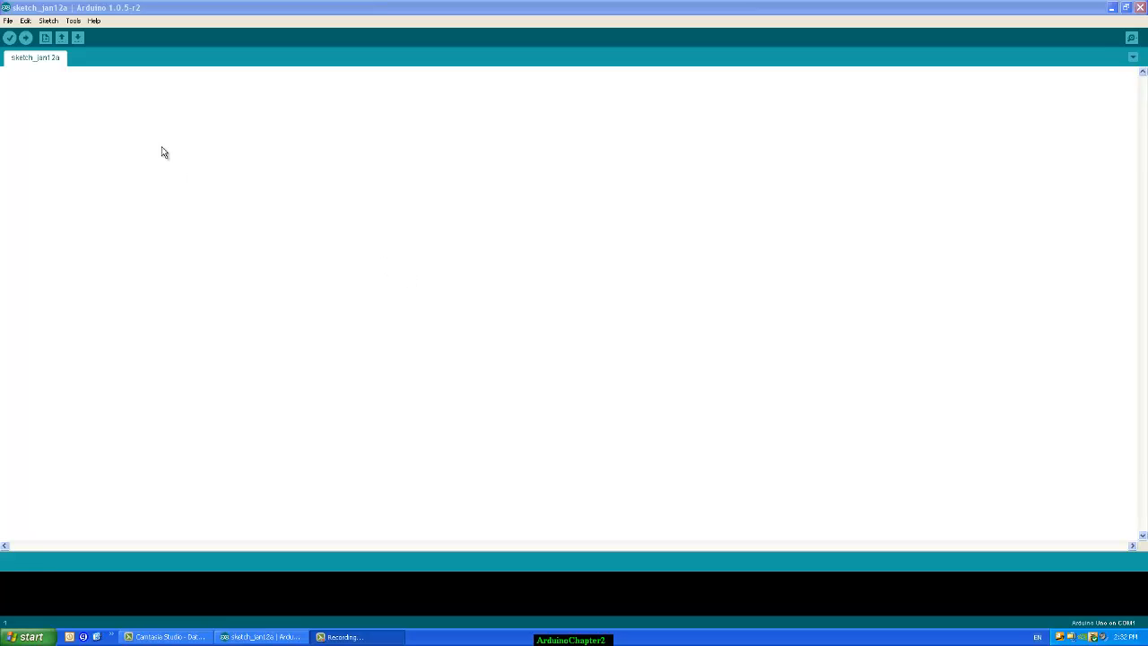
{"action": "mouse_move", "coordinate": [174, 154]}
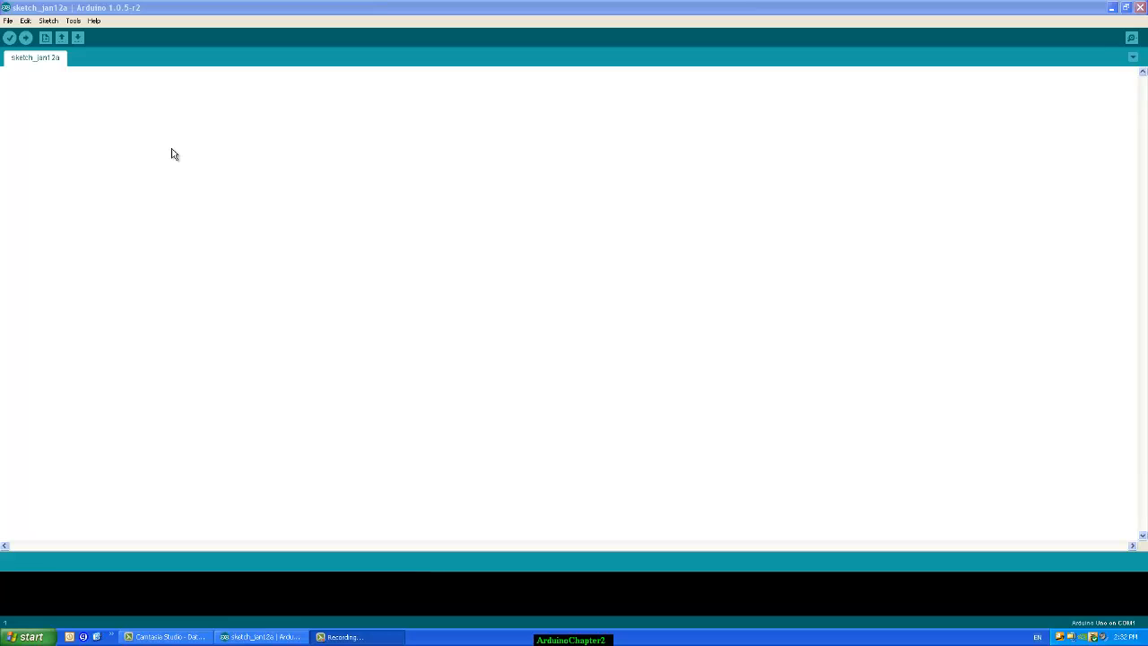
{"action": "mouse_move", "coordinate": [169, 148]}
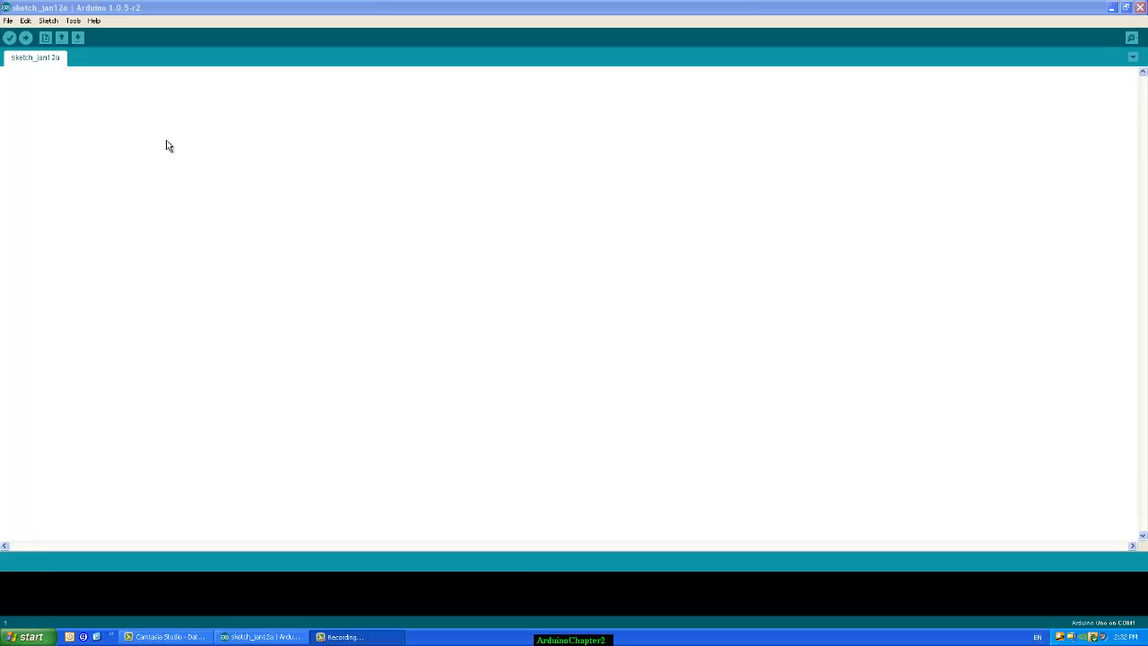
{"action": "mouse_move", "coordinate": [98, 131]}
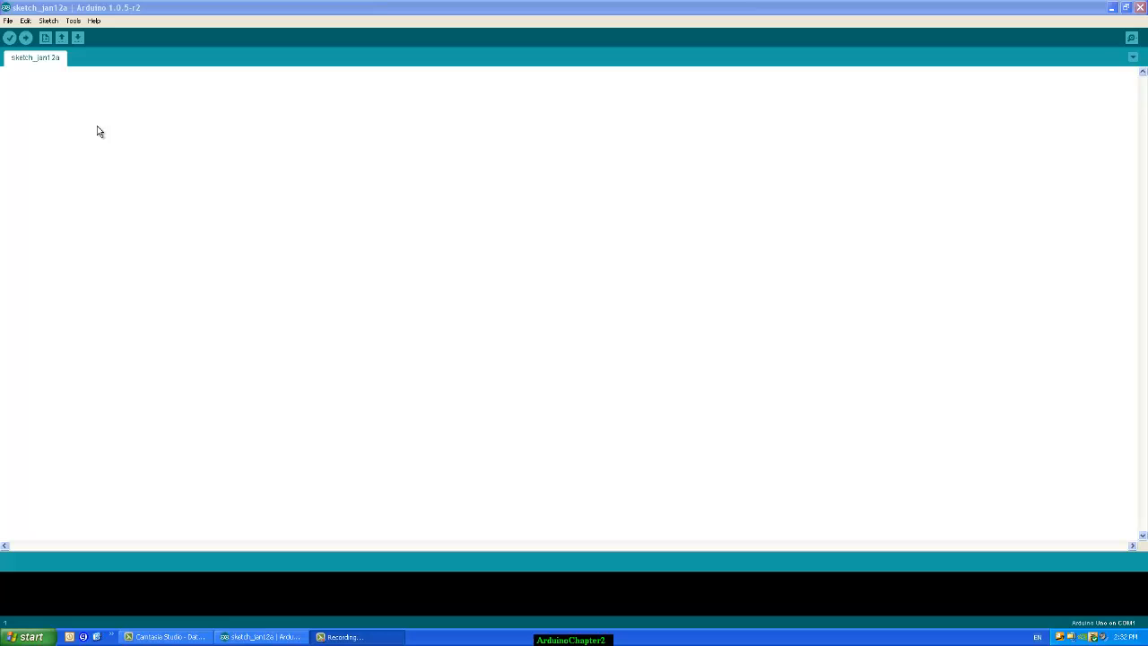
{"action": "mouse_move", "coordinate": [104, 129]}
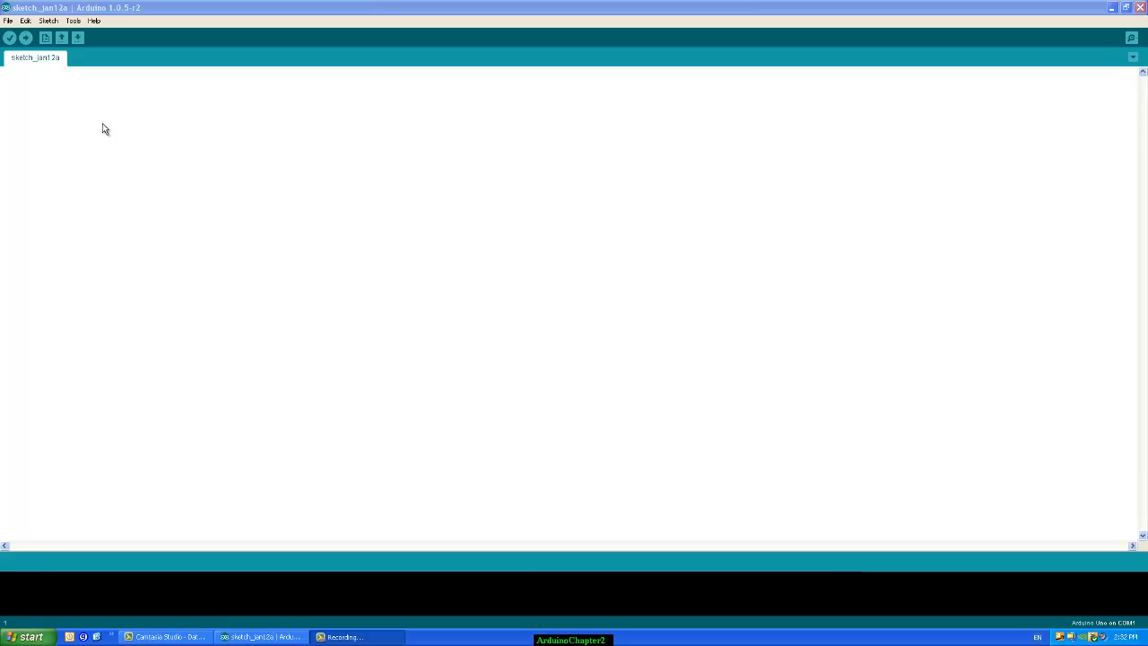
{"action": "mouse_move", "coordinate": [89, 122]}
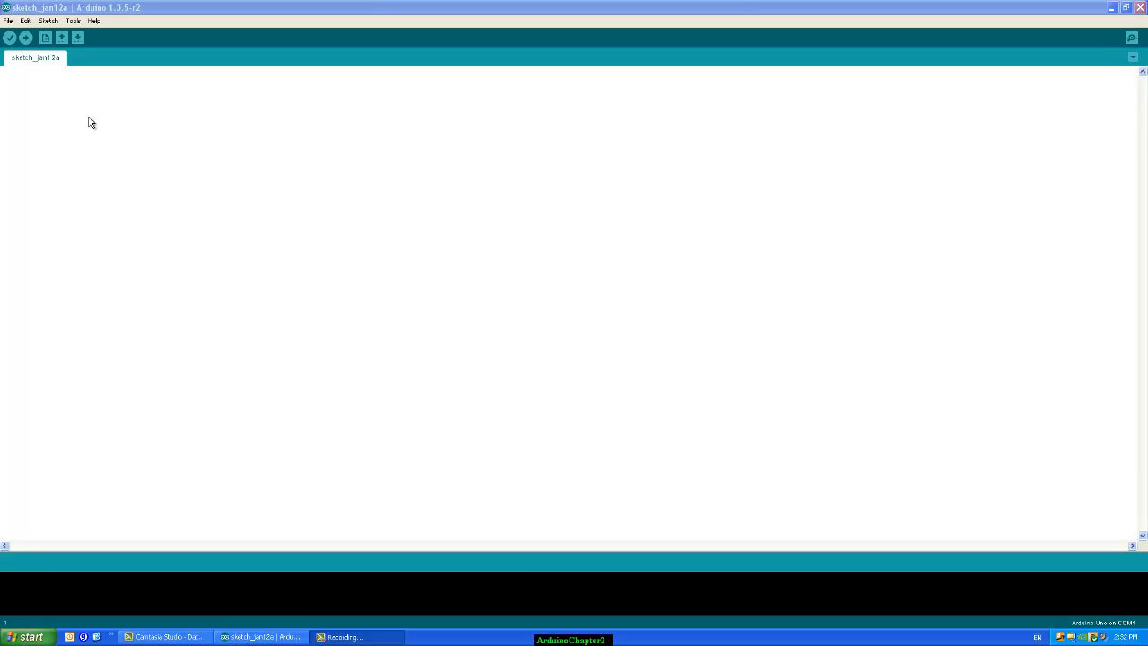
{"action": "mouse_move", "coordinate": [75, 115]}
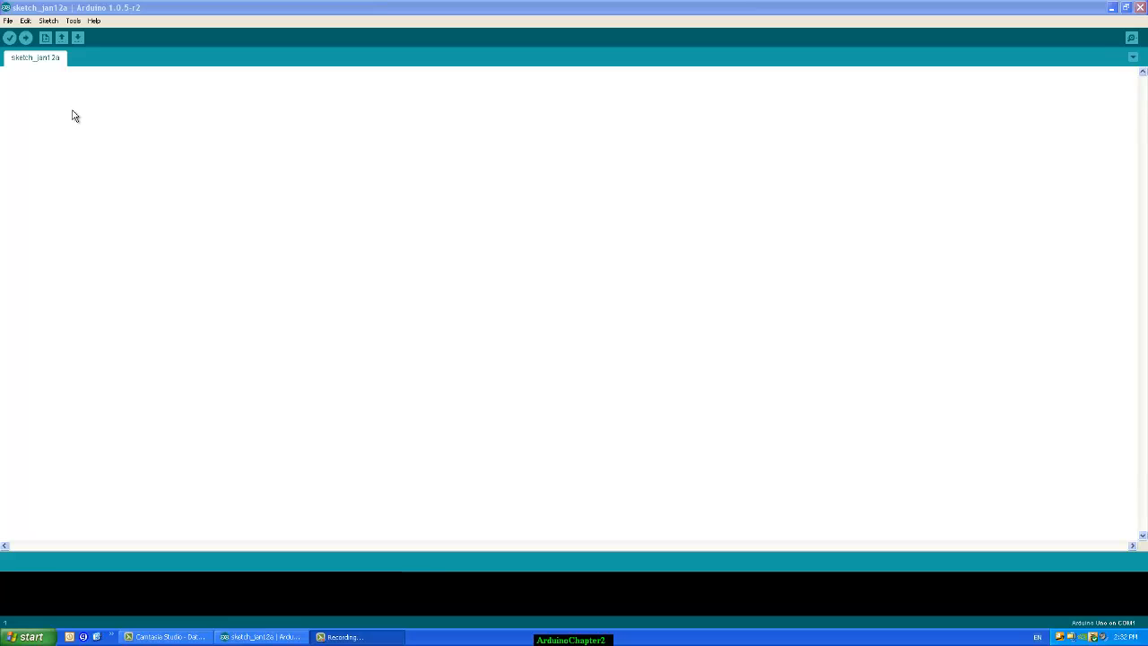
- Load the p02_SpaceshipInterface example from the 10.StarterKit examples in a new window
{"action": "left_click", "coordinate": [7, 20]}
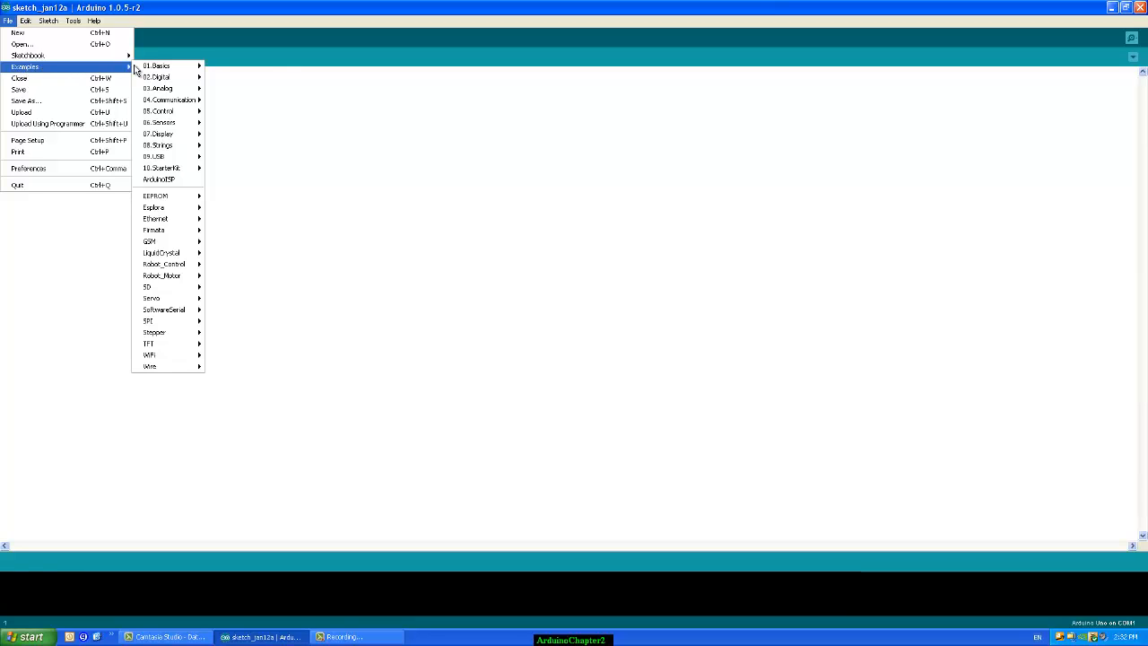
{"action": "mouse_move", "coordinate": [166, 169]}
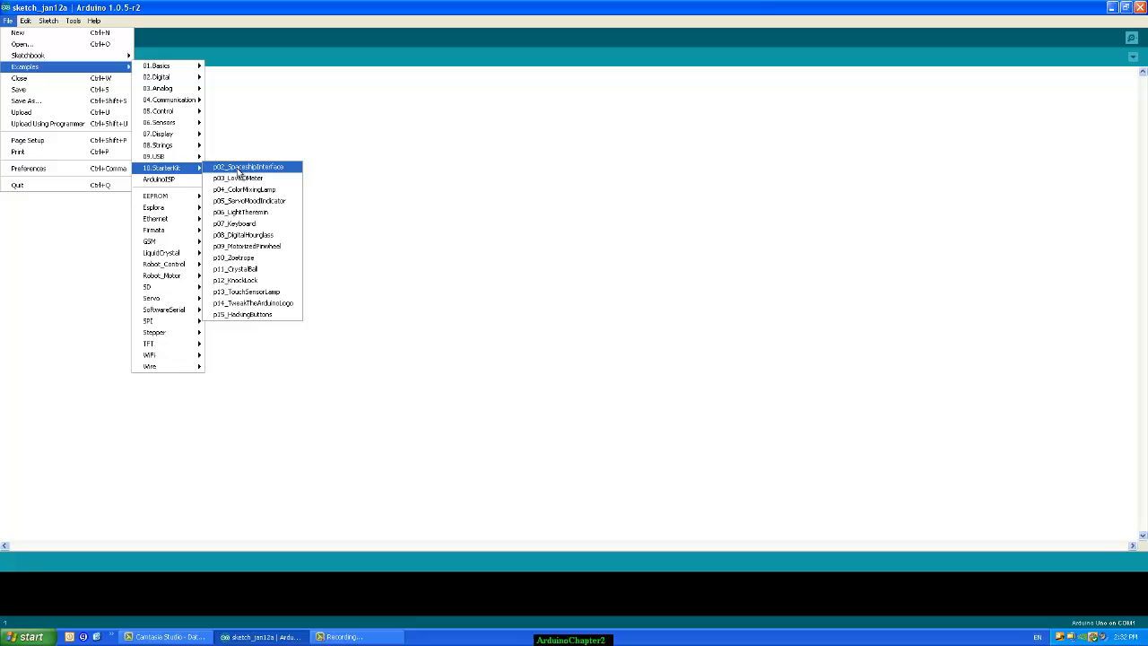
{"action": "left_click", "coordinate": [247, 167]}
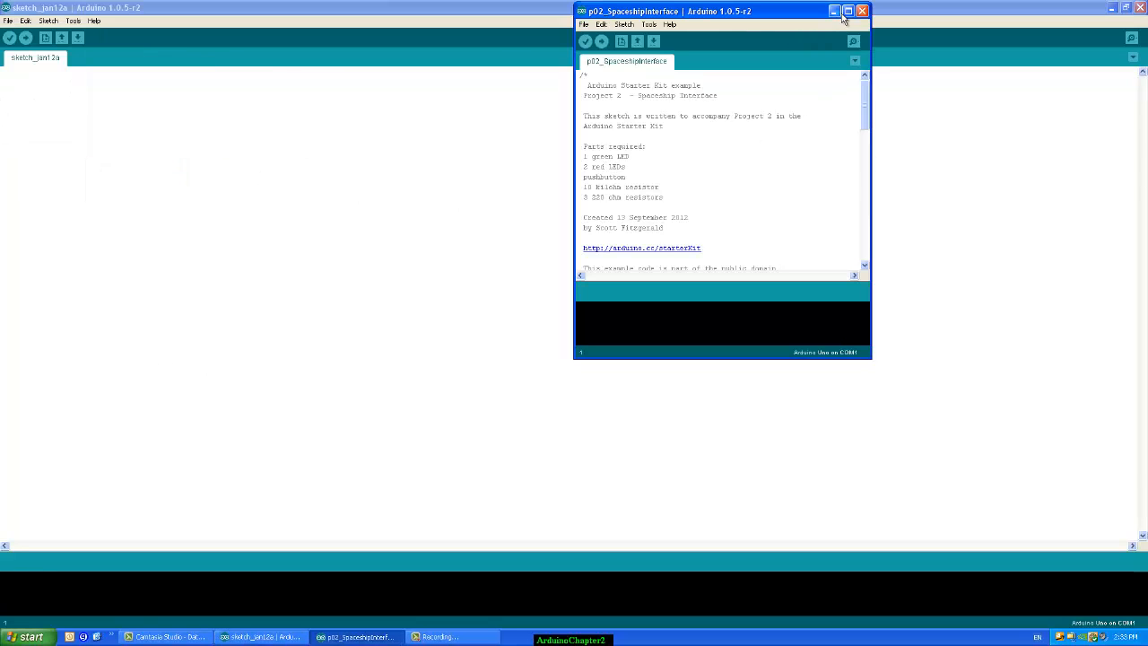
- Maximize the sketch window and scroll to the global switchstate variable below the header comment
{"action": "left_click", "coordinate": [849, 11]}
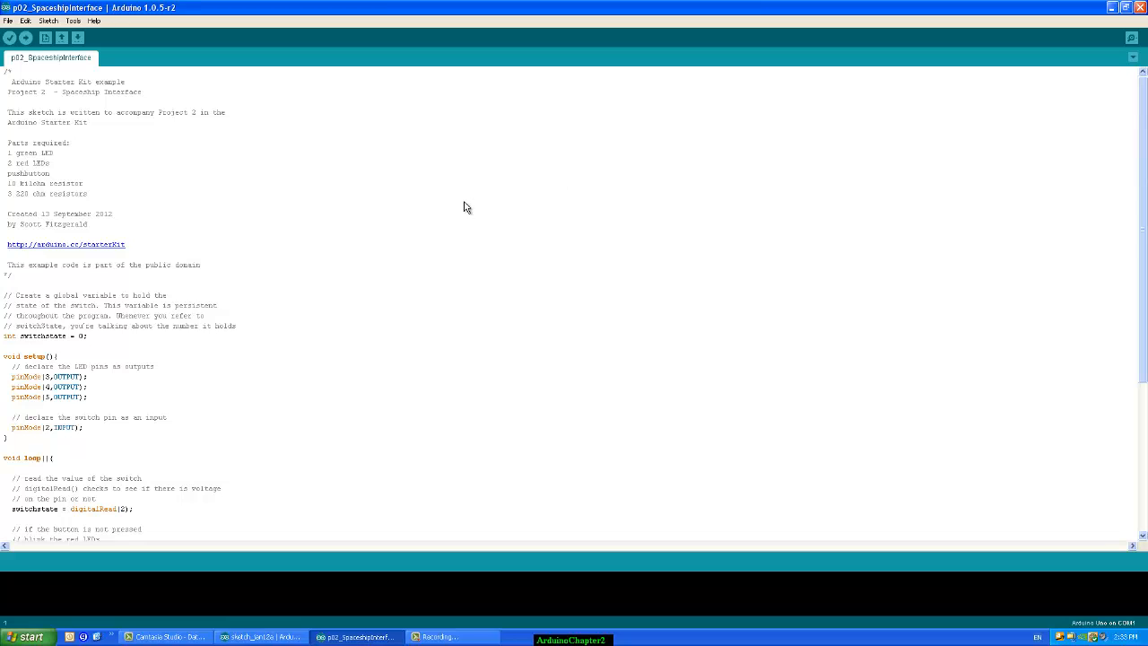
{"action": "mouse_move", "coordinate": [226, 144]}
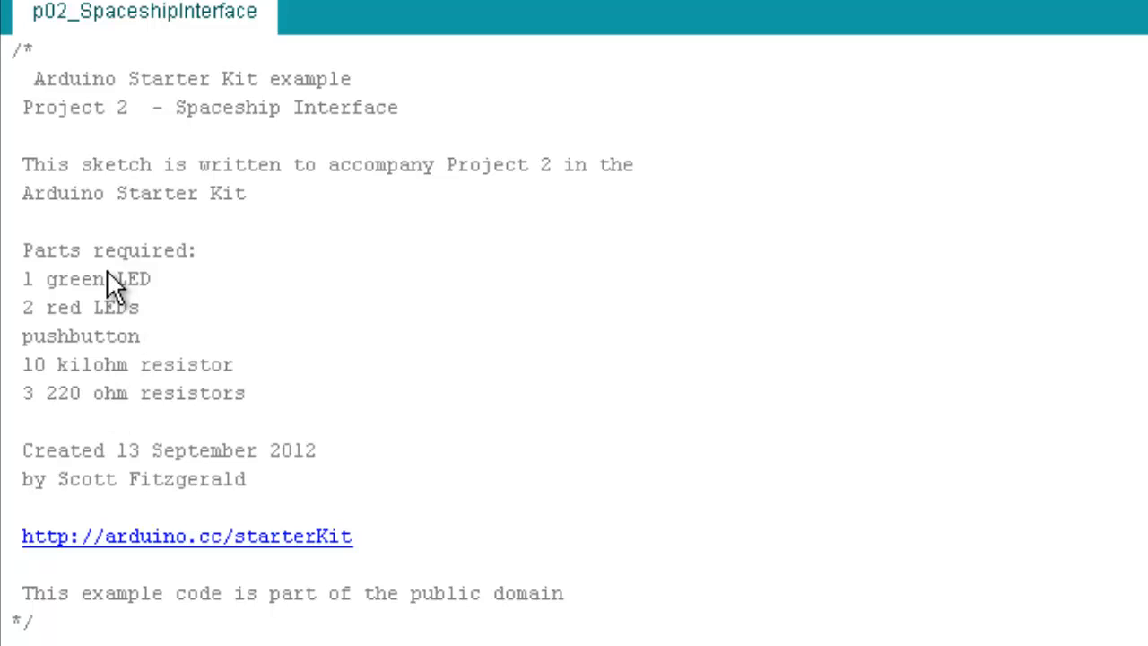
{"action": "mouse_move", "coordinate": [112, 296]}
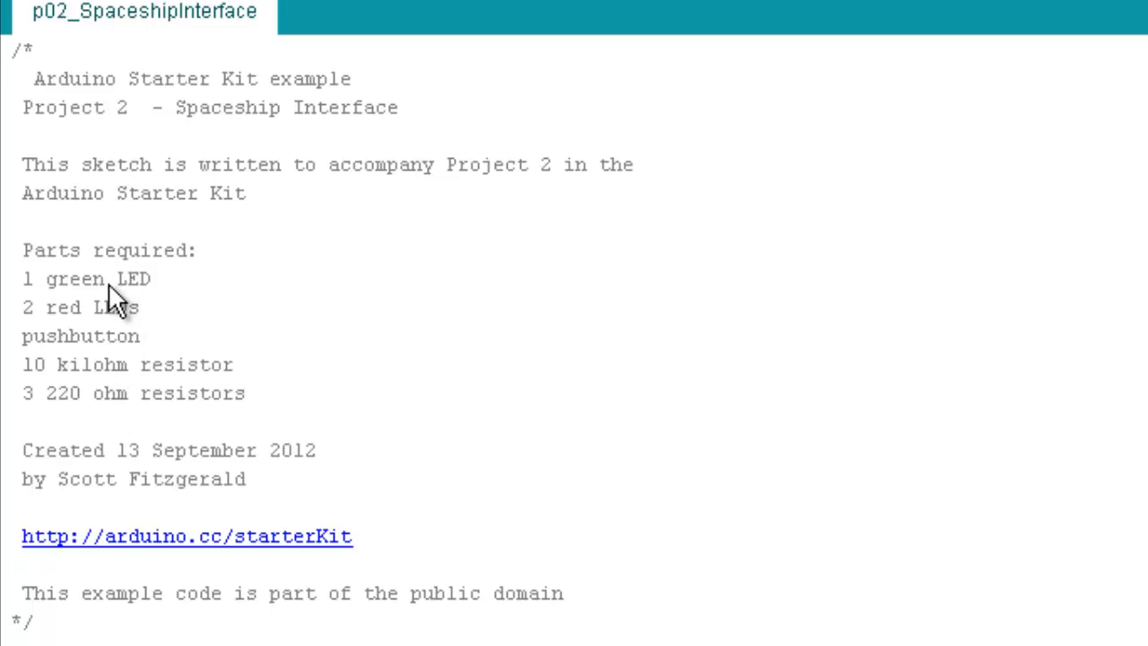
{"action": "scroll", "scroll_direction": "down", "scroll_amount": 3}
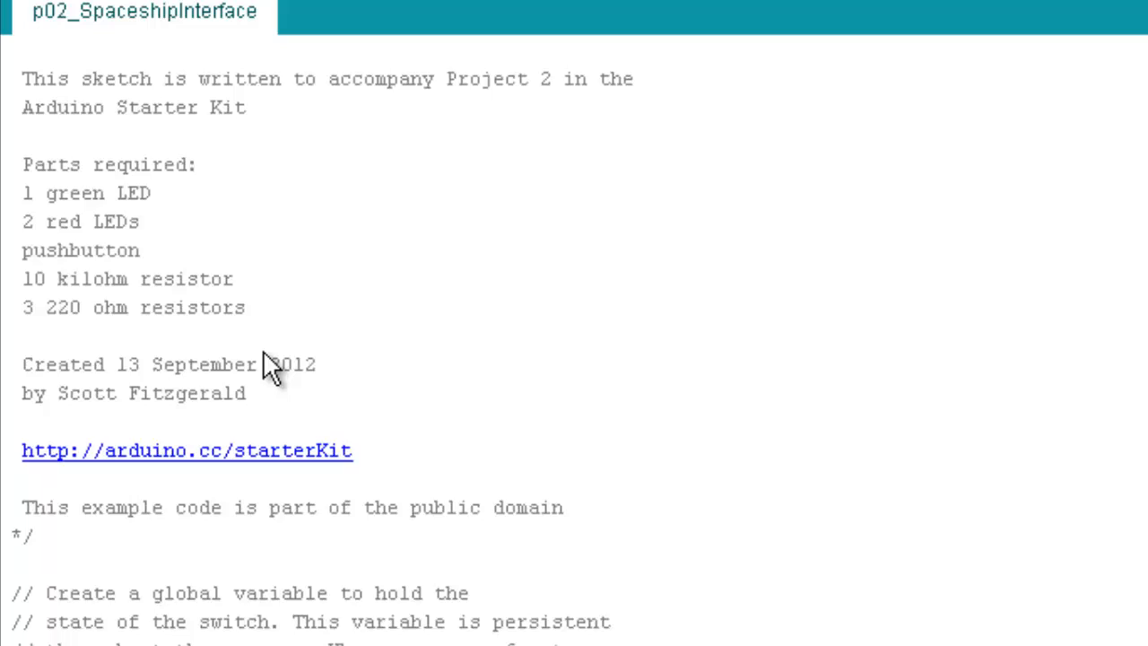
{"action": "scroll", "scroll_direction": "down", "scroll_amount": 3}
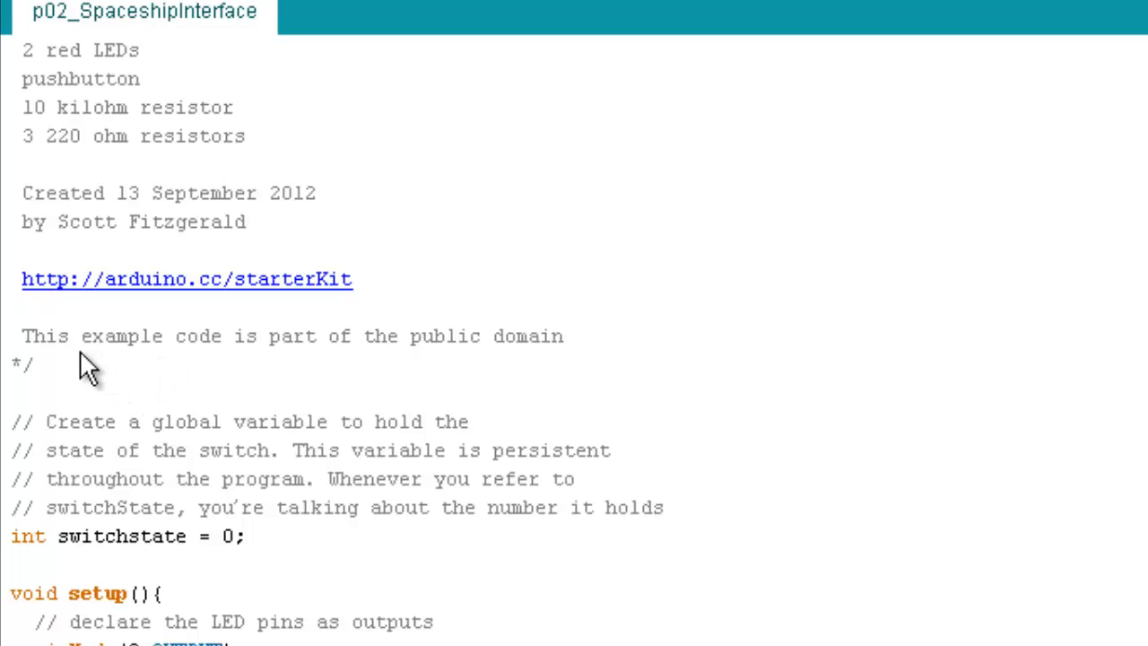
{"action": "mouse_move", "coordinate": [368, 448]}
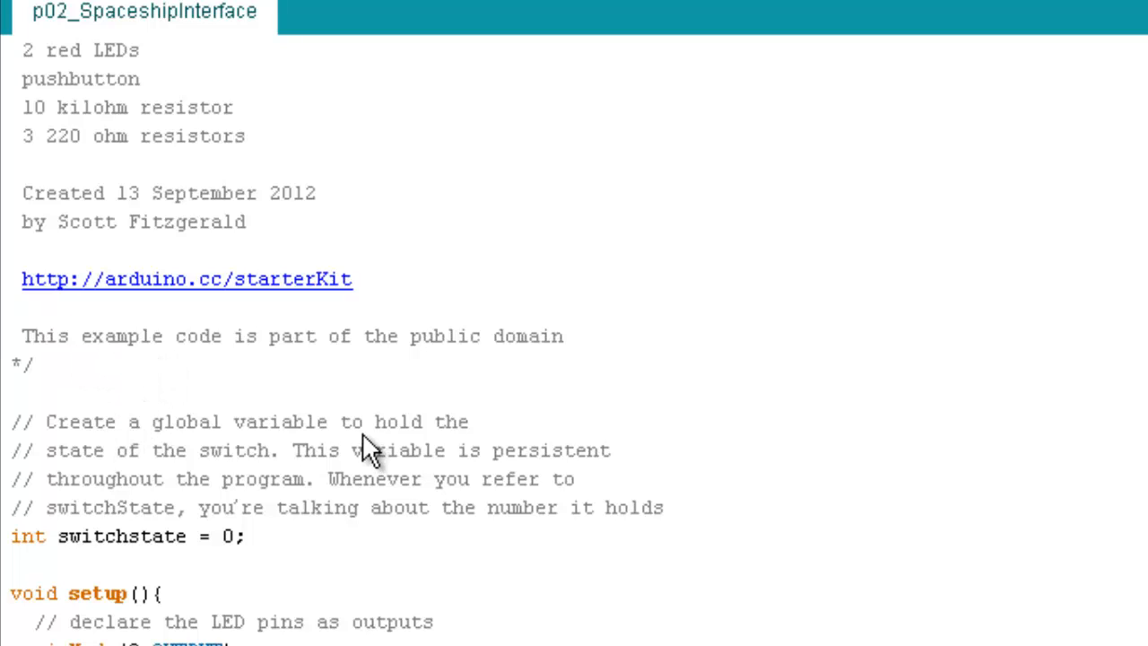
{"action": "mouse_move", "coordinate": [385, 463]}
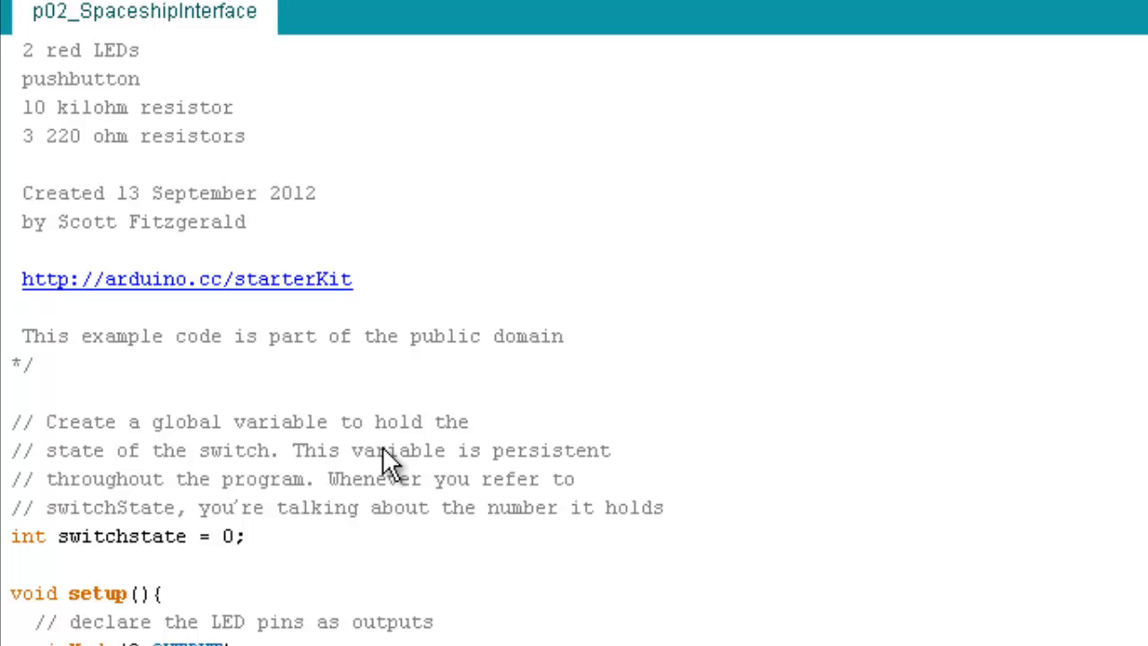
{"action": "mouse_move", "coordinate": [269, 462]}
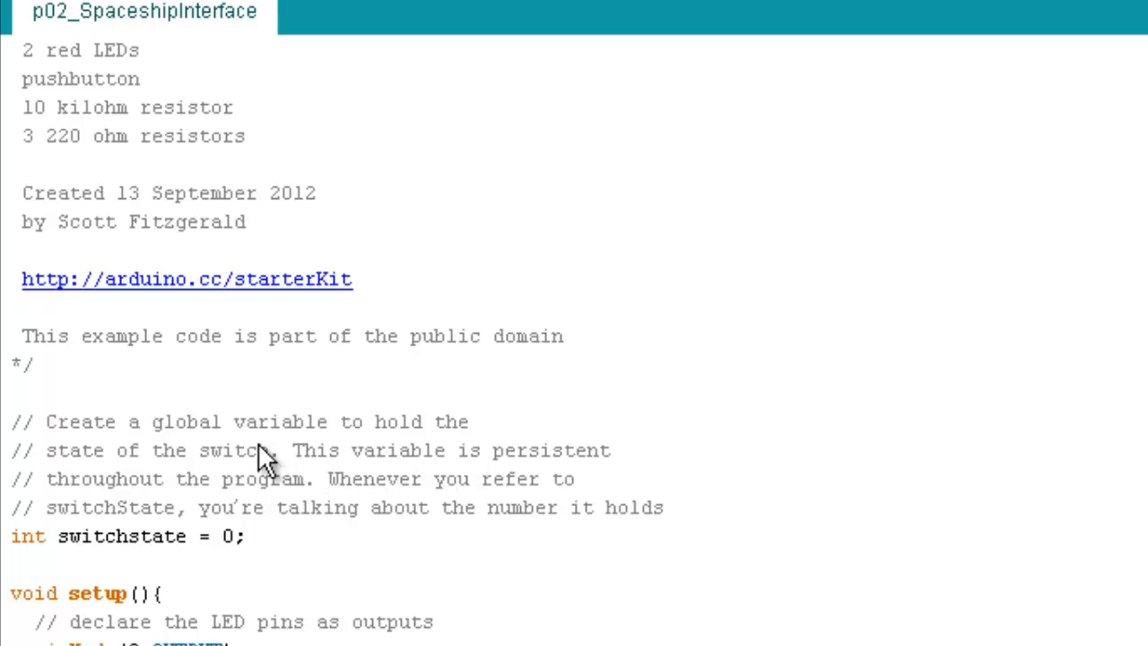
{"action": "mouse_move", "coordinate": [417, 480]}
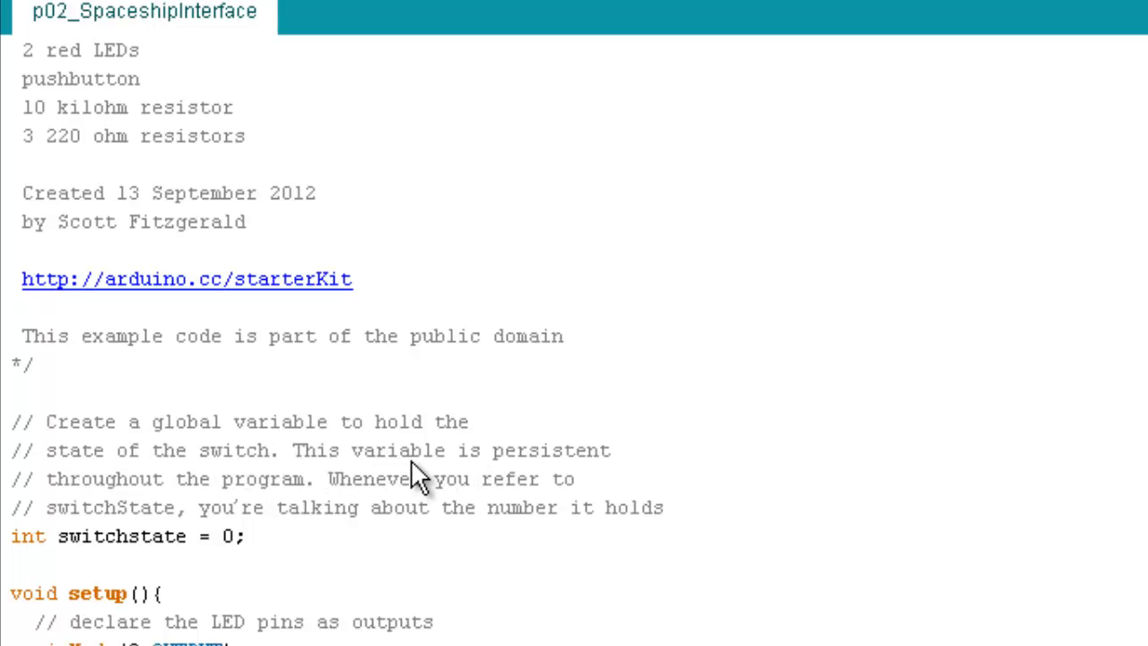
{"action": "mouse_move", "coordinate": [447, 481]}
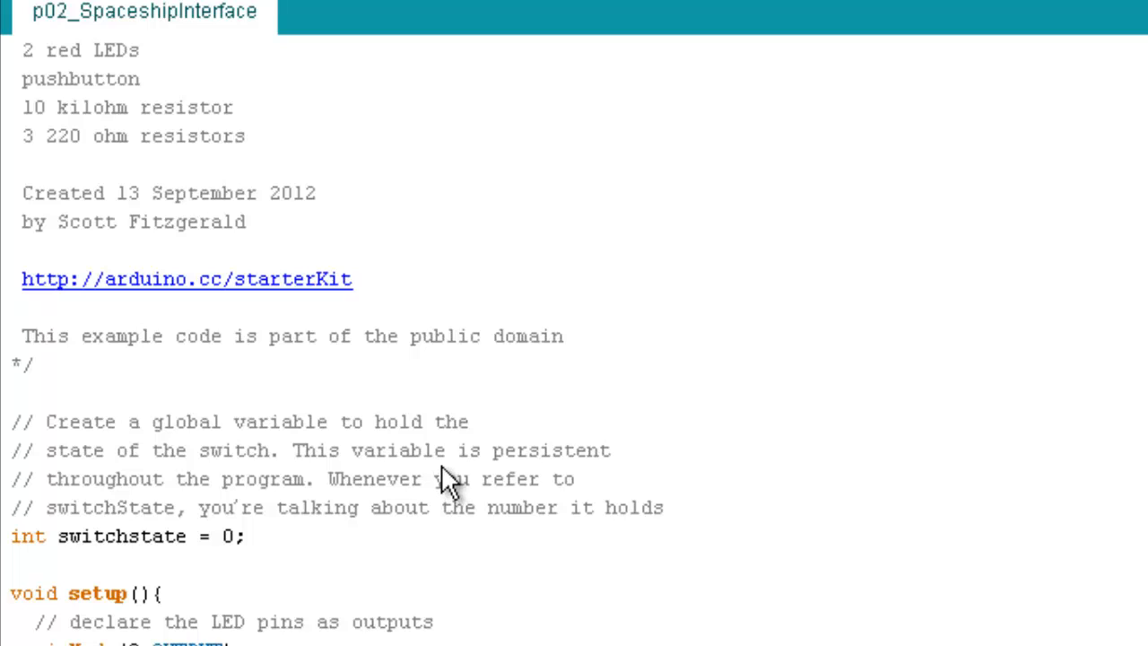
{"action": "mouse_move", "coordinate": [409, 496]}
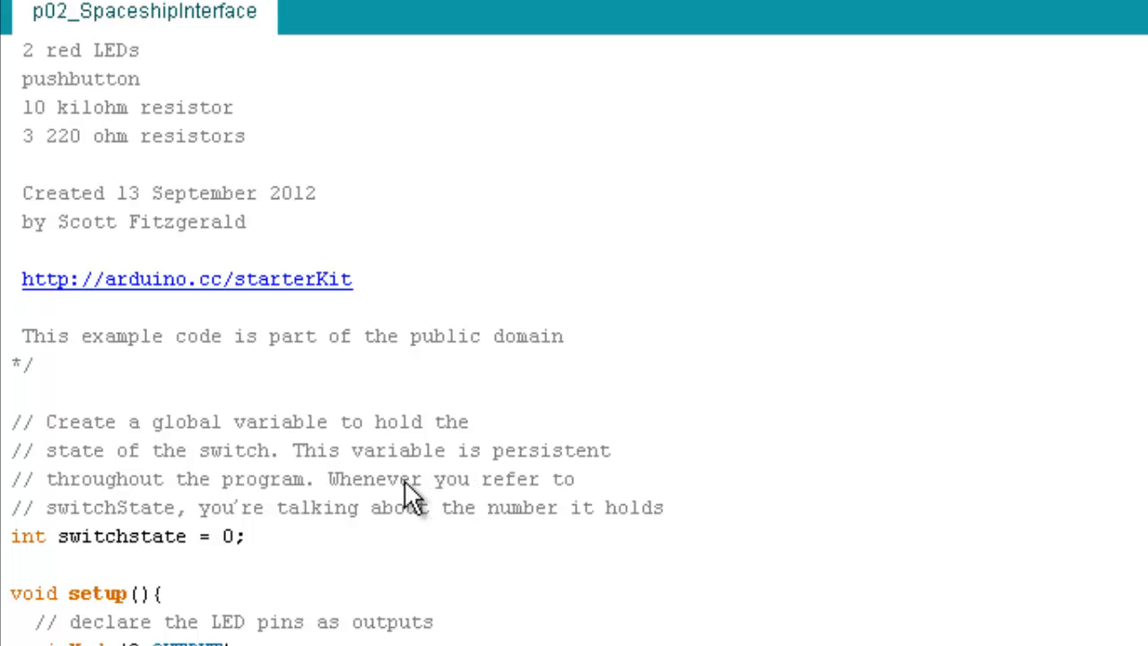
{"action": "mouse_move", "coordinate": [248, 463]}
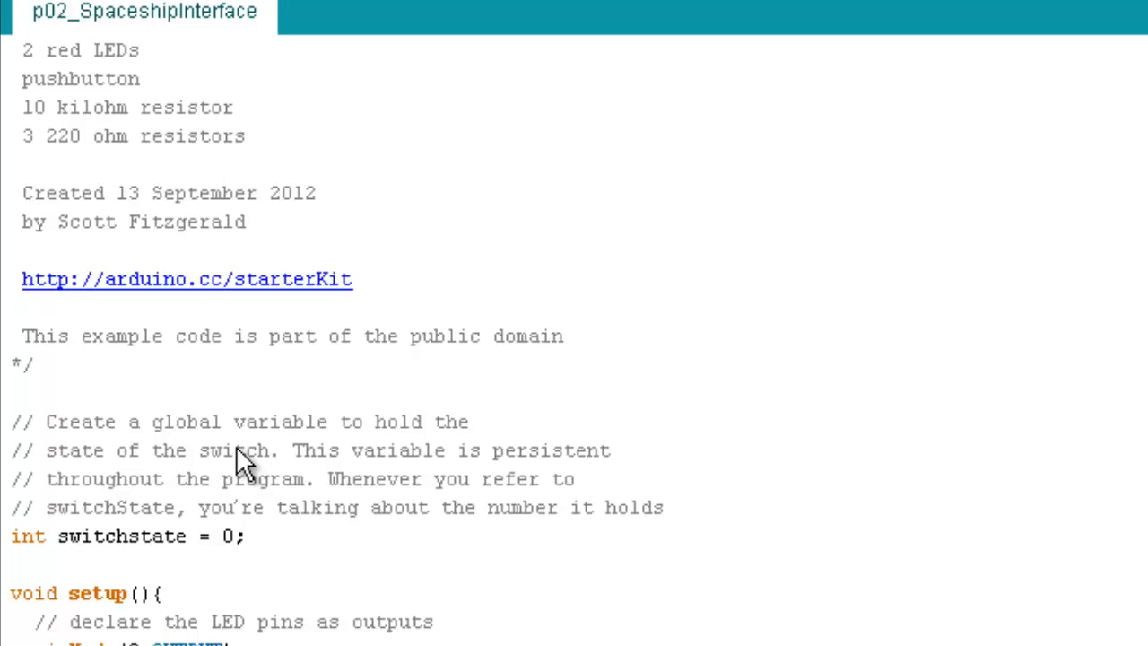
{"action": "mouse_move", "coordinate": [296, 484]}
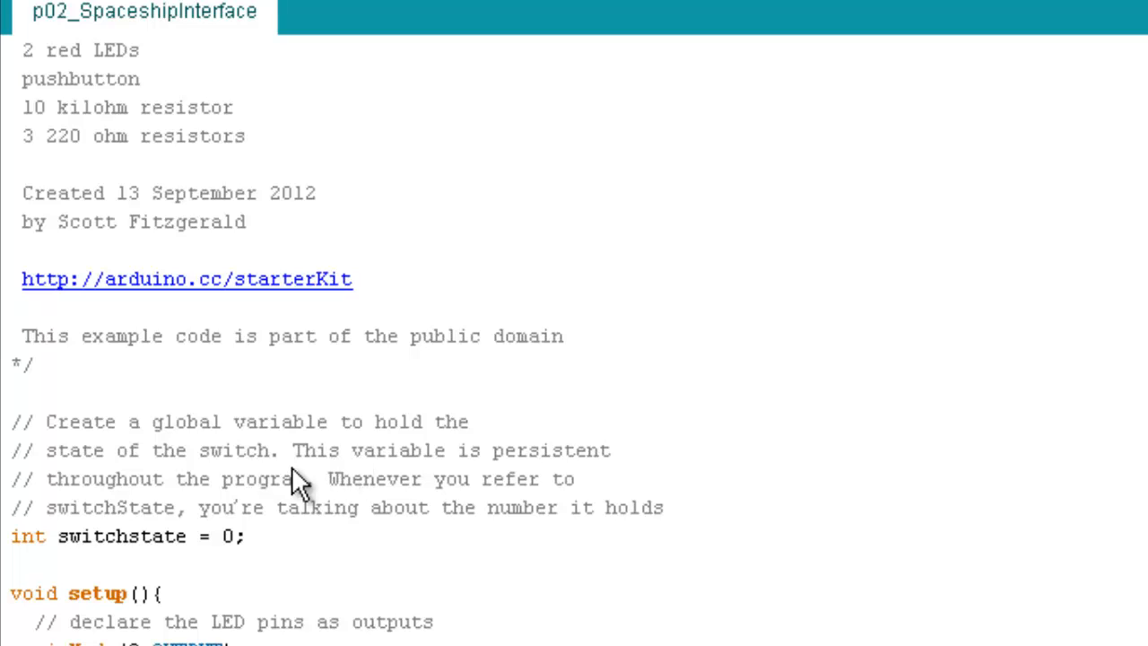
{"action": "mouse_move", "coordinate": [439, 499]}
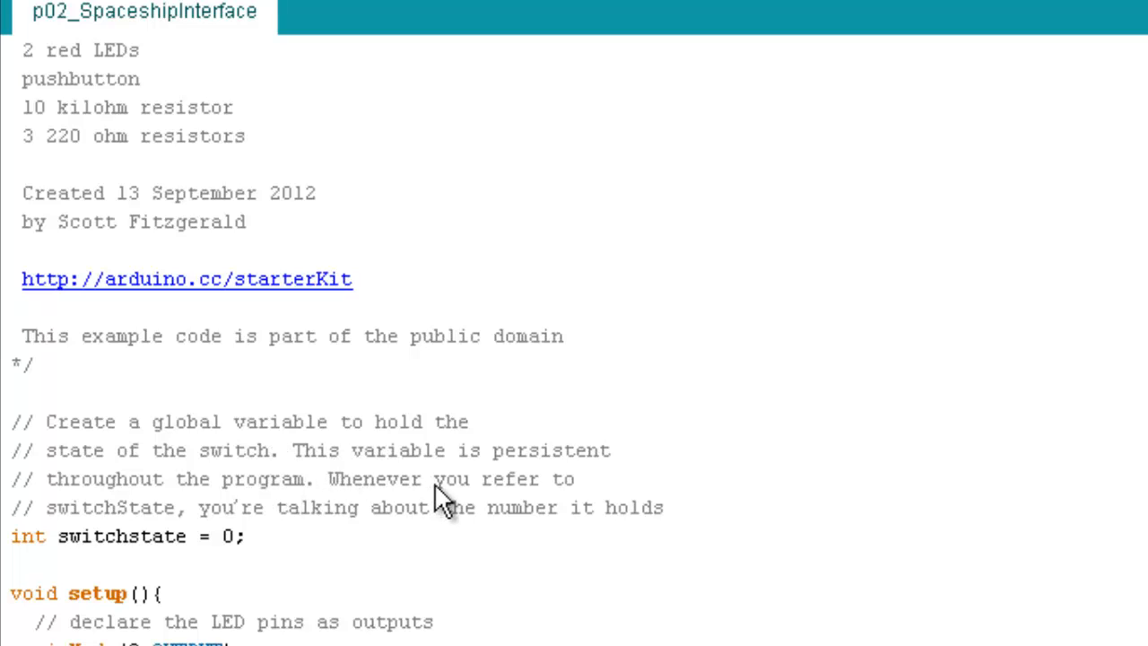
{"action": "mouse_move", "coordinate": [430, 488]}
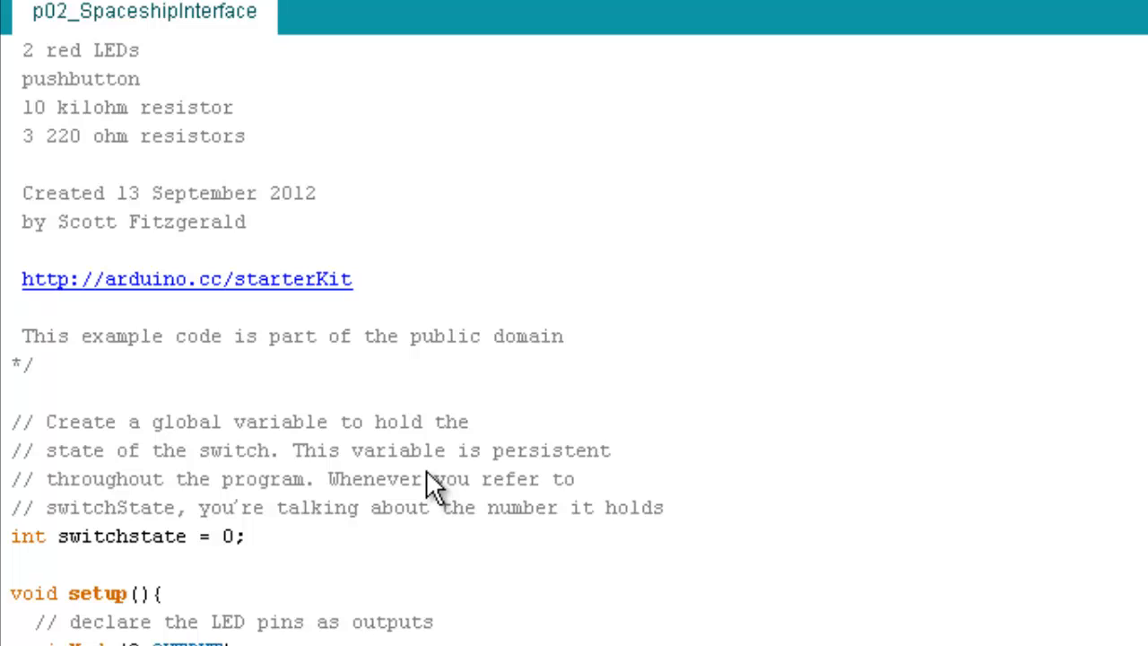
{"action": "mouse_move", "coordinate": [36, 565]}
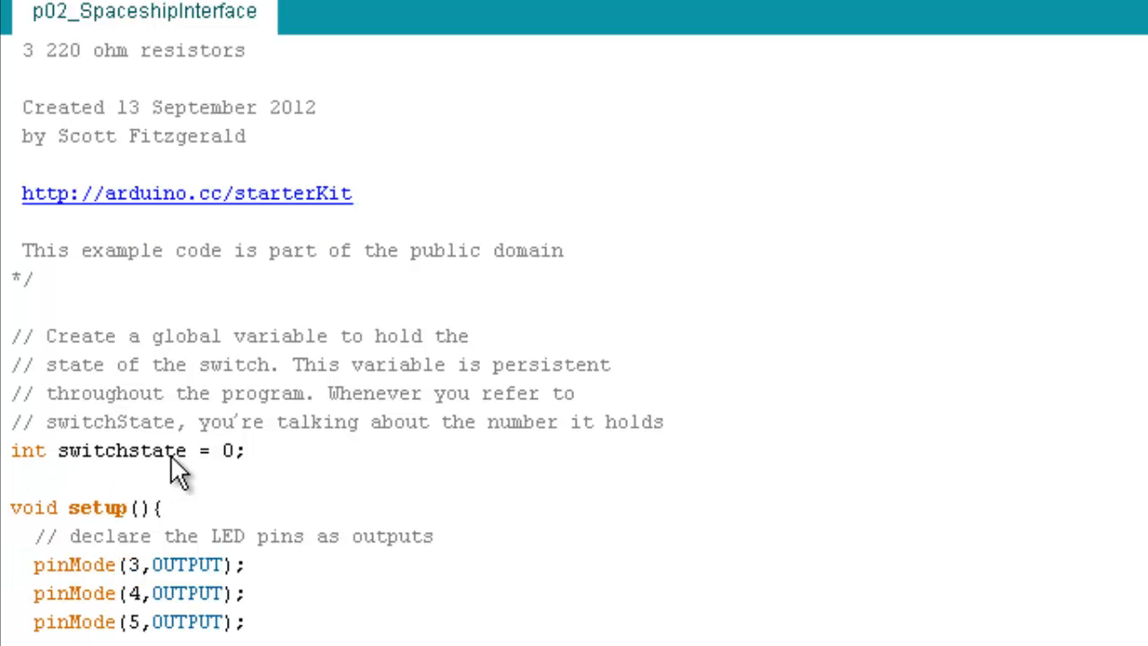
{"action": "mouse_move", "coordinate": [230, 481]}
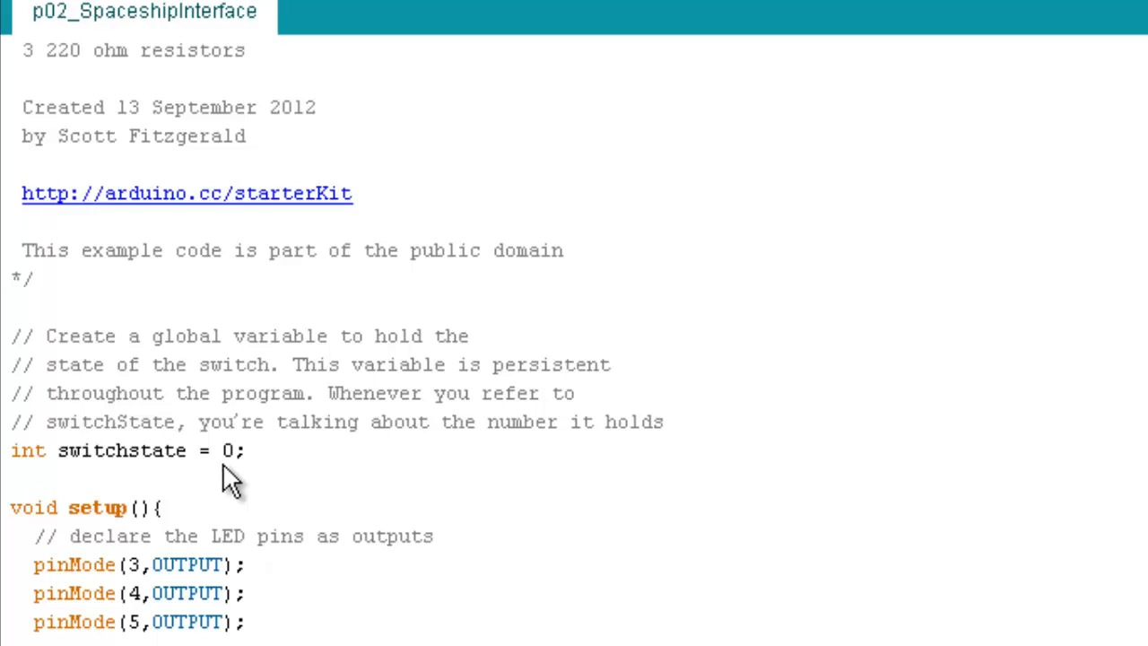
{"action": "mouse_move", "coordinate": [39, 481]}
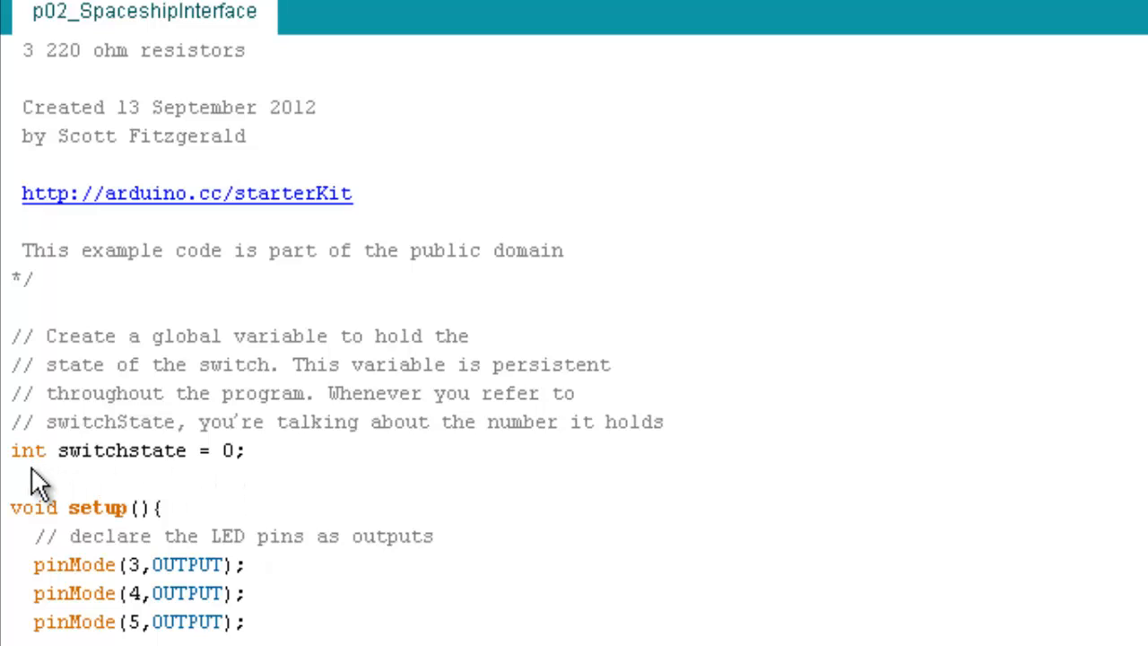
{"action": "mouse_move", "coordinate": [125, 480]}
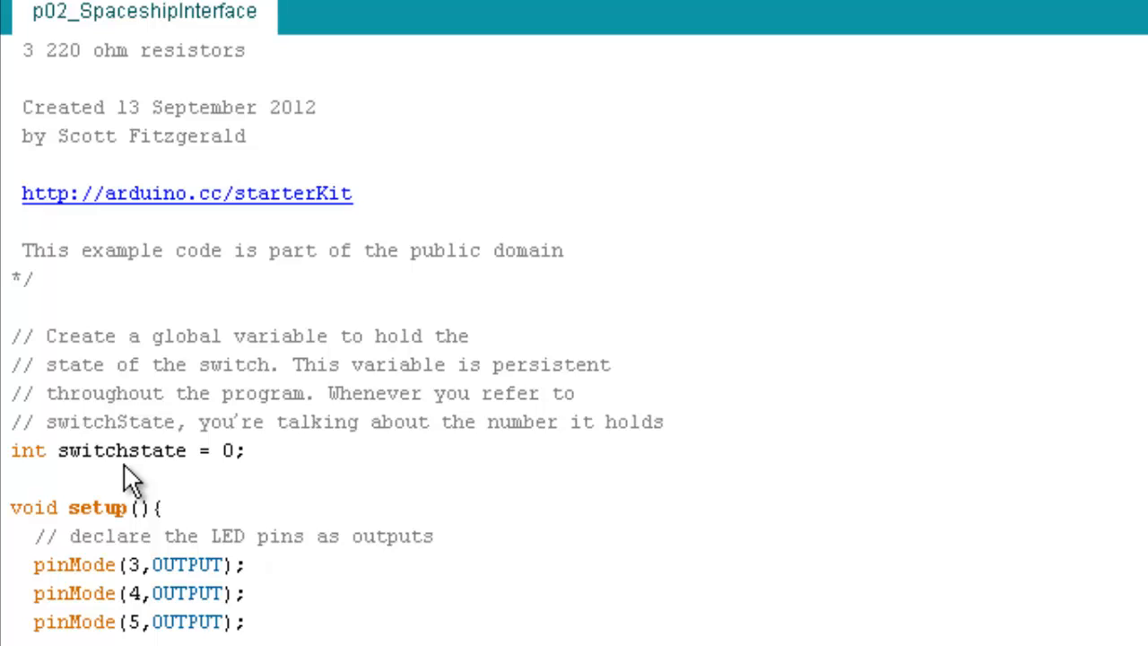
{"action": "mouse_move", "coordinate": [106, 484]}
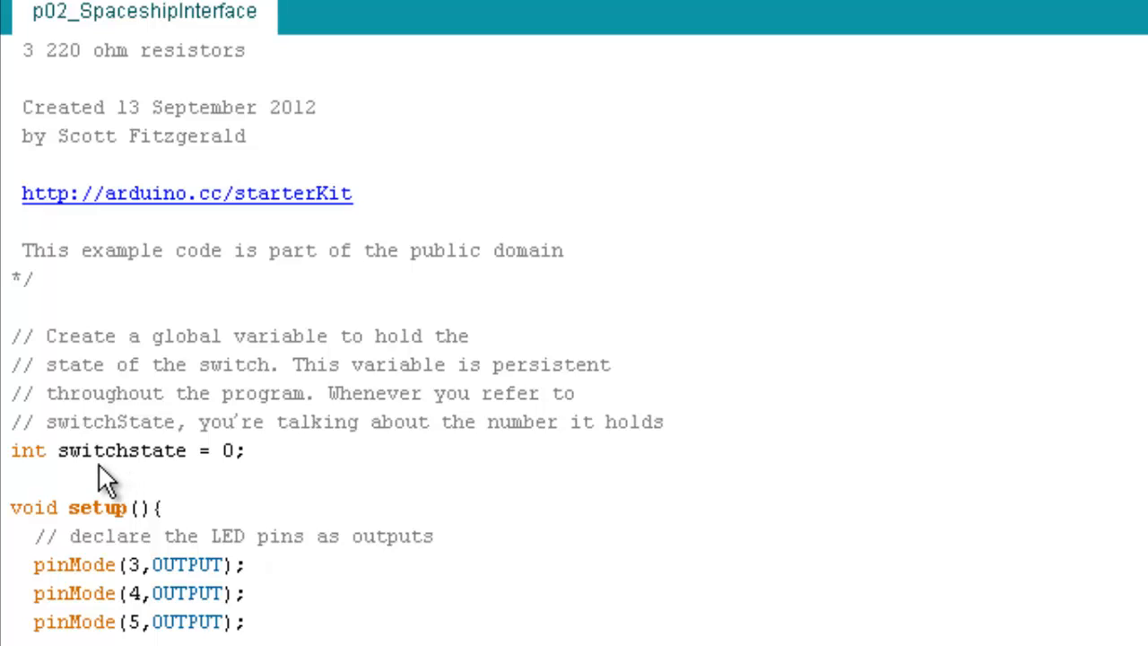
{"action": "mouse_move", "coordinate": [90, 475]}
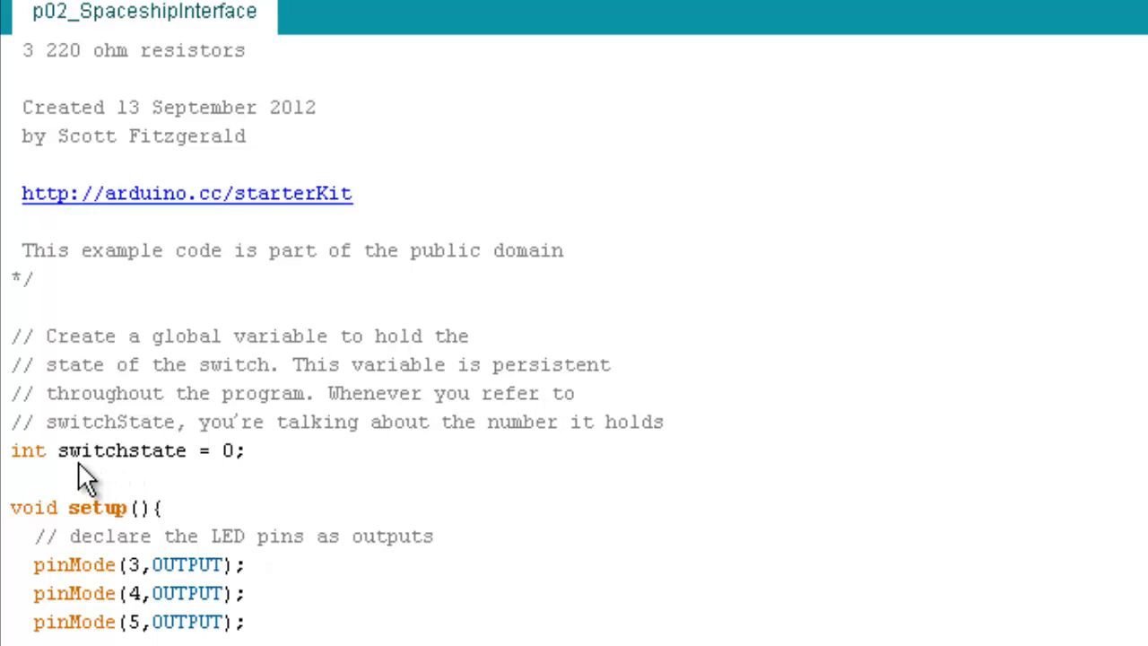
{"action": "mouse_move", "coordinate": [90, 470]}
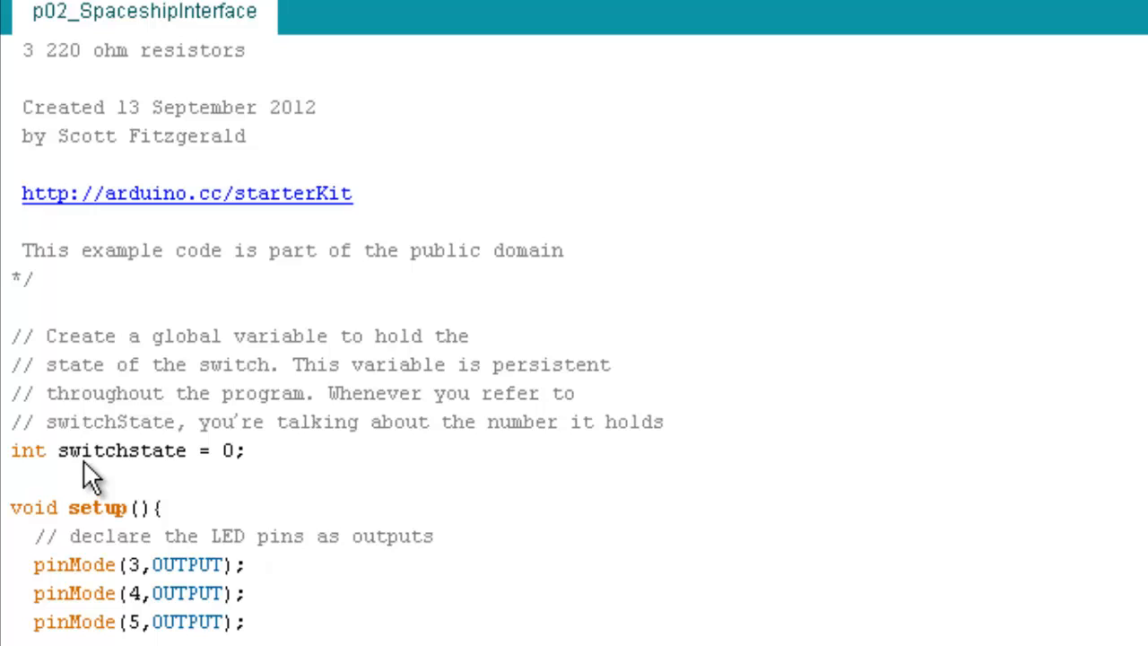
{"action": "mouse_move", "coordinate": [141, 475]}
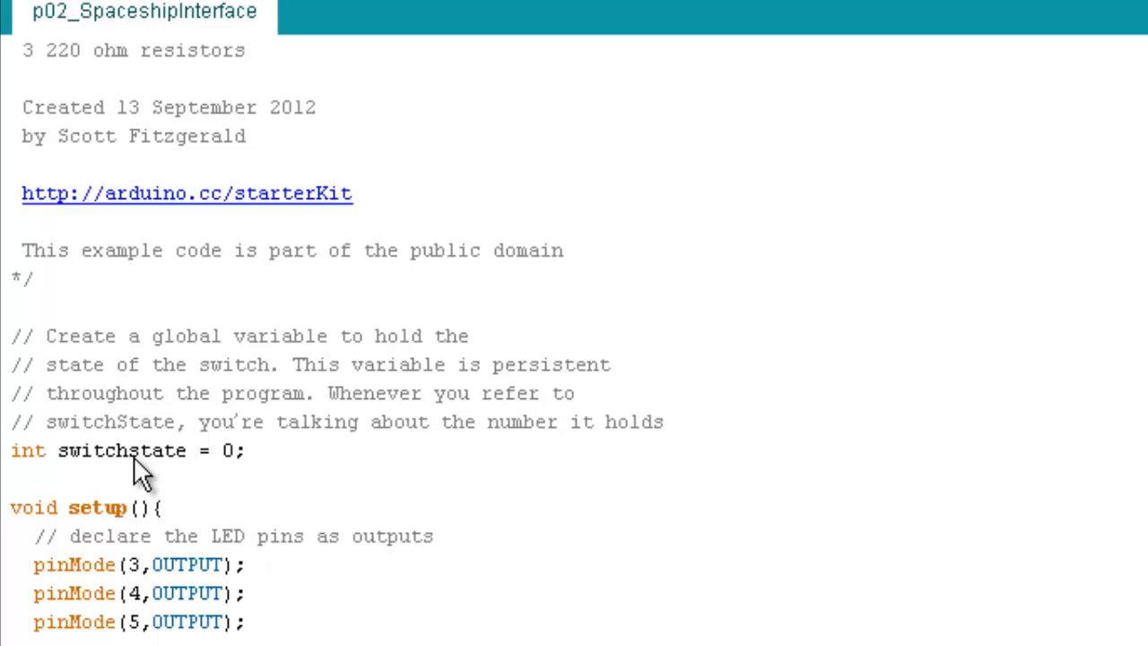
{"action": "mouse_move", "coordinate": [122, 481]}
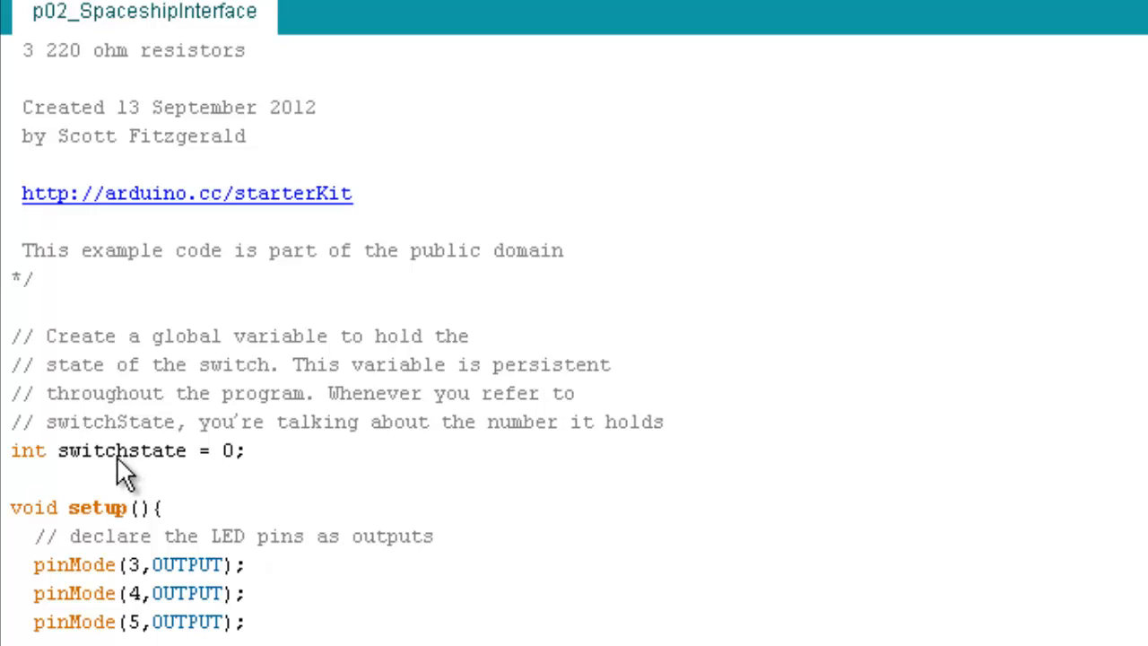
{"action": "mouse_move", "coordinate": [32, 481]}
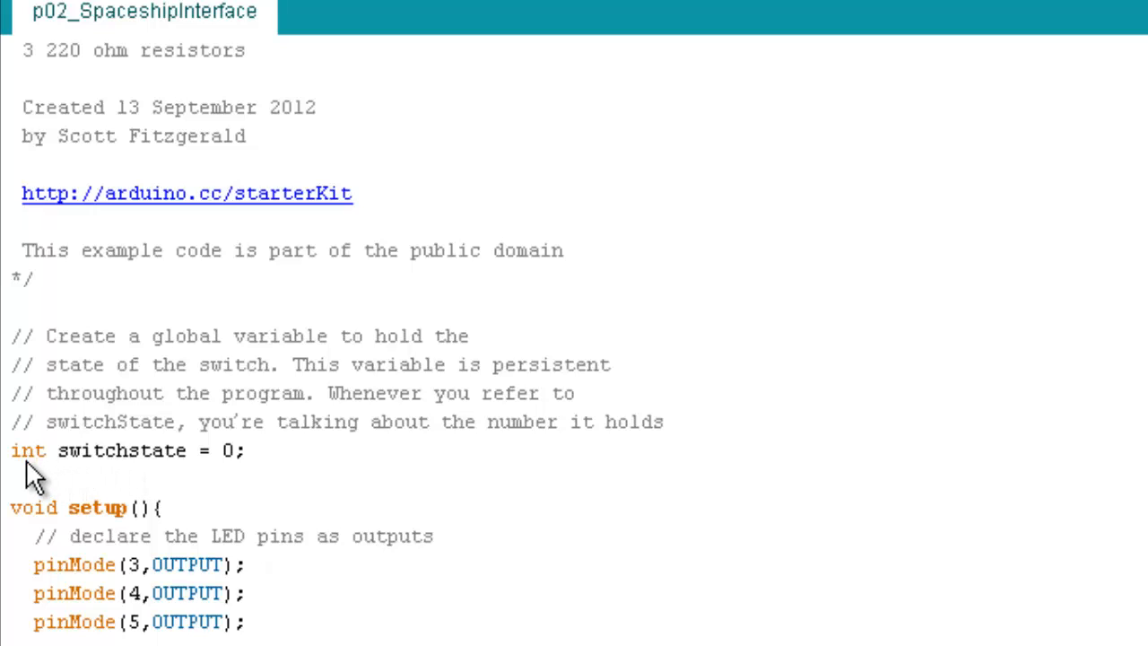
{"action": "mouse_move", "coordinate": [45, 470]}
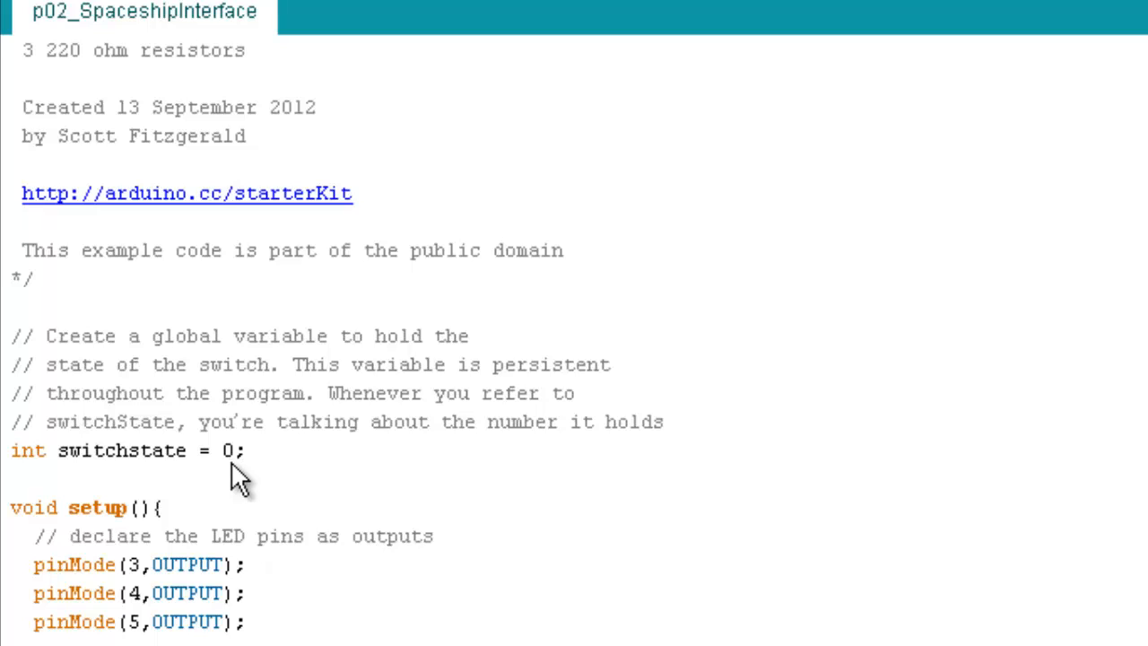
{"action": "mouse_move", "coordinate": [116, 481]}
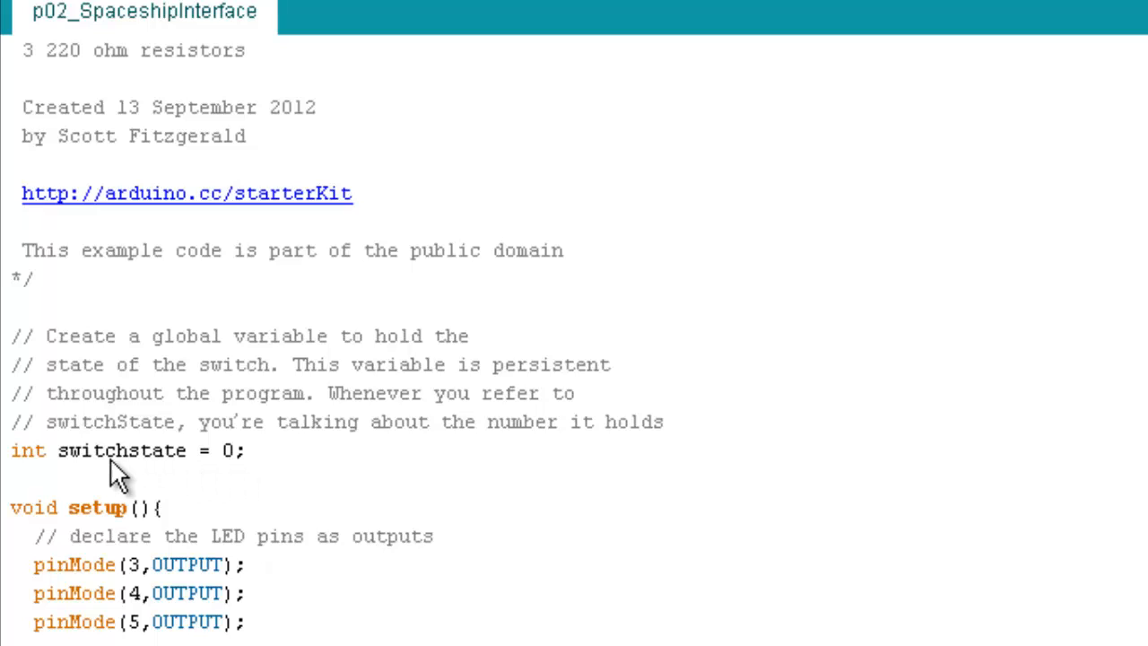
{"action": "mouse_move", "coordinate": [93, 470]}
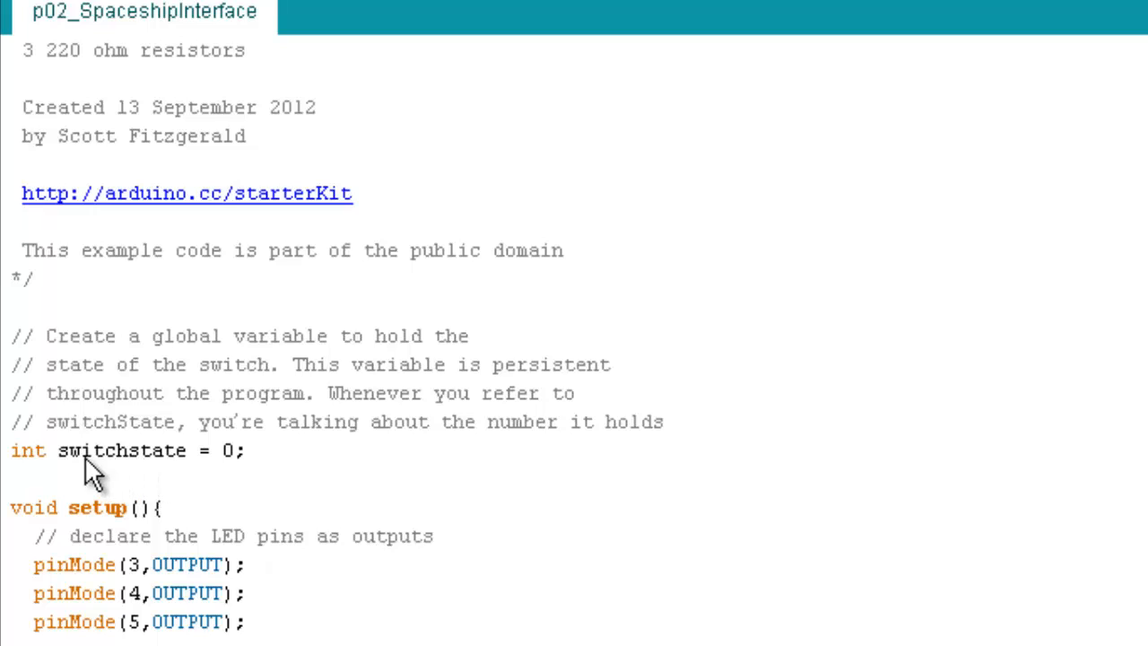
{"action": "mouse_move", "coordinate": [224, 475]}
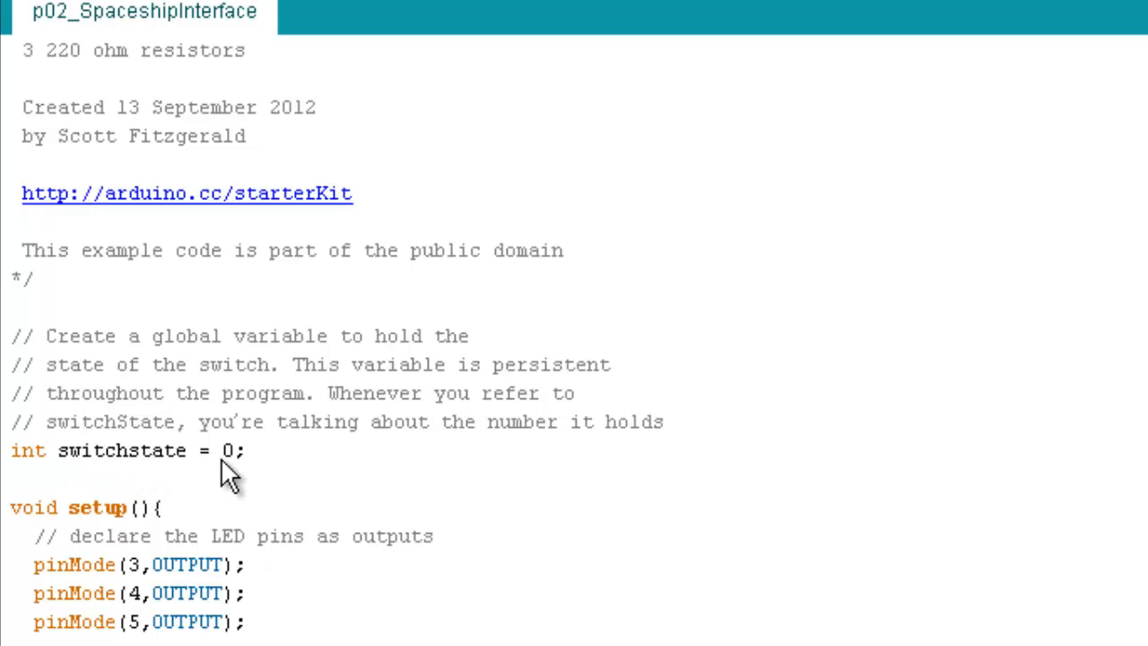
{"action": "mouse_move", "coordinate": [36, 535]}
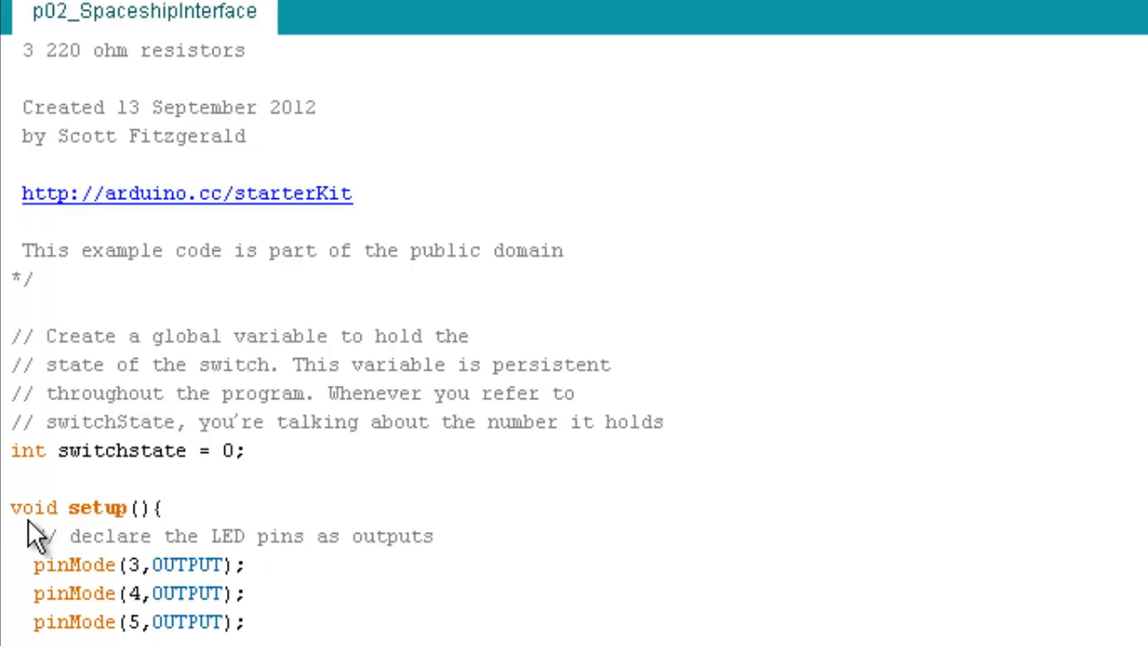
{"action": "mouse_move", "coordinate": [44, 539]}
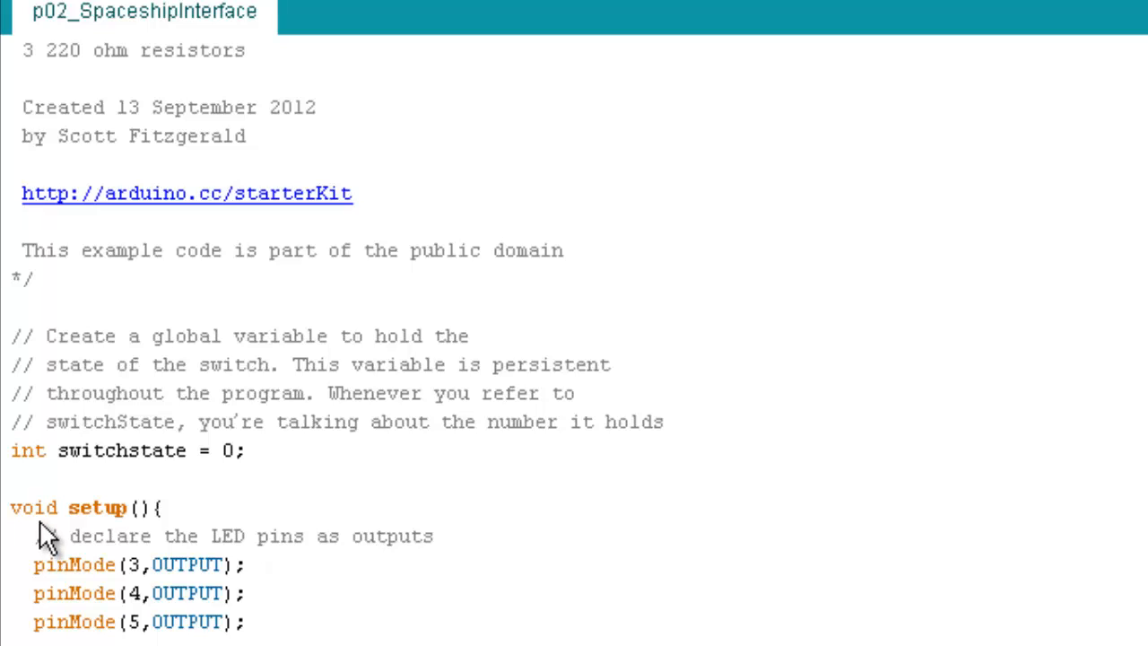
{"action": "mouse_move", "coordinate": [117, 537]}
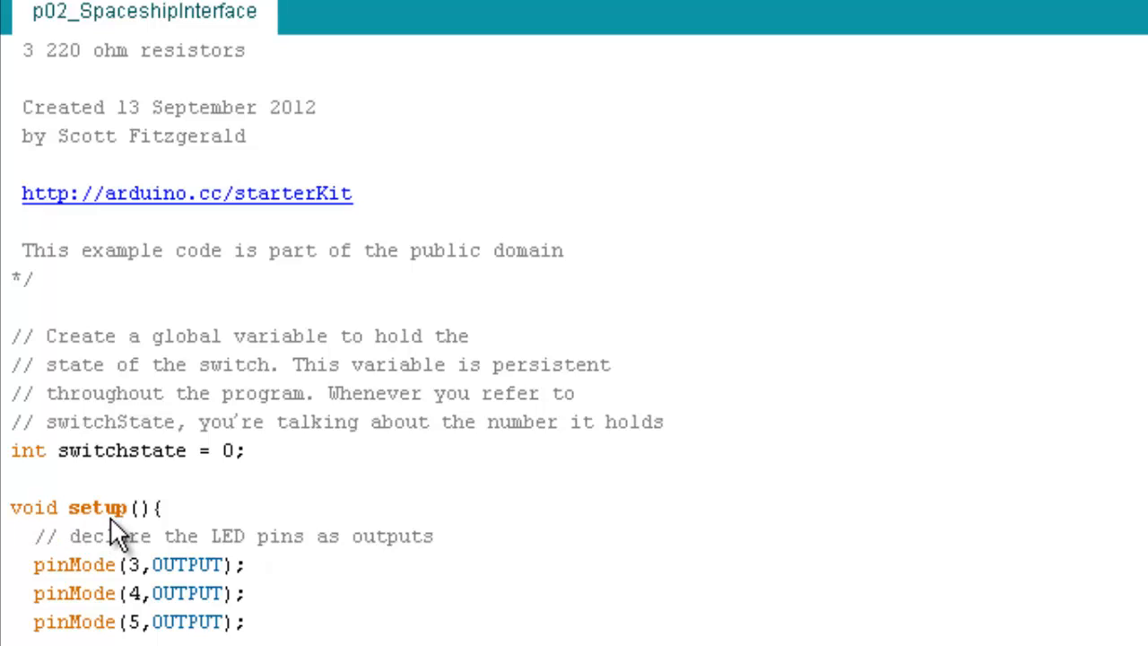
{"action": "mouse_move", "coordinate": [81, 534]}
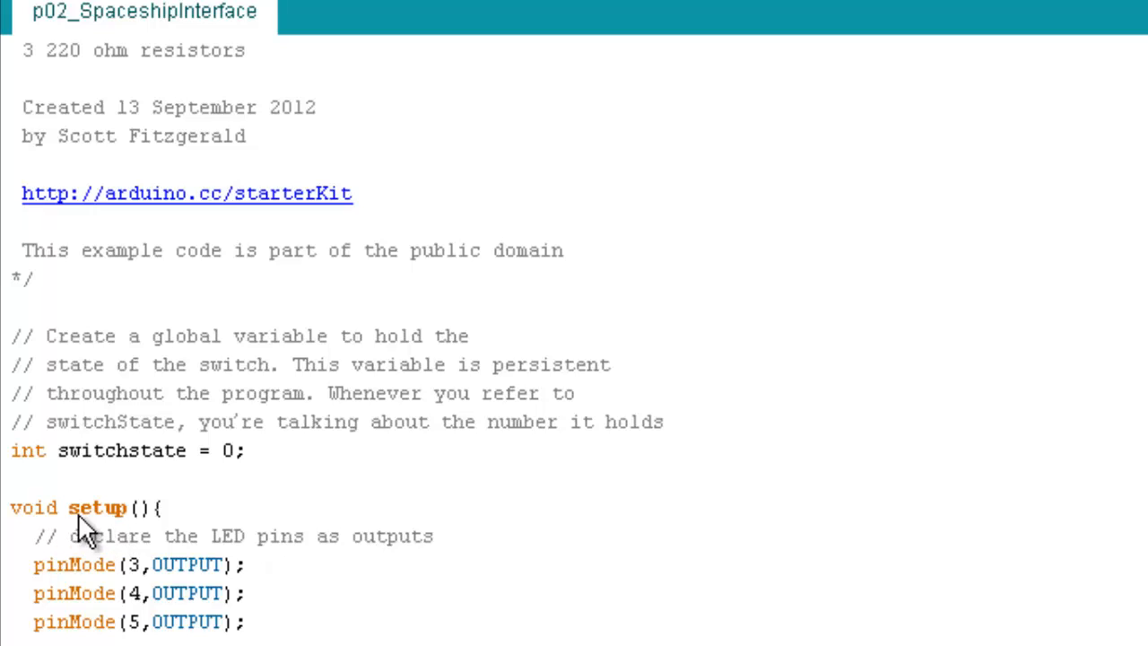
{"action": "mouse_move", "coordinate": [135, 527]}
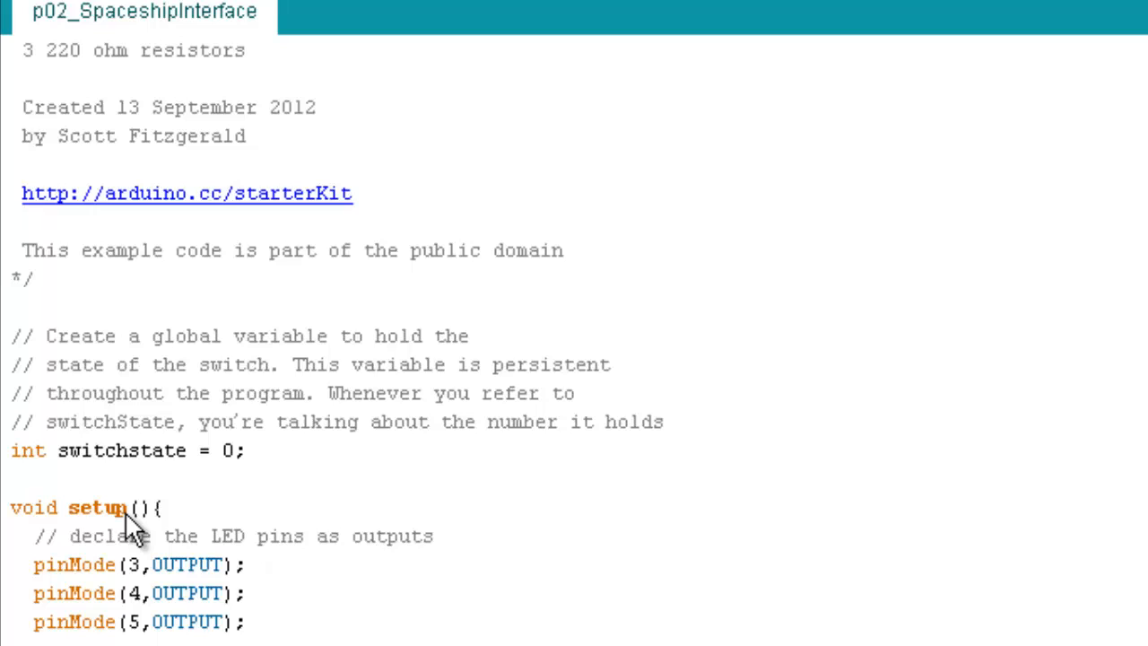
{"action": "mouse_move", "coordinate": [111, 632]}
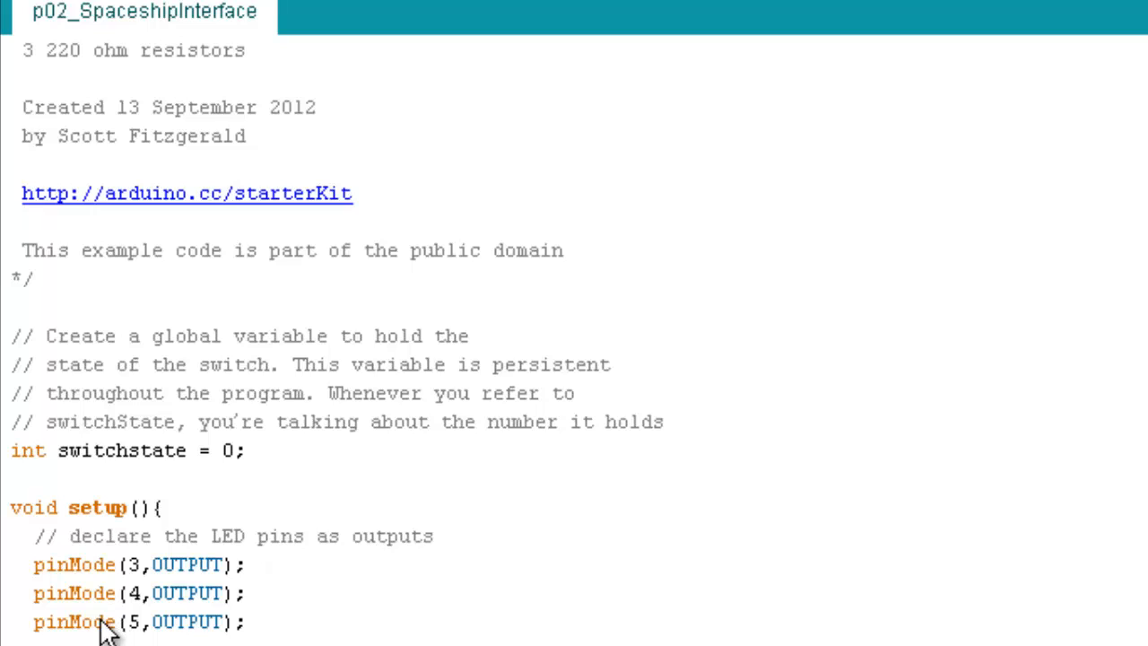
{"action": "mouse_move", "coordinate": [71, 563]}
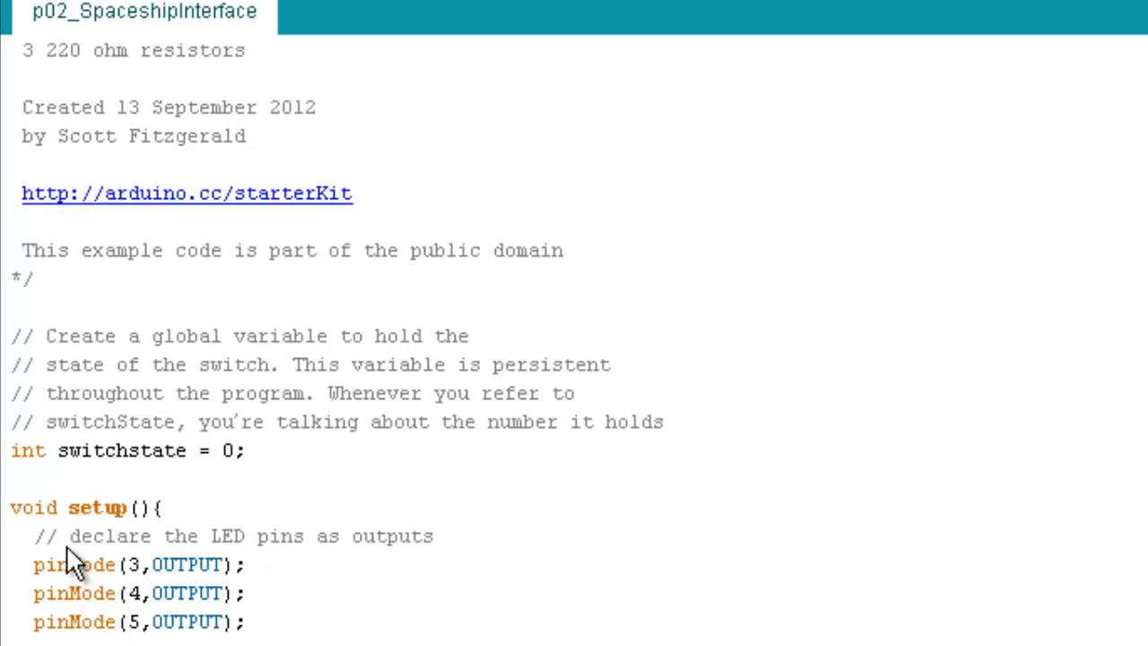
{"action": "mouse_move", "coordinate": [107, 537]}
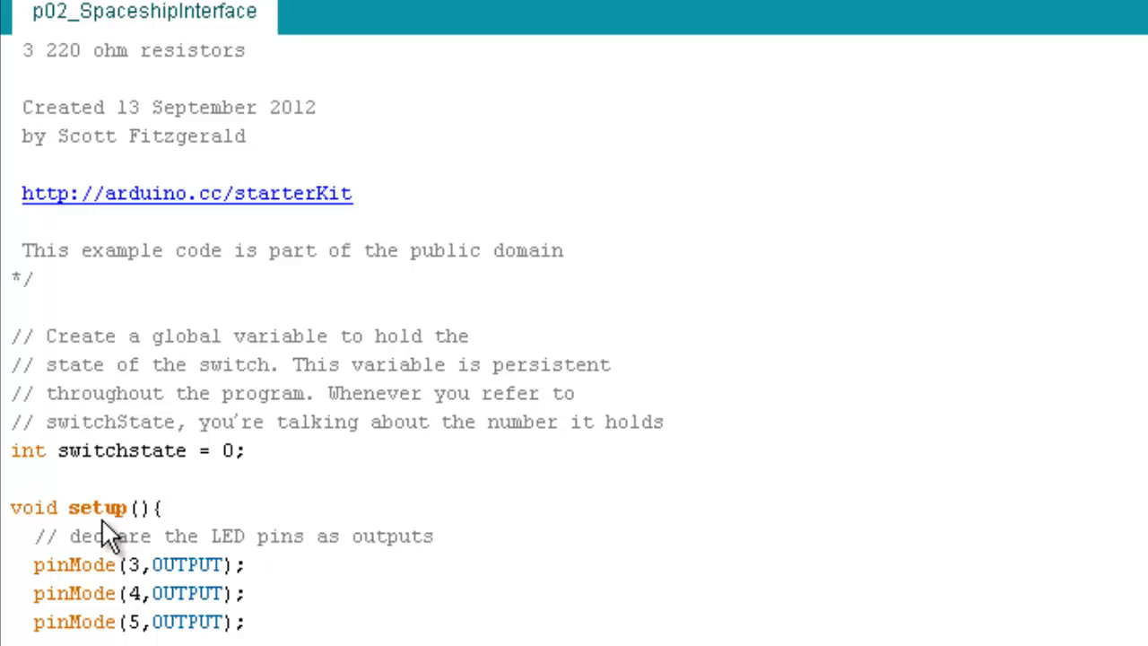
{"action": "mouse_move", "coordinate": [99, 535]}
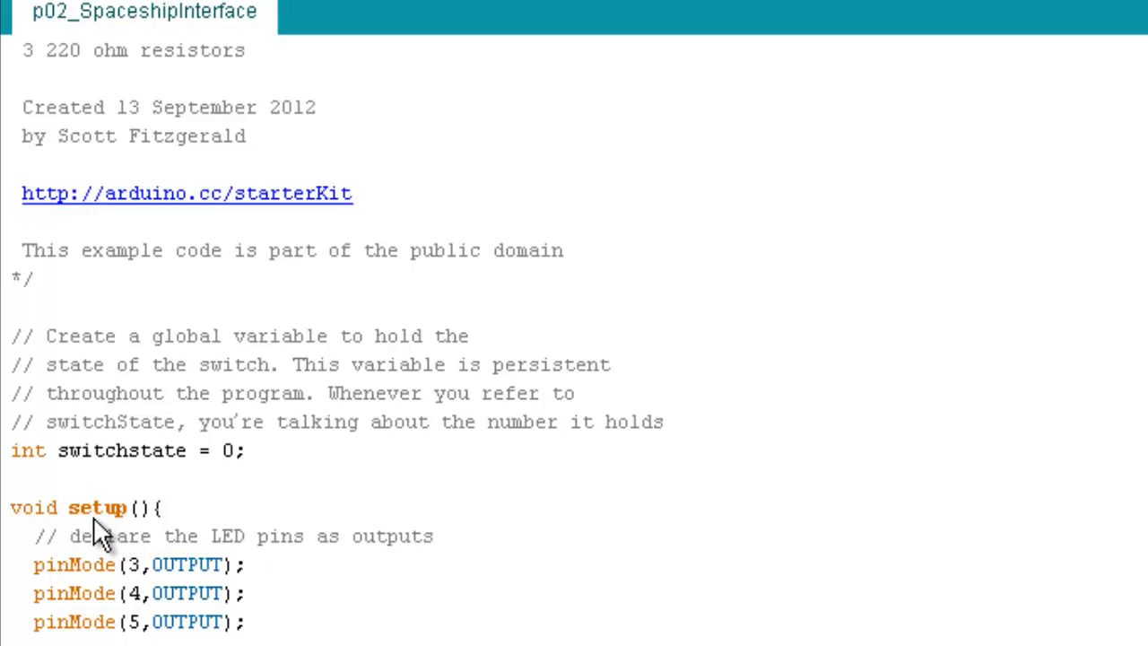
{"action": "mouse_move", "coordinate": [132, 567]}
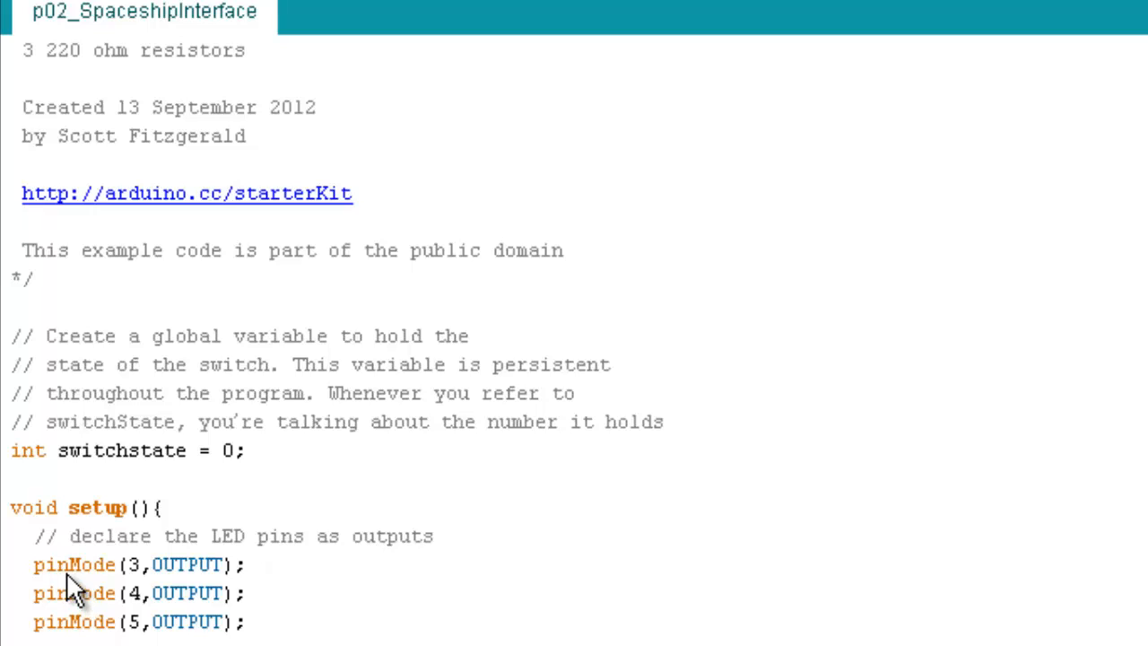
{"action": "mouse_move", "coordinate": [90, 588]}
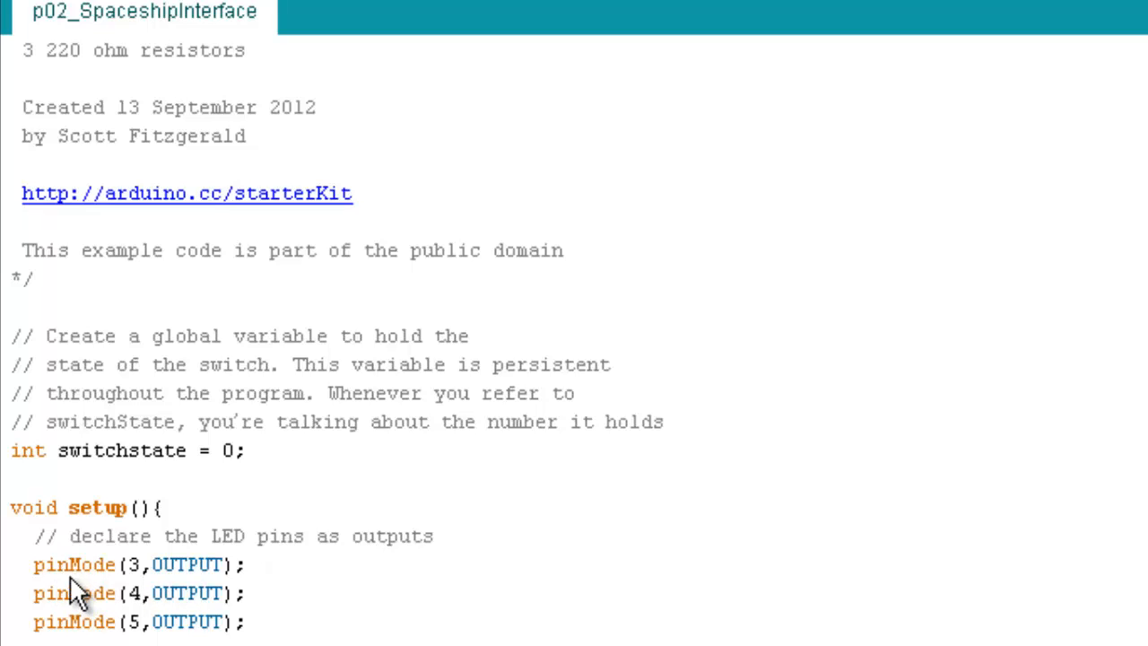
{"action": "mouse_move", "coordinate": [134, 592]}
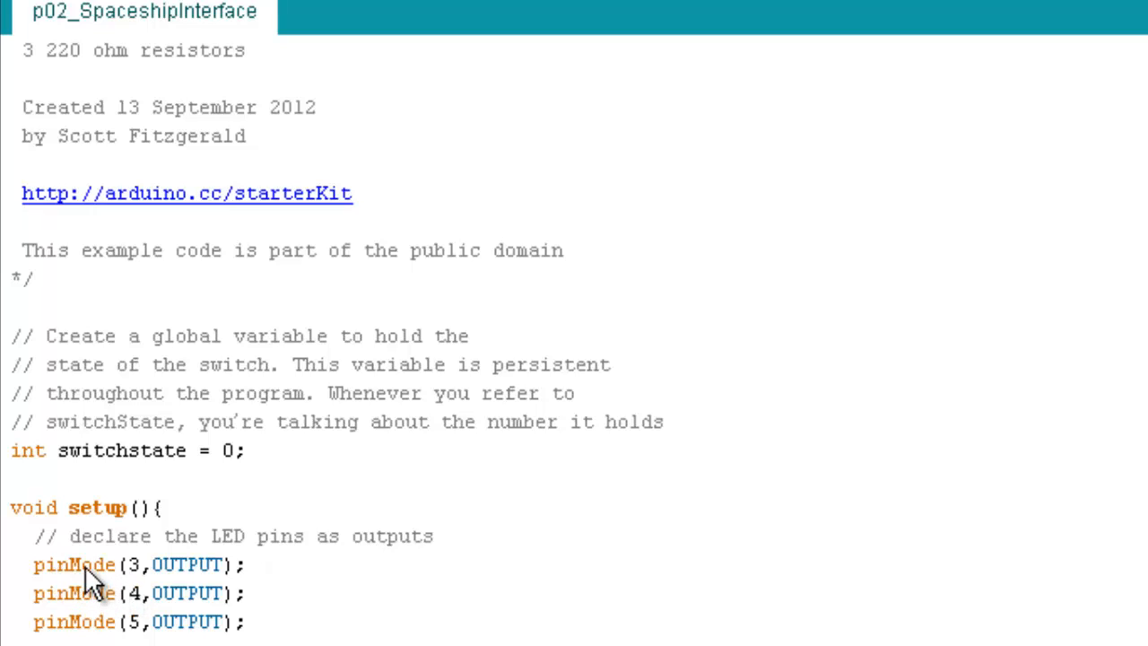
{"action": "mouse_move", "coordinate": [197, 577]}
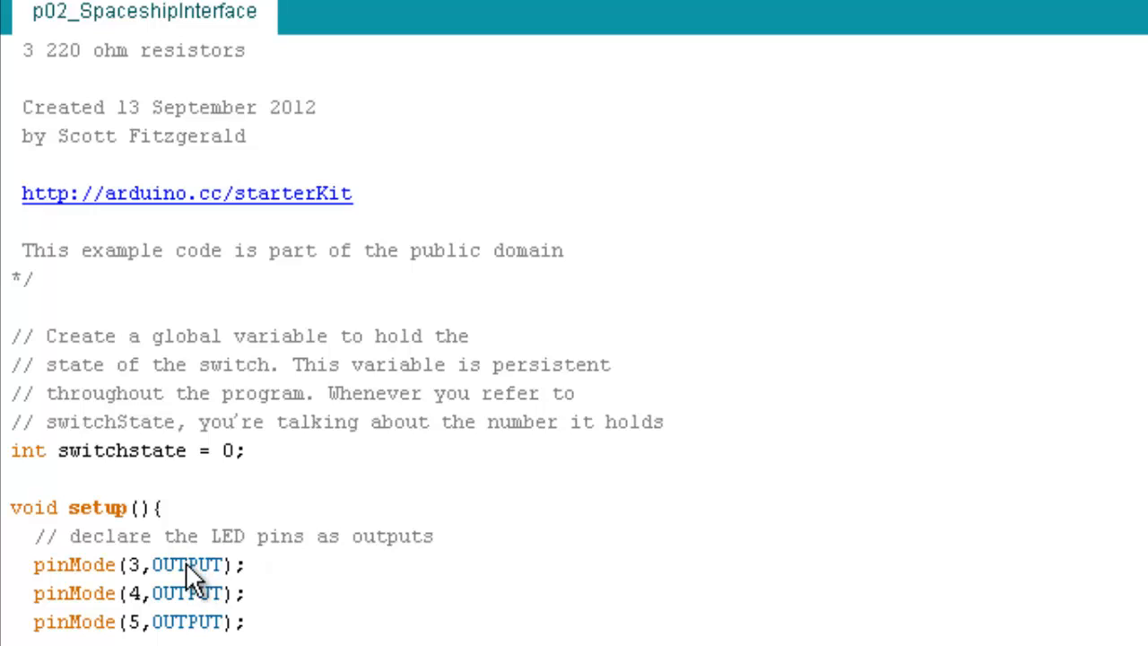
{"action": "mouse_move", "coordinate": [179, 589]}
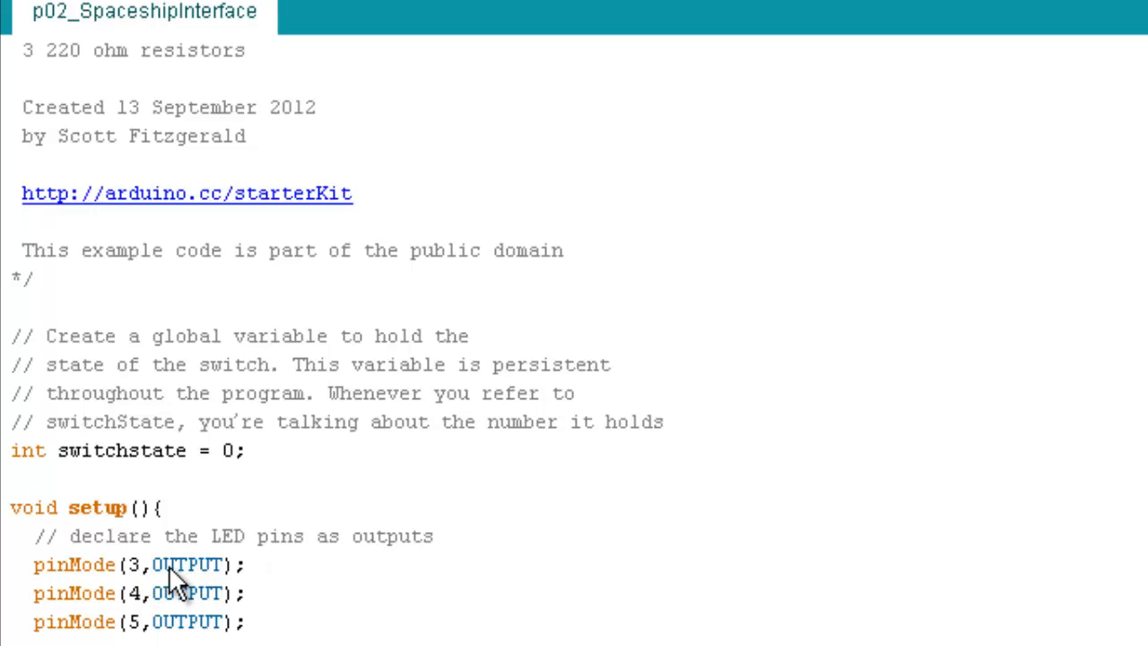
{"action": "mouse_move", "coordinate": [134, 578]}
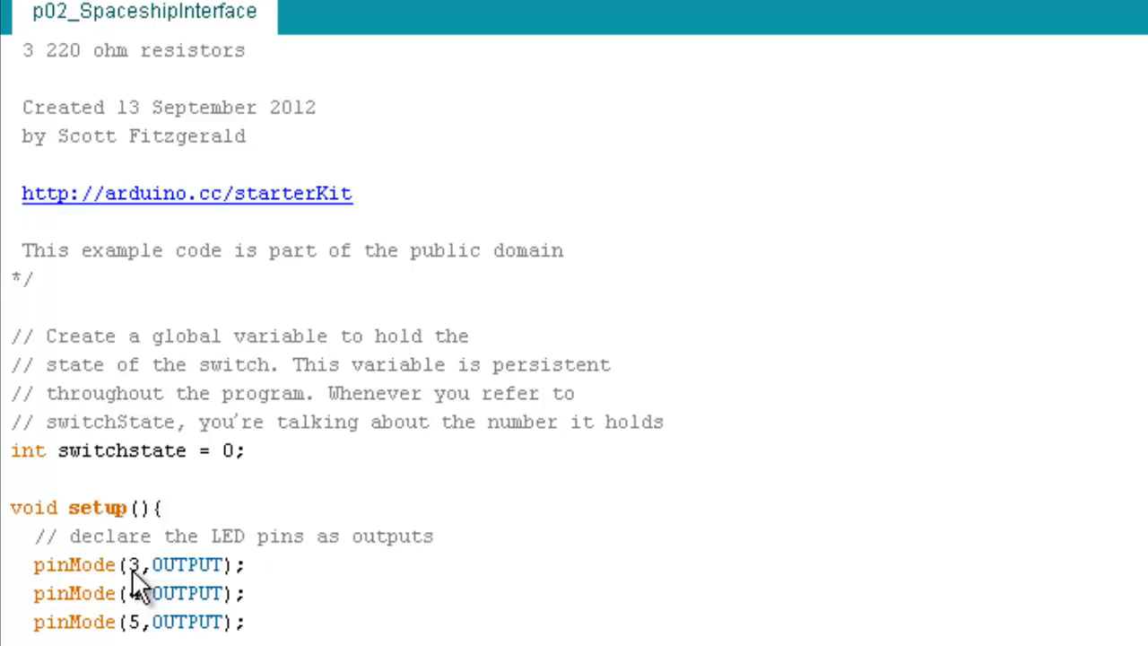
{"action": "mouse_move", "coordinate": [183, 588]}
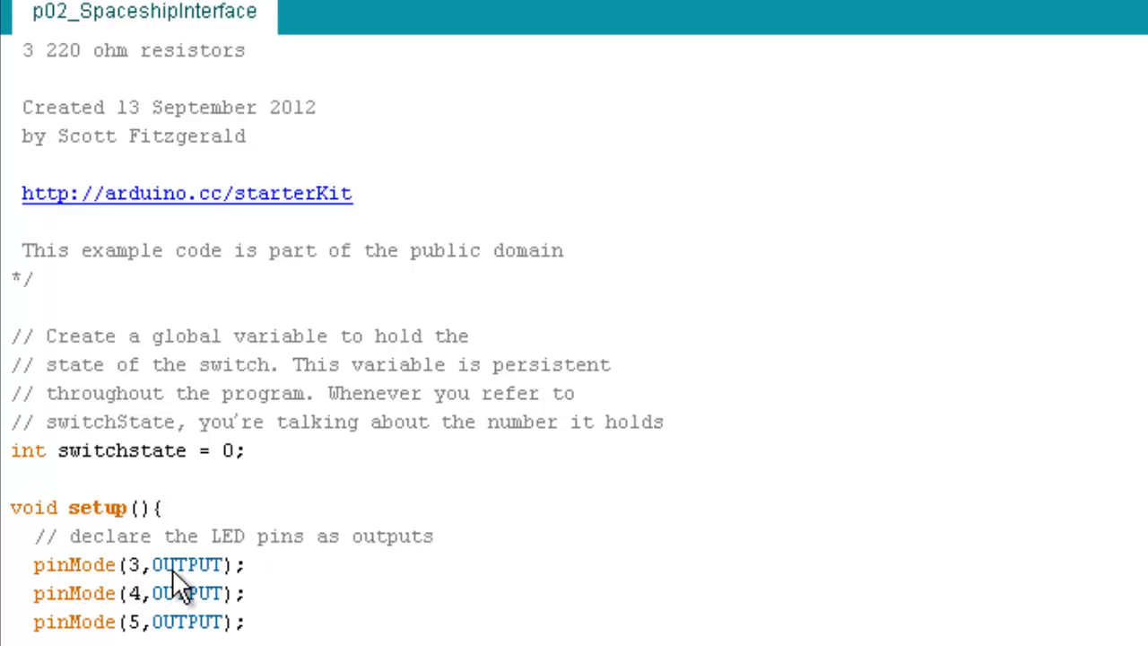
{"action": "mouse_move", "coordinate": [81, 619]}
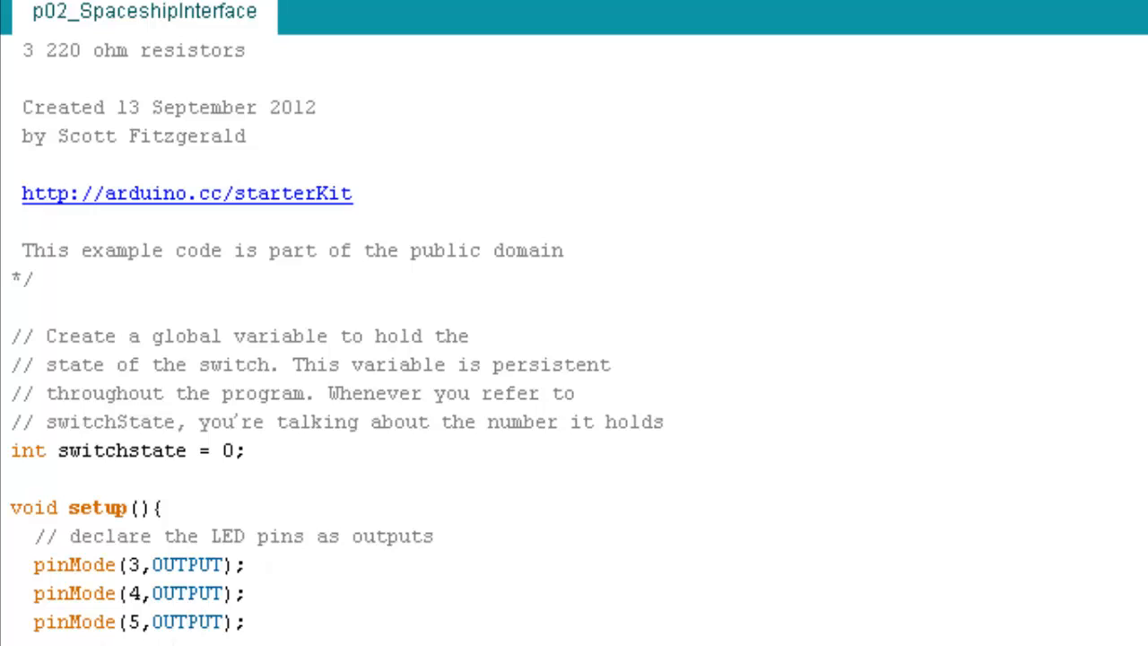
{"action": "mouse_move", "coordinate": [199, 639]}
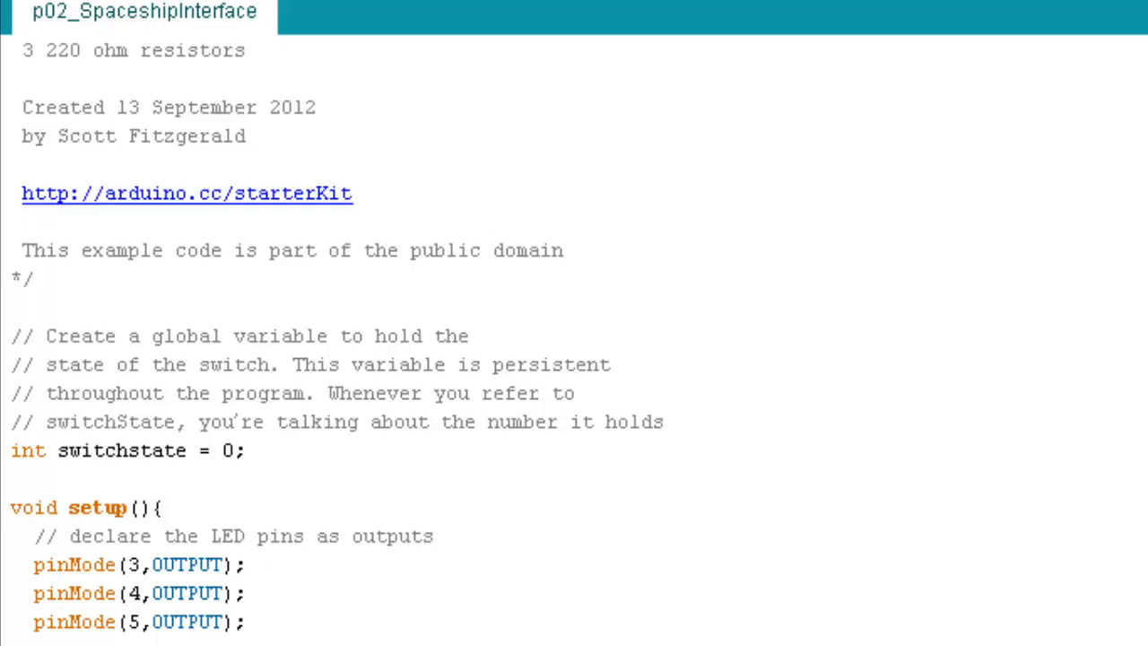
{"action": "scroll", "scroll_direction": "down", "scroll_amount": 3}
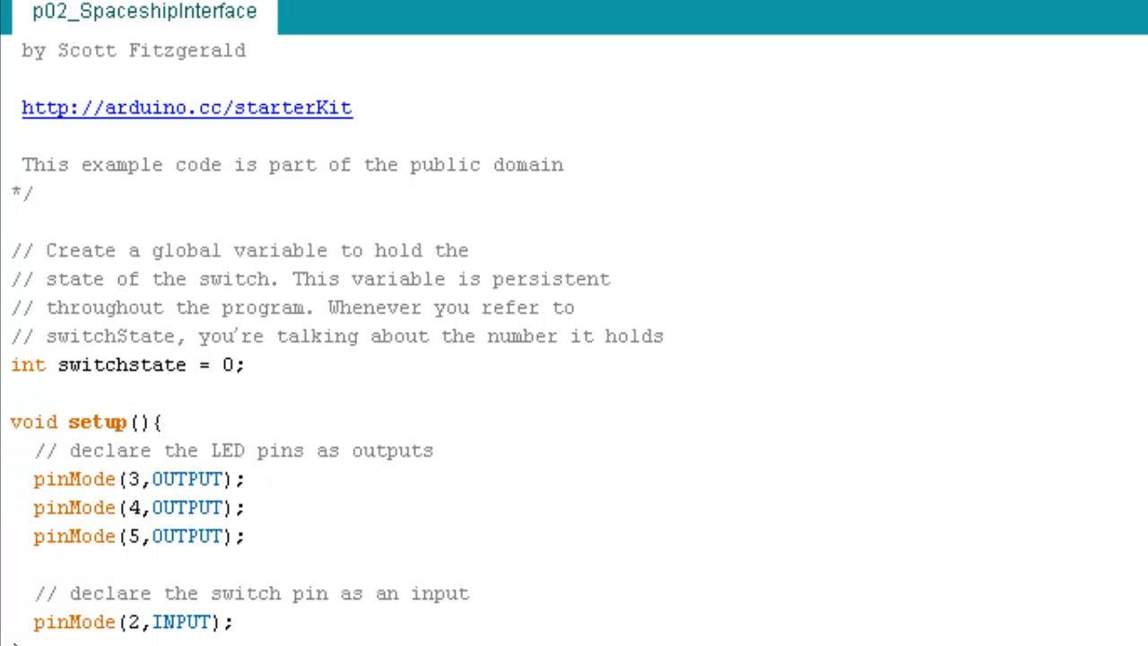
{"action": "scroll", "scroll_direction": "down", "scroll_amount": 3}
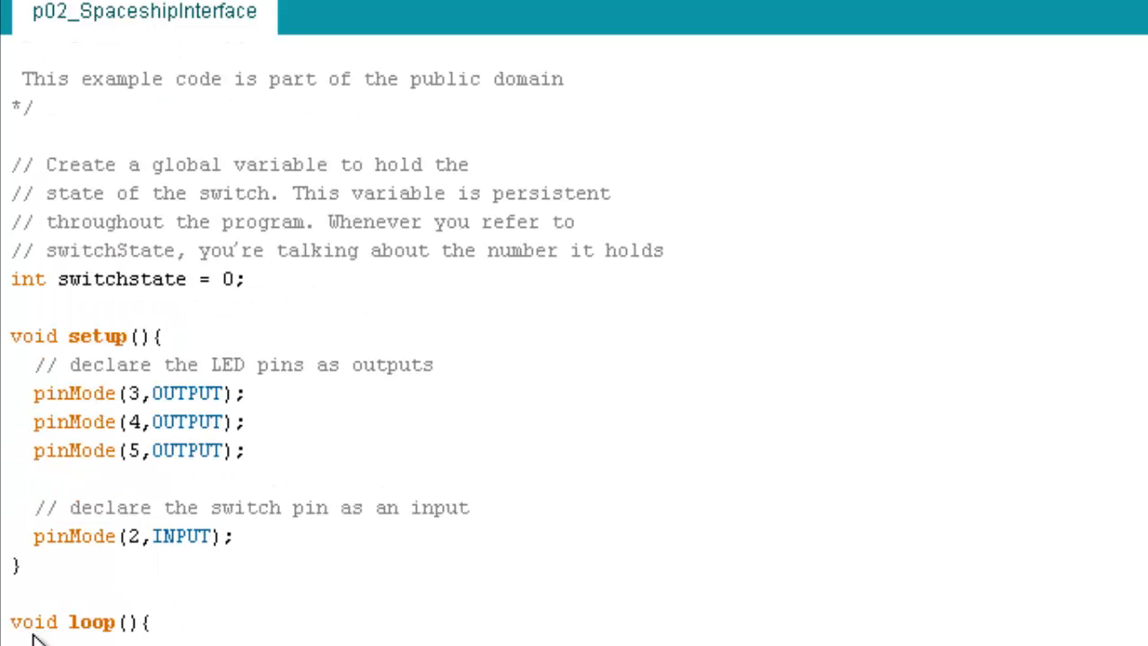
{"action": "mouse_move", "coordinate": [122, 637]}
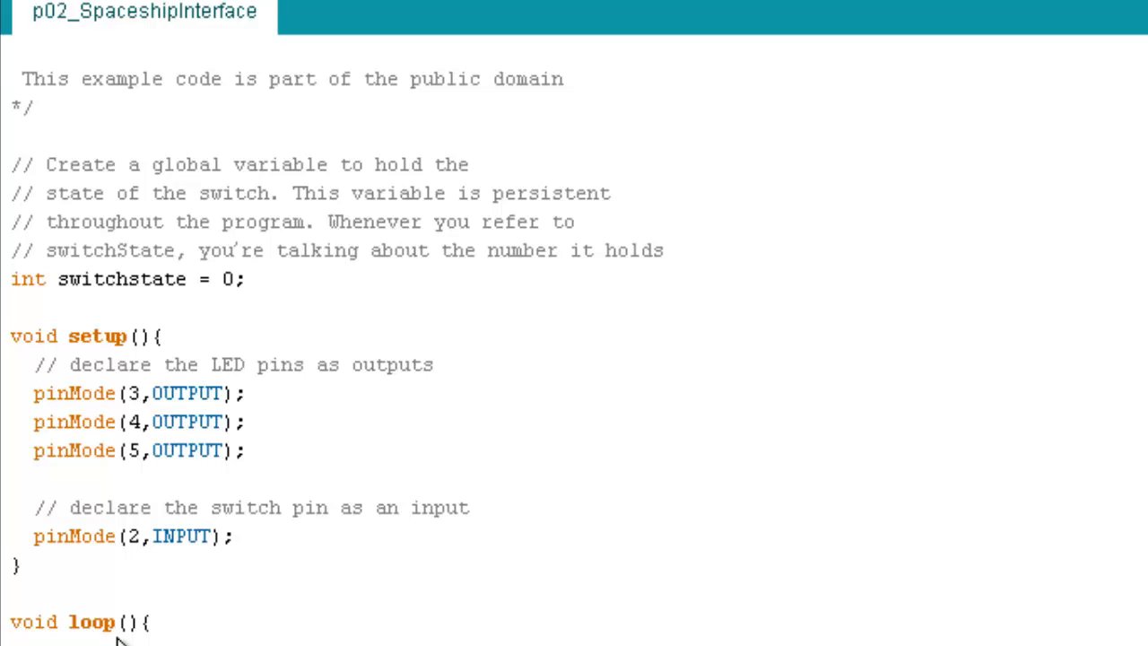
{"action": "mouse_move", "coordinate": [140, 637]}
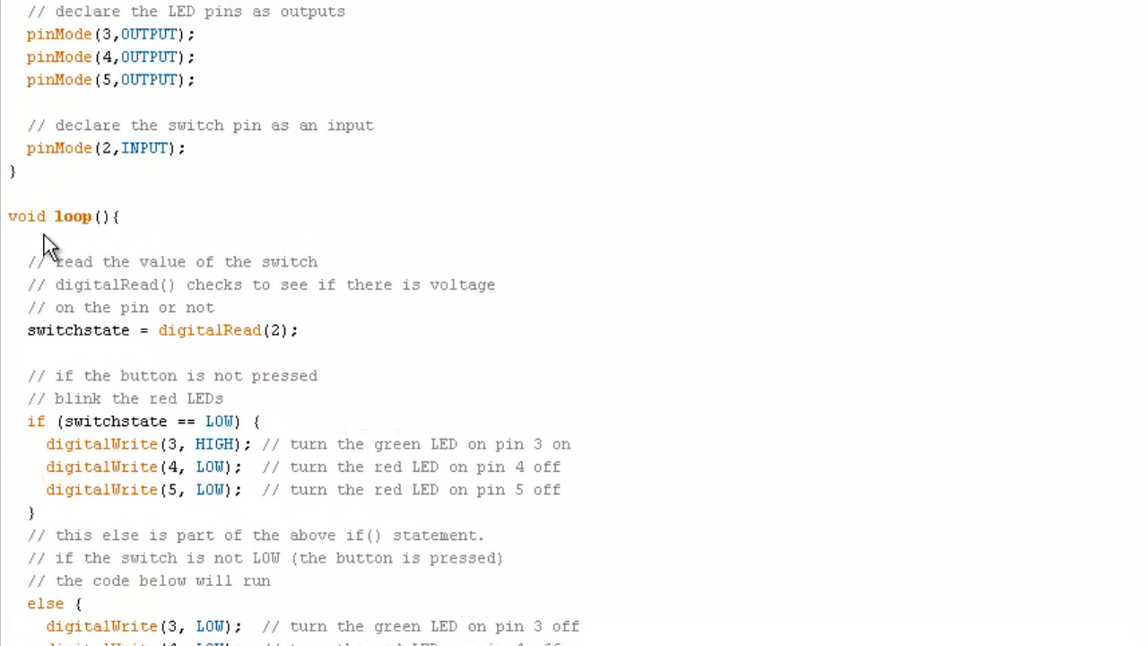
{"action": "mouse_move", "coordinate": [249, 284]}
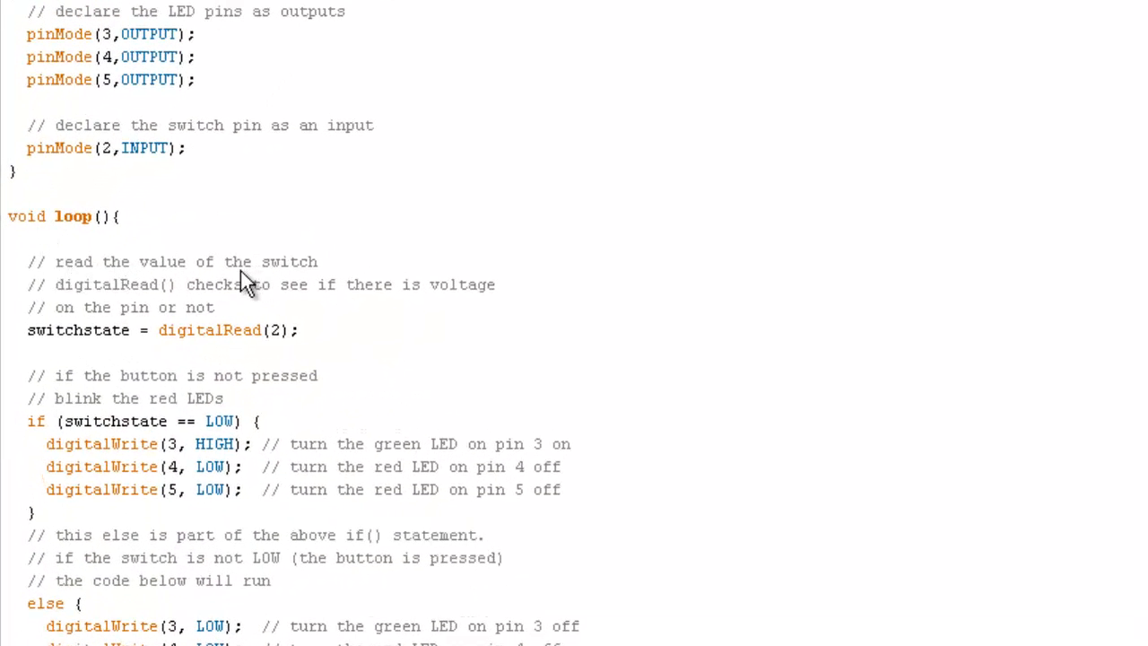
{"action": "mouse_move", "coordinate": [301, 303]}
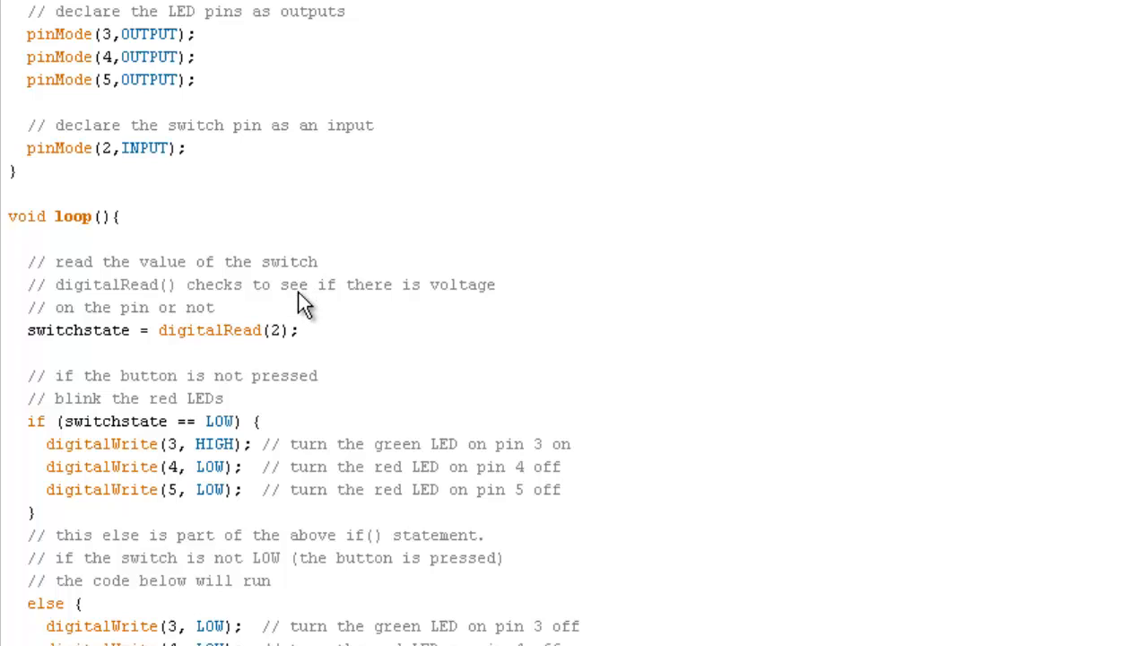
{"action": "mouse_move", "coordinate": [86, 305]}
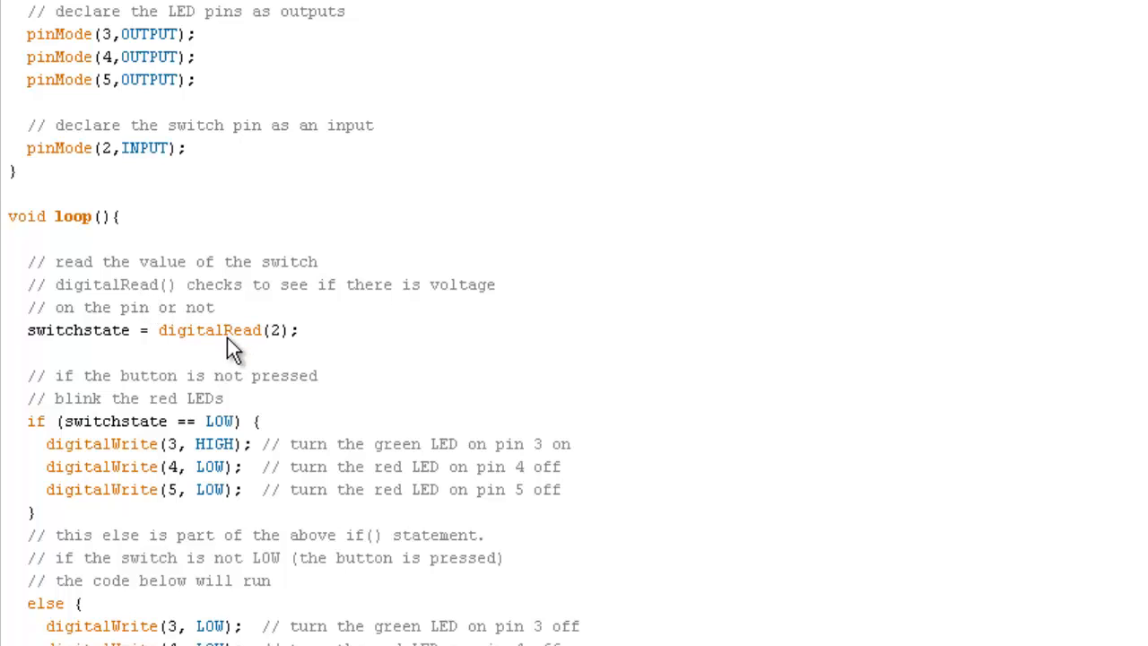
{"action": "mouse_move", "coordinate": [75, 355]}
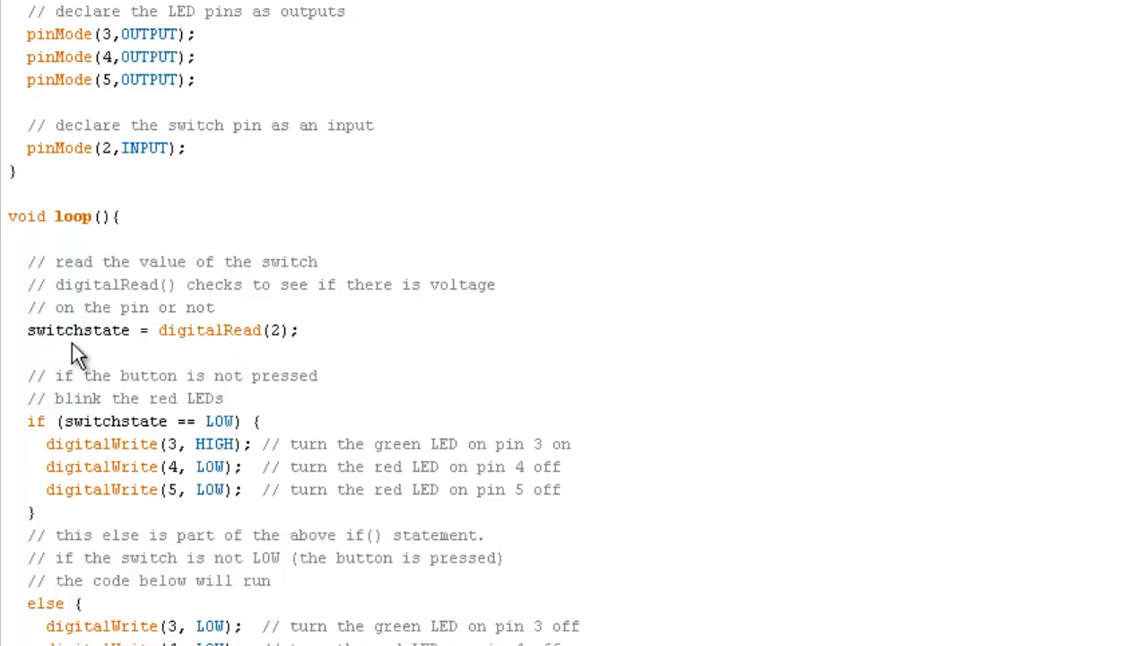
{"action": "mouse_move", "coordinate": [152, 348]}
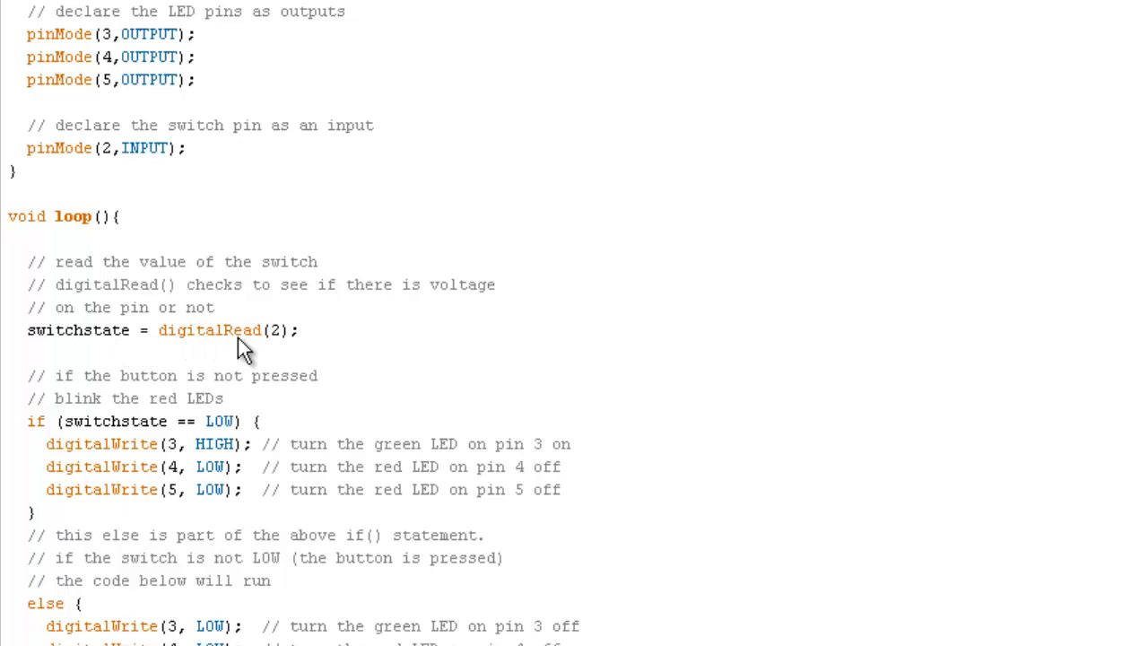
{"action": "mouse_move", "coordinate": [231, 356]}
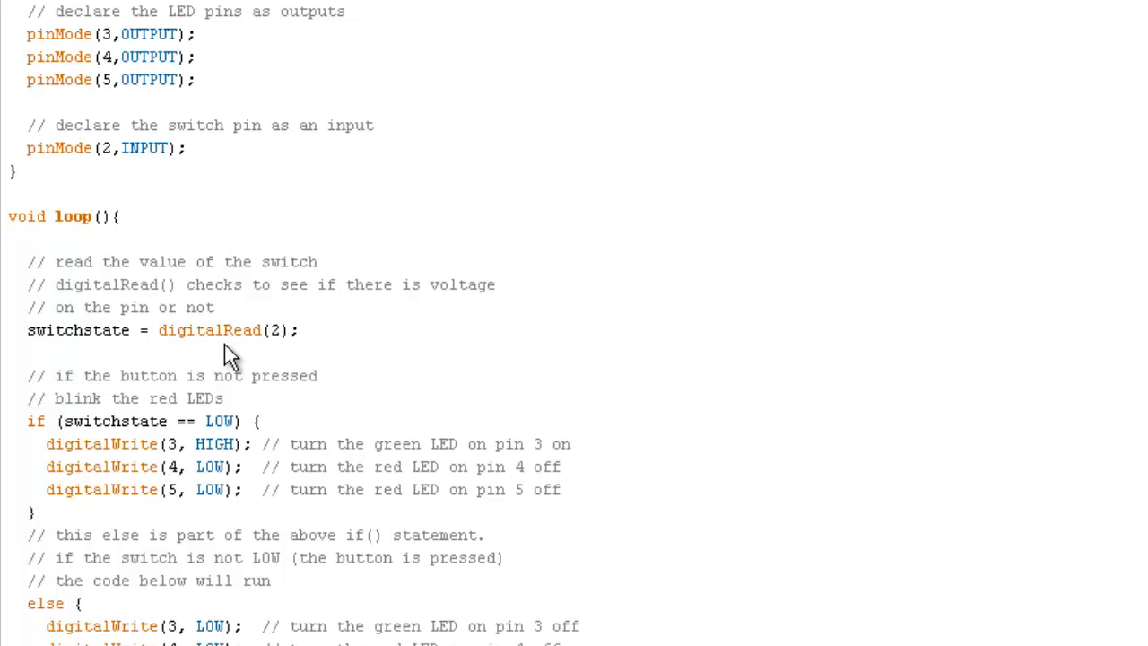
{"action": "mouse_move", "coordinate": [284, 356]}
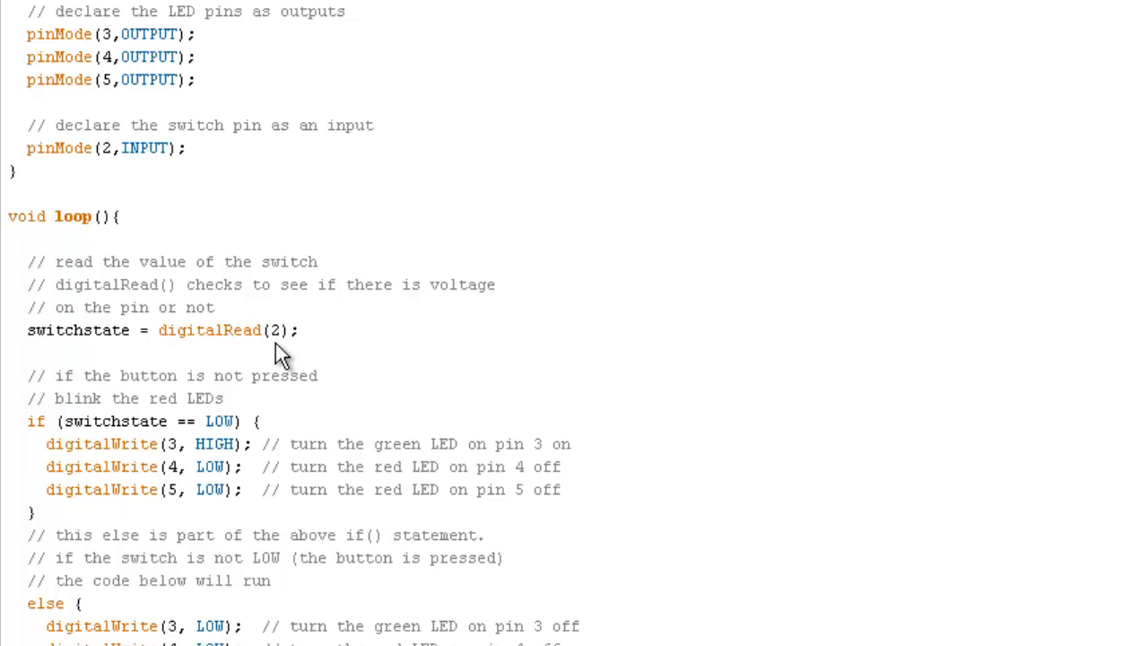
{"action": "mouse_move", "coordinate": [255, 355]}
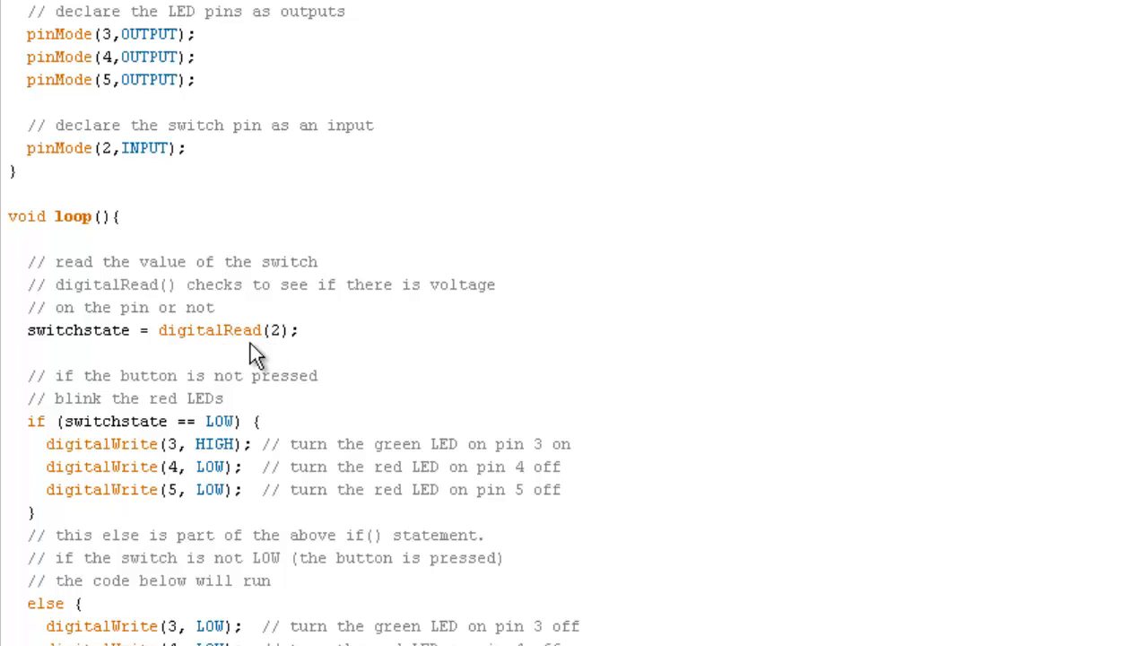
{"action": "mouse_move", "coordinate": [51, 350]}
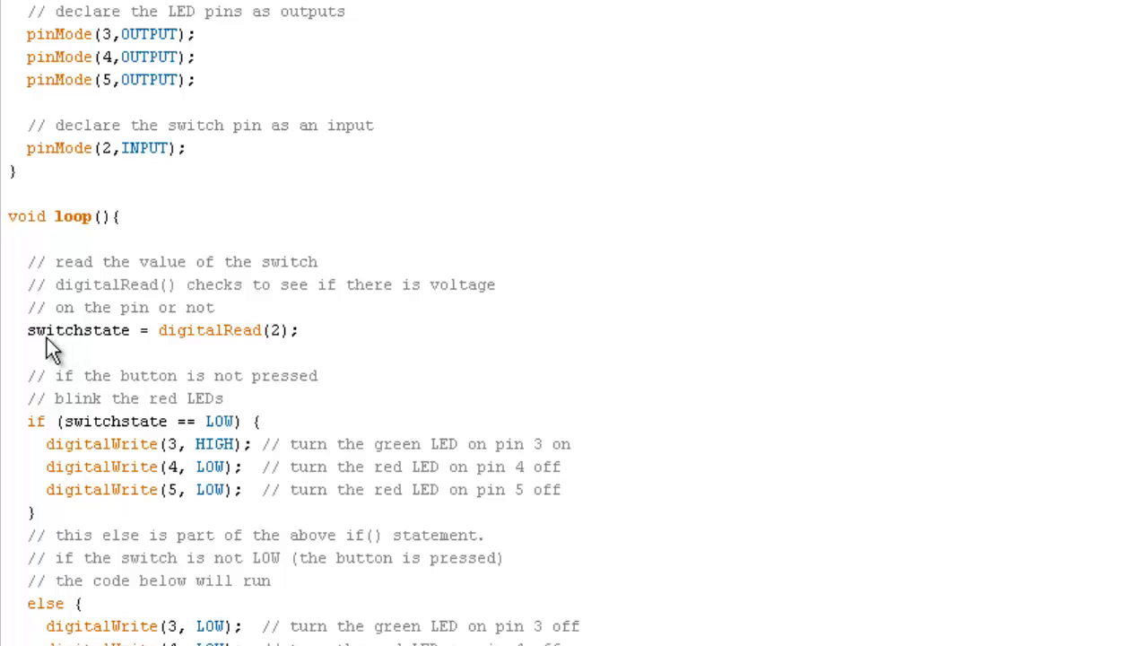
{"action": "mouse_move", "coordinate": [86, 344]}
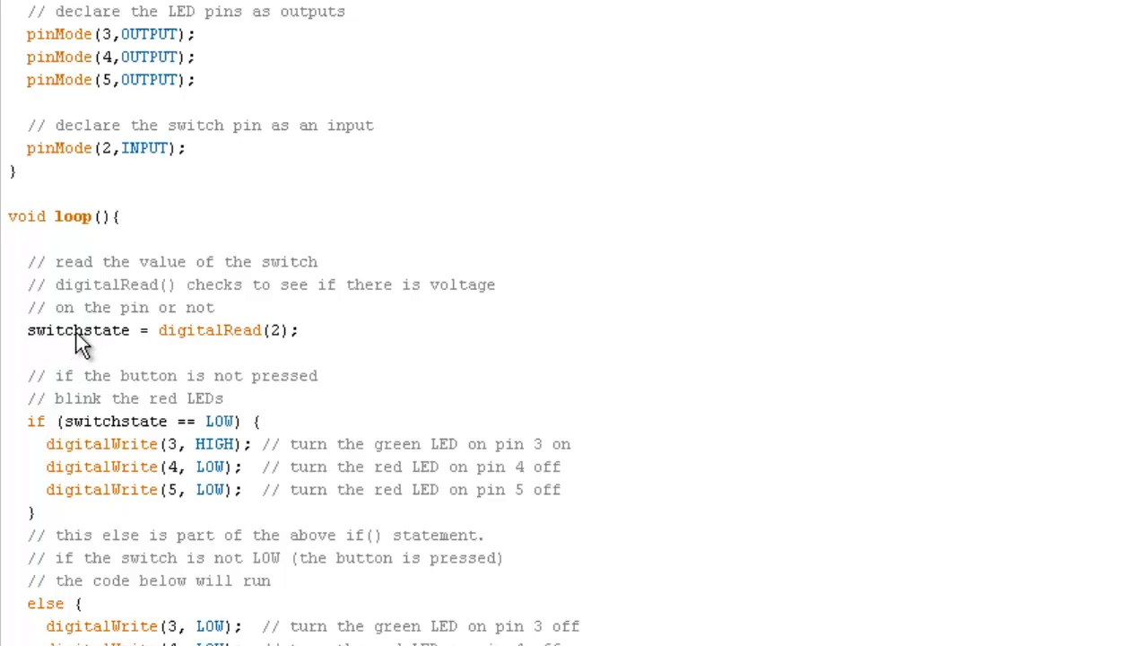
{"action": "scroll", "scroll_direction": "down", "scroll_amount": 3}
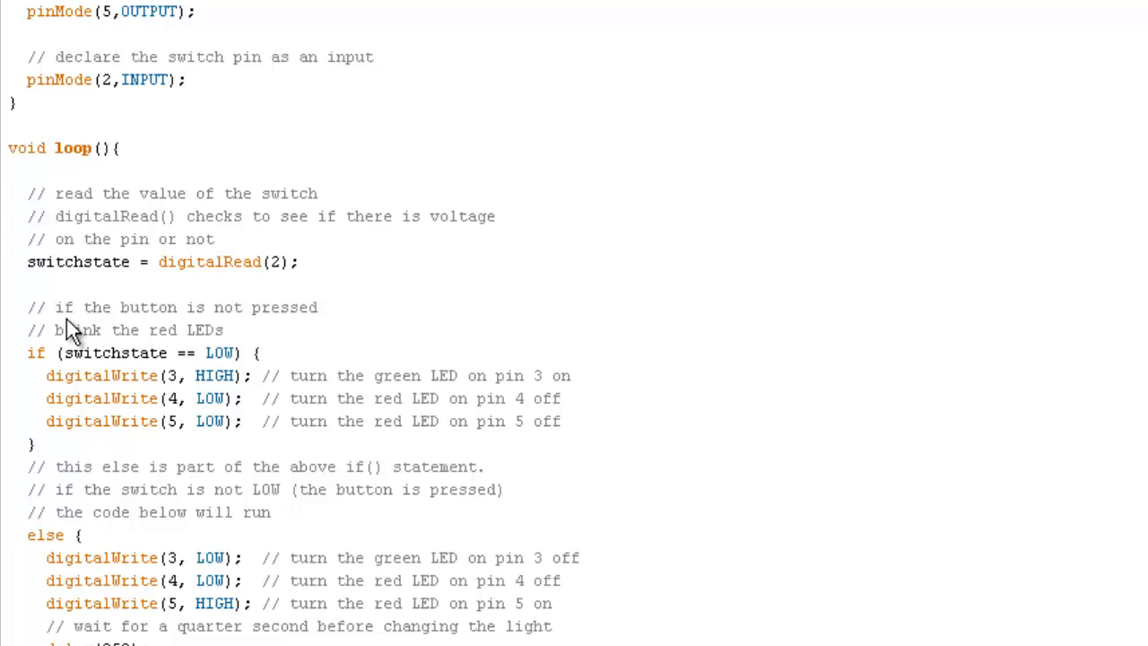
{"action": "mouse_move", "coordinate": [232, 330]}
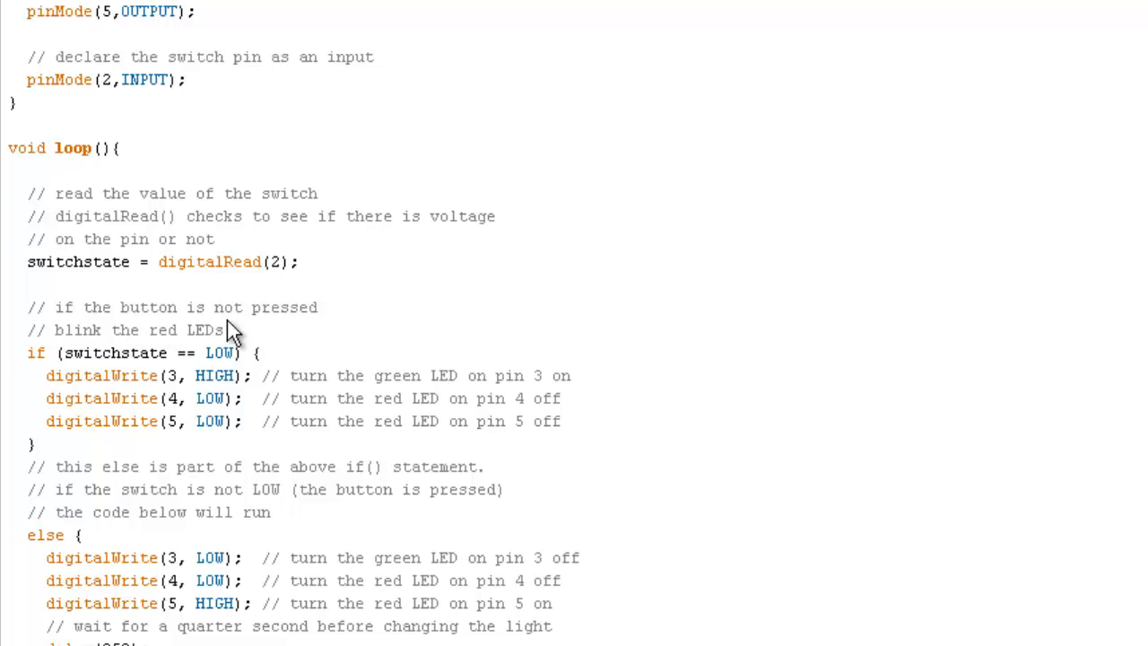
{"action": "mouse_move", "coordinate": [298, 330]}
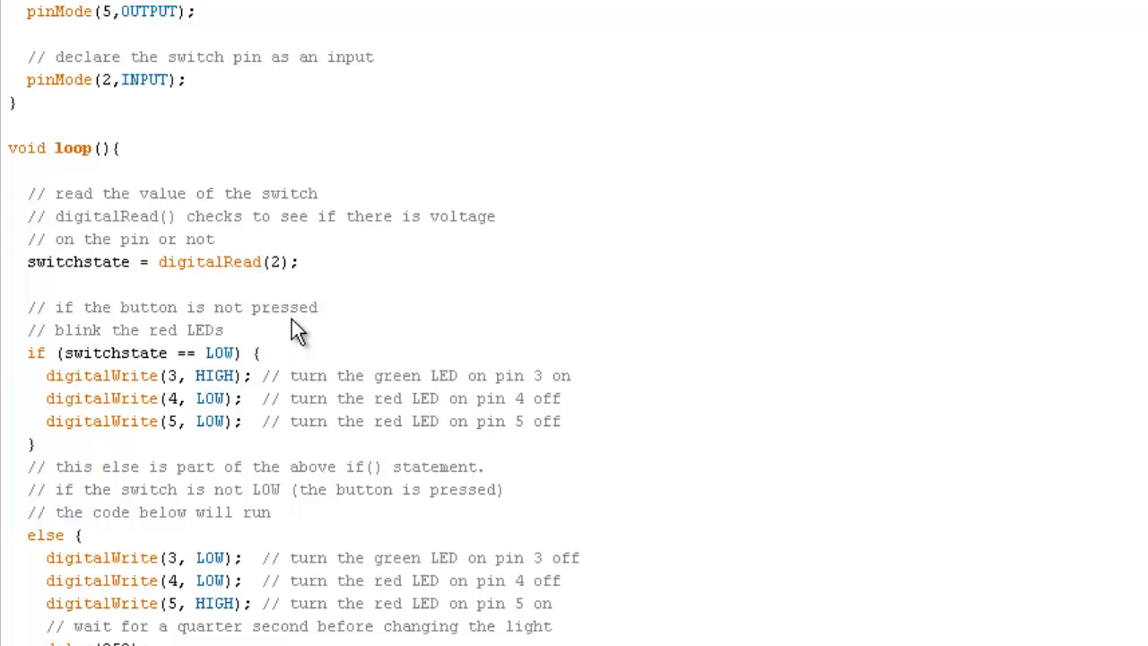
{"action": "mouse_move", "coordinate": [276, 330]}
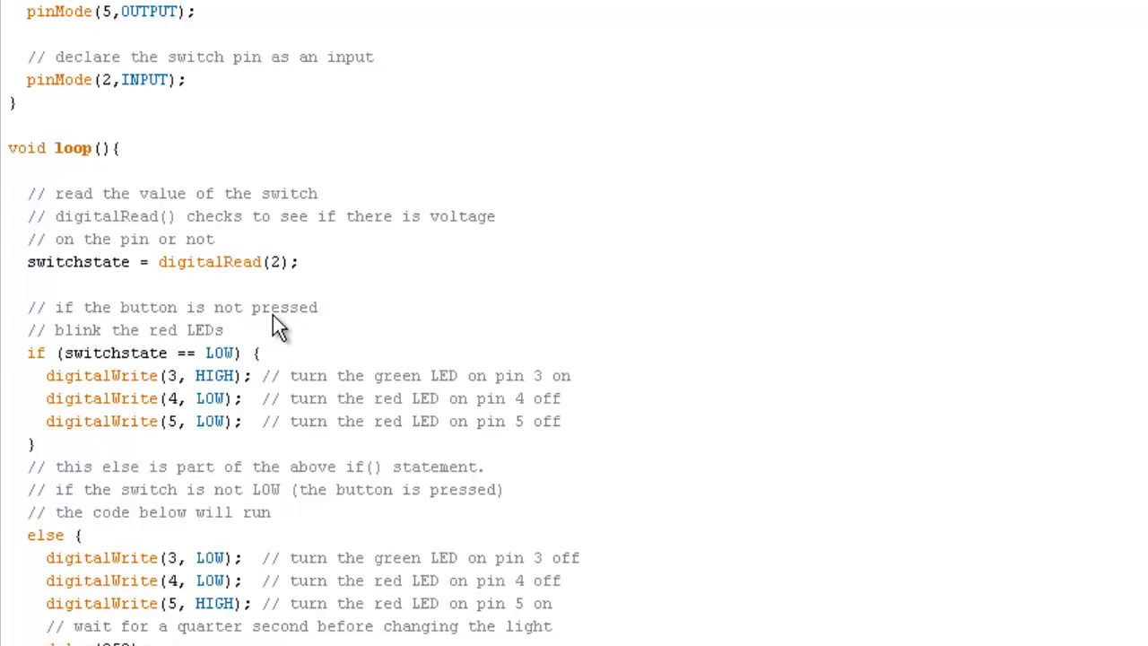
{"action": "mouse_move", "coordinate": [36, 375]}
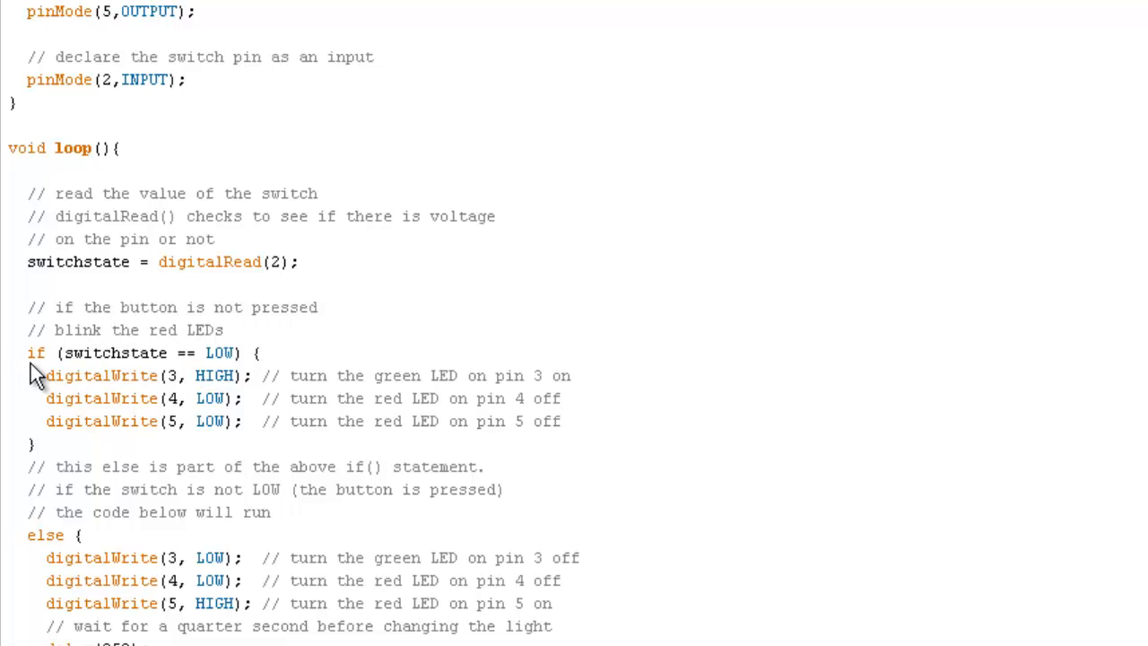
{"action": "mouse_move", "coordinate": [116, 375]}
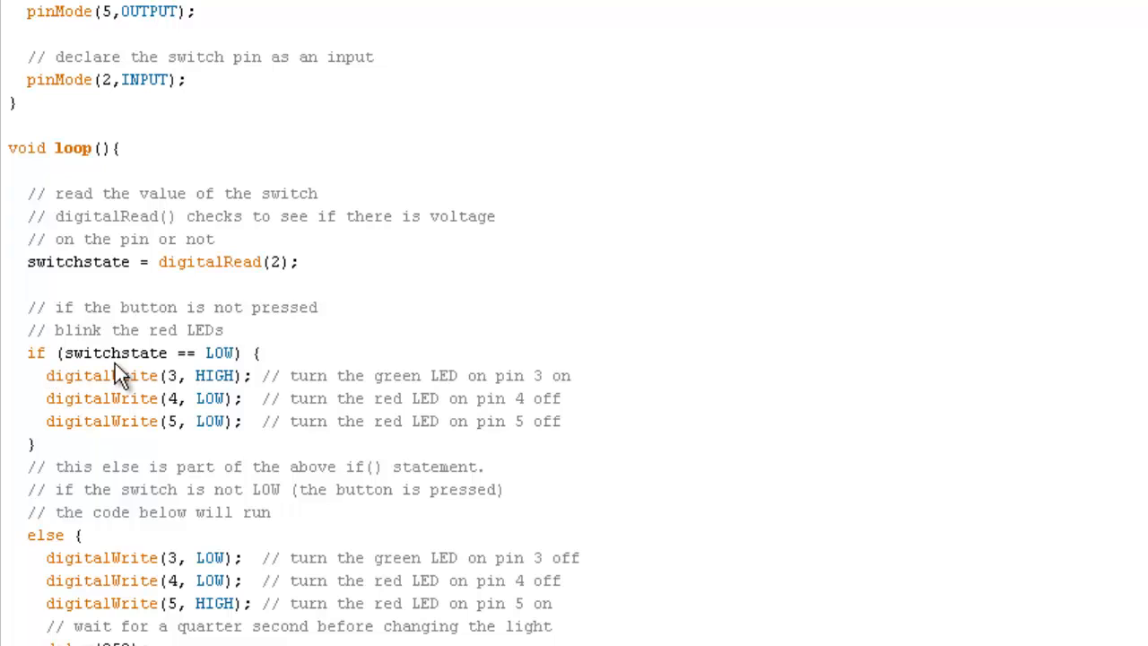
{"action": "mouse_move", "coordinate": [188, 371]}
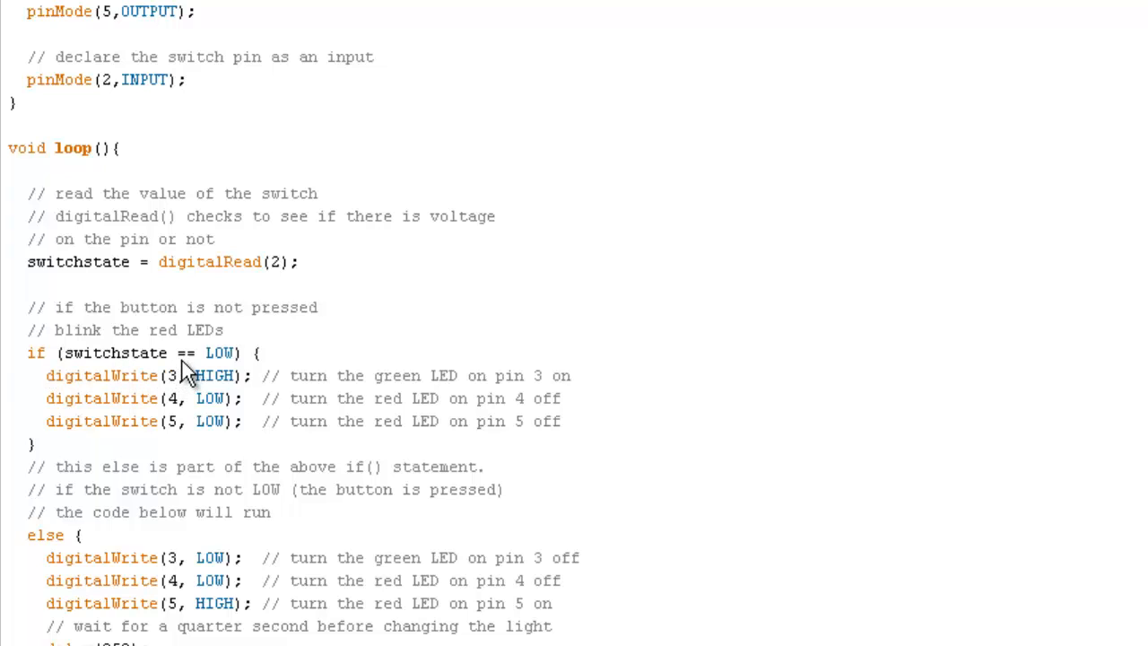
{"action": "mouse_move", "coordinate": [98, 363]}
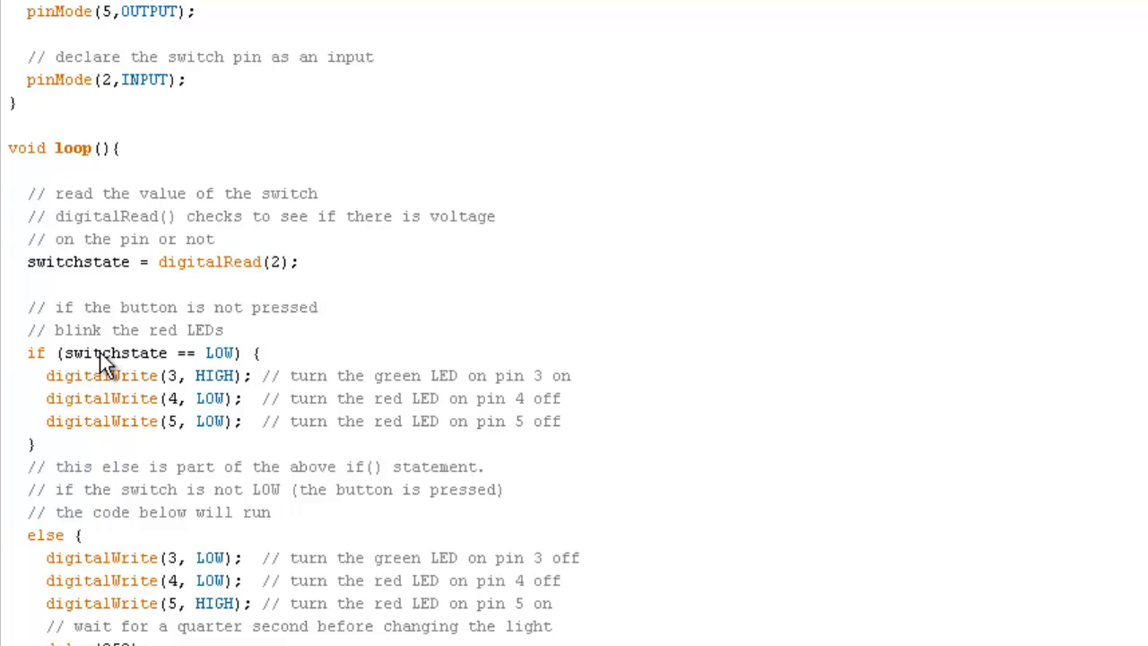
{"action": "mouse_move", "coordinate": [125, 377]}
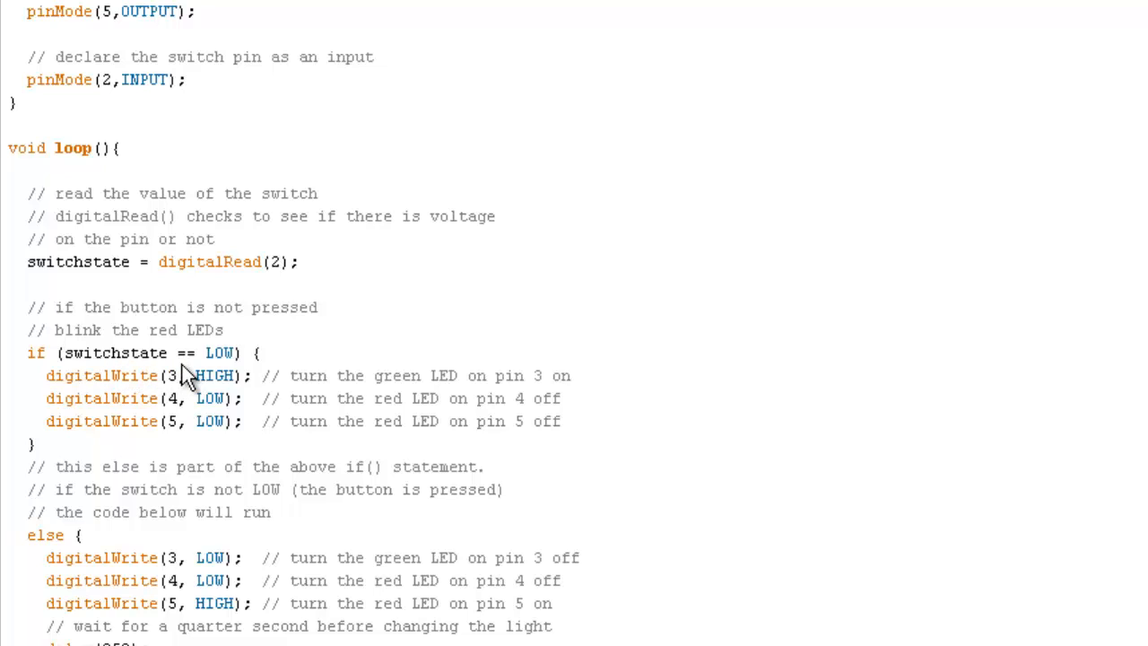
{"action": "mouse_move", "coordinate": [117, 375]}
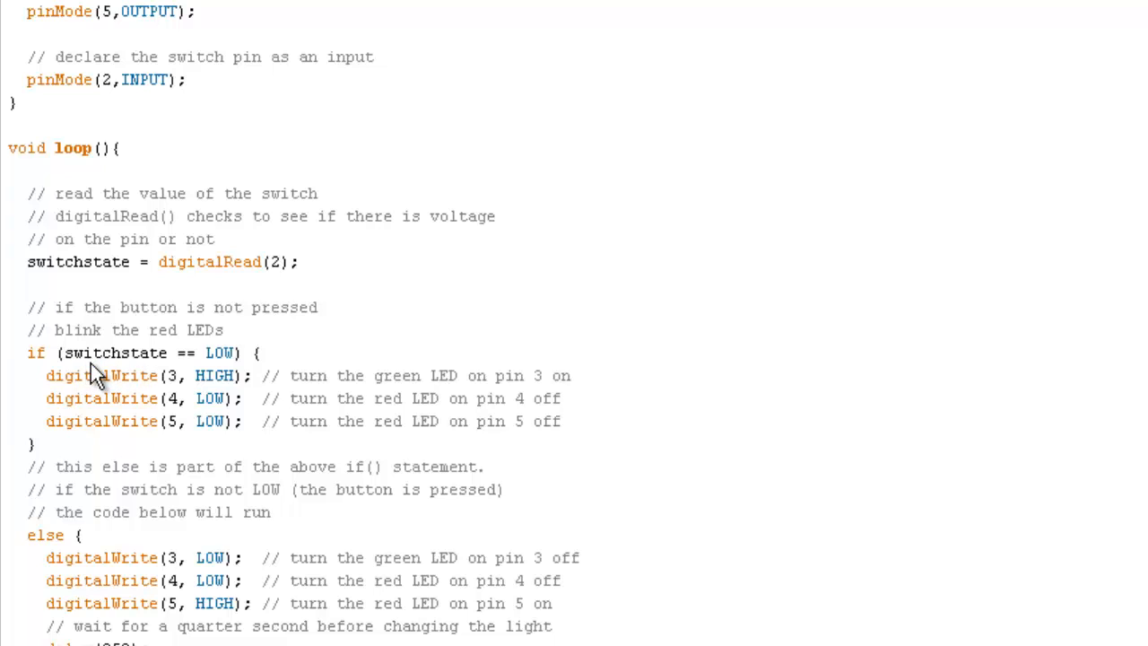
{"action": "mouse_move", "coordinate": [147, 376]}
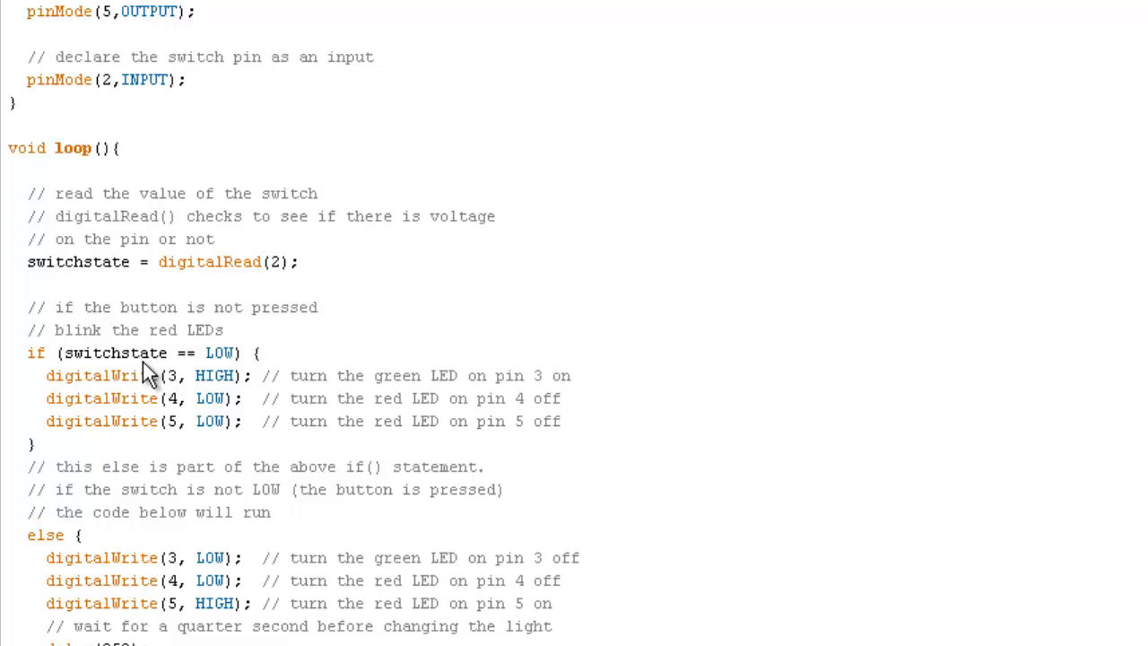
{"action": "mouse_move", "coordinate": [122, 371]}
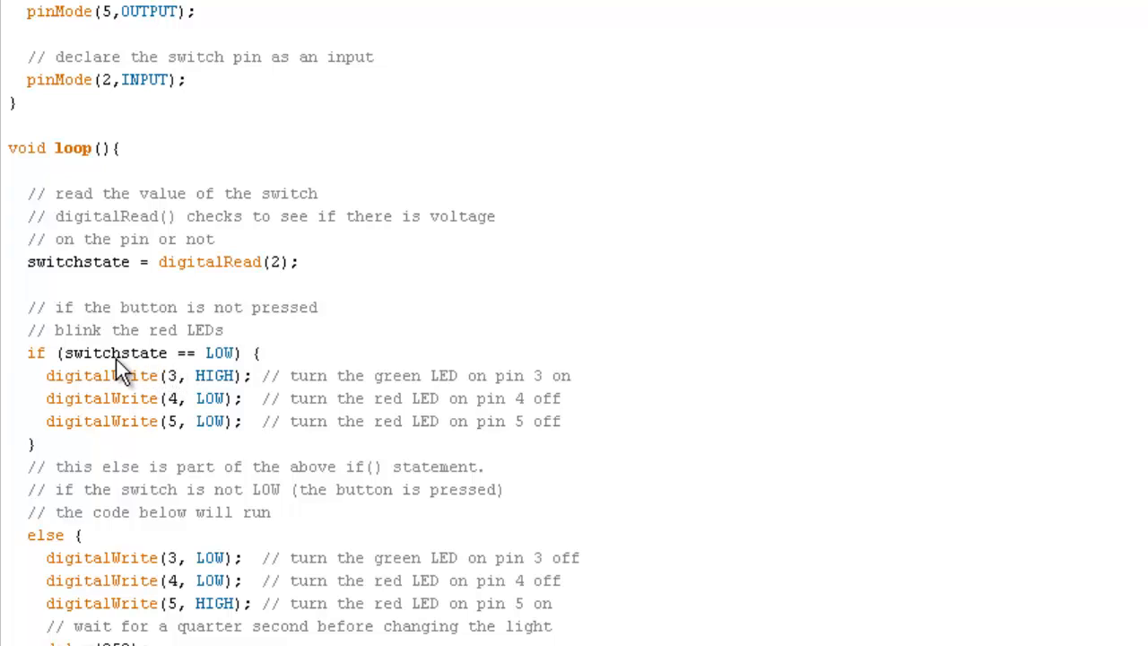
{"action": "mouse_move", "coordinate": [231, 375]}
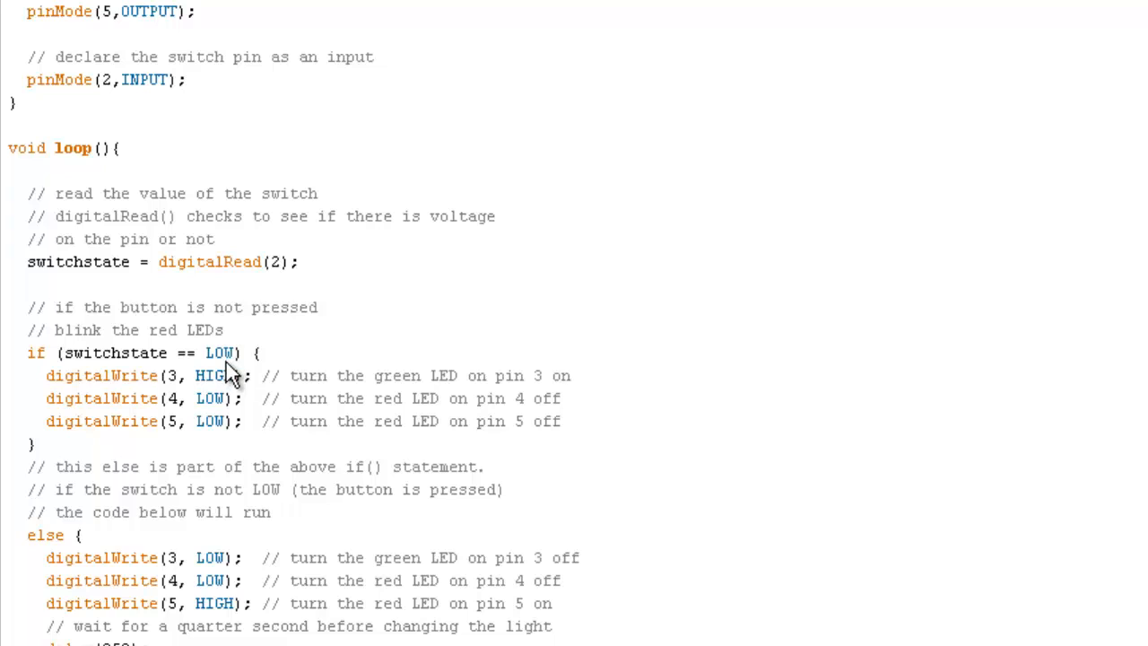
{"action": "mouse_move", "coordinate": [99, 397]}
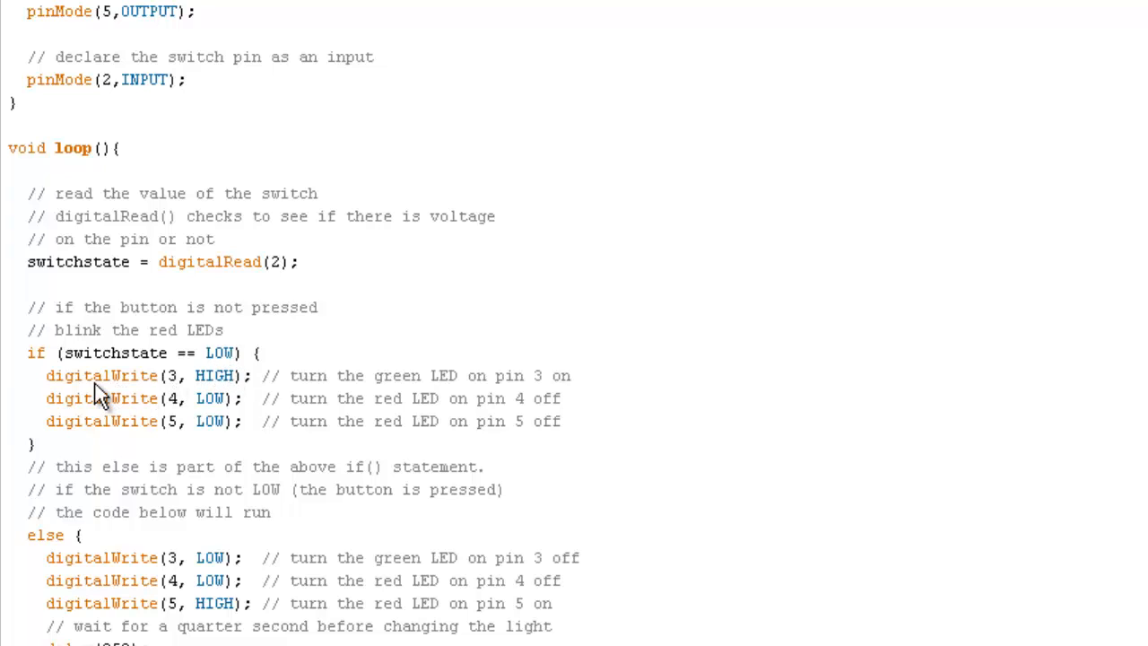
{"action": "mouse_move", "coordinate": [136, 399]}
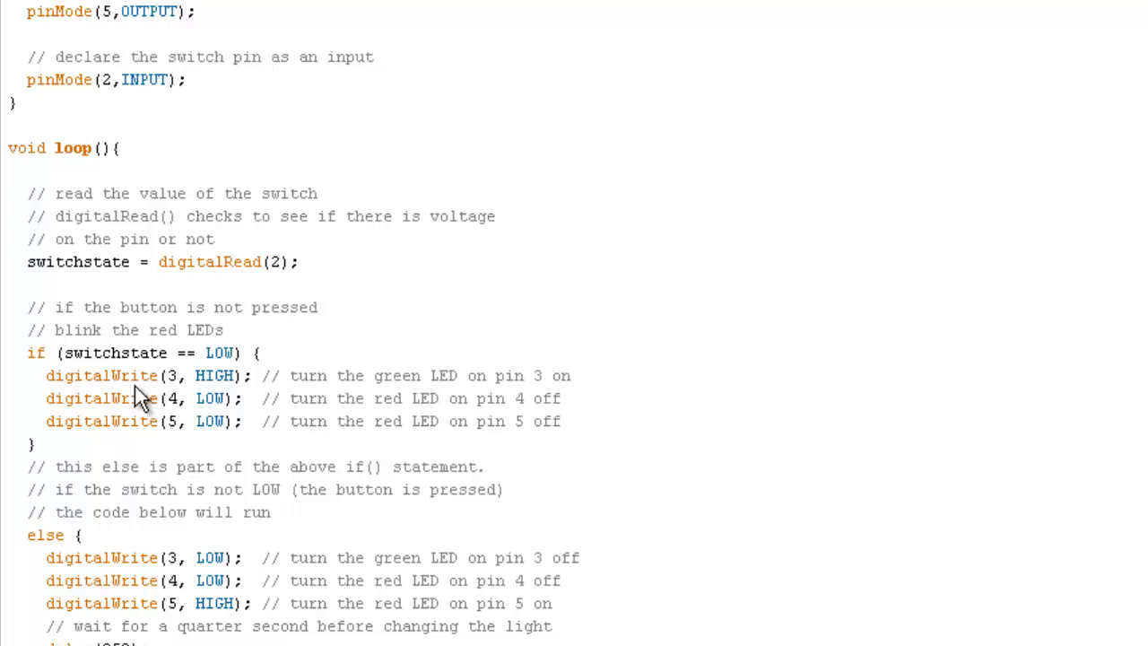
{"action": "mouse_move", "coordinate": [183, 402]}
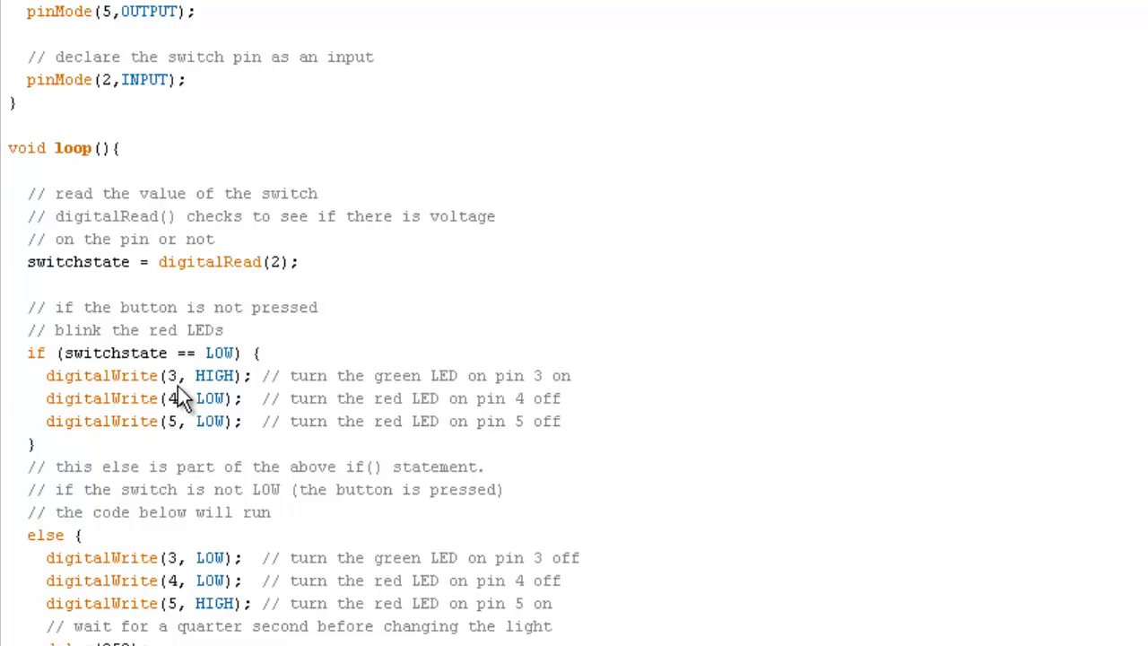
{"action": "mouse_move", "coordinate": [89, 398]}
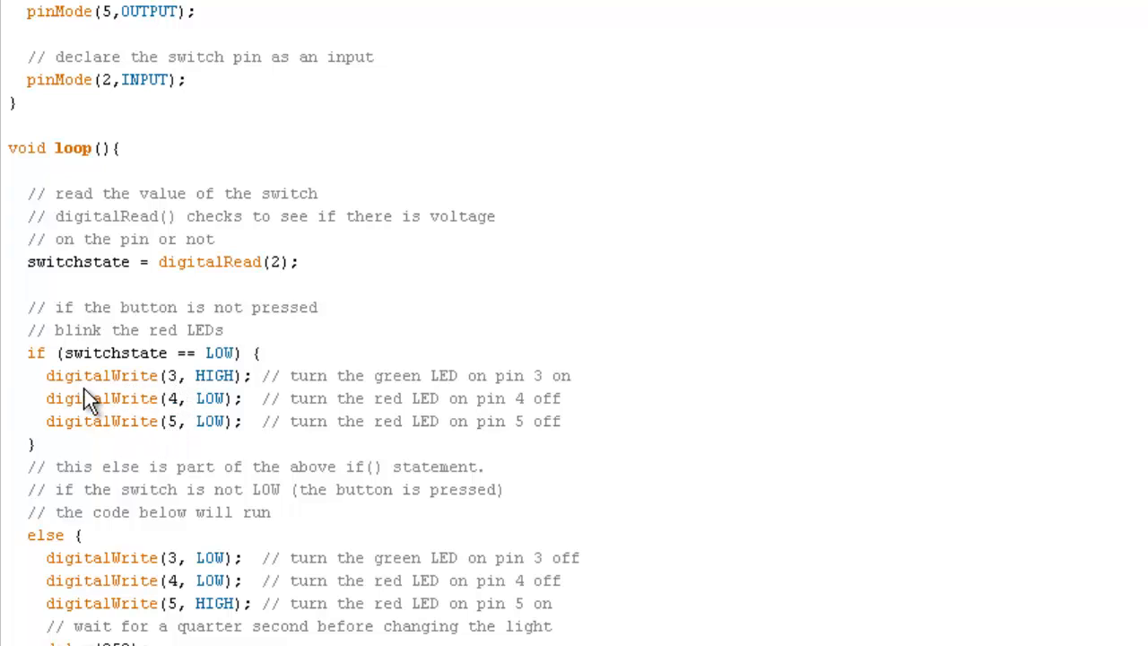
{"action": "mouse_move", "coordinate": [207, 399]}
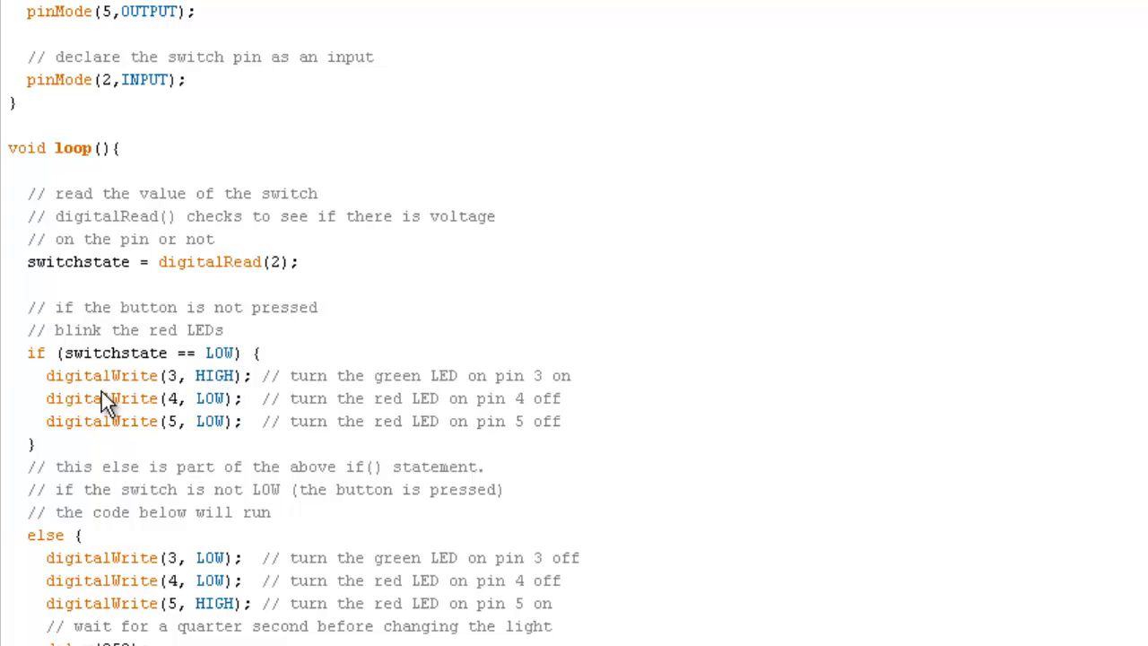
{"action": "mouse_move", "coordinate": [176, 412]}
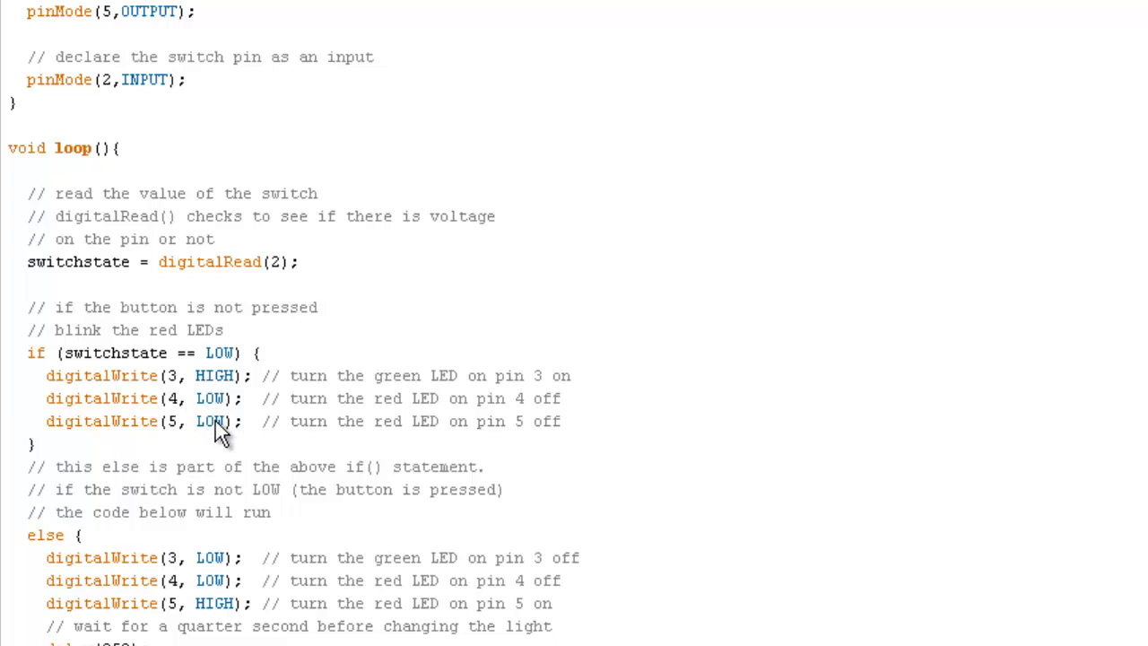
{"action": "mouse_move", "coordinate": [232, 431]}
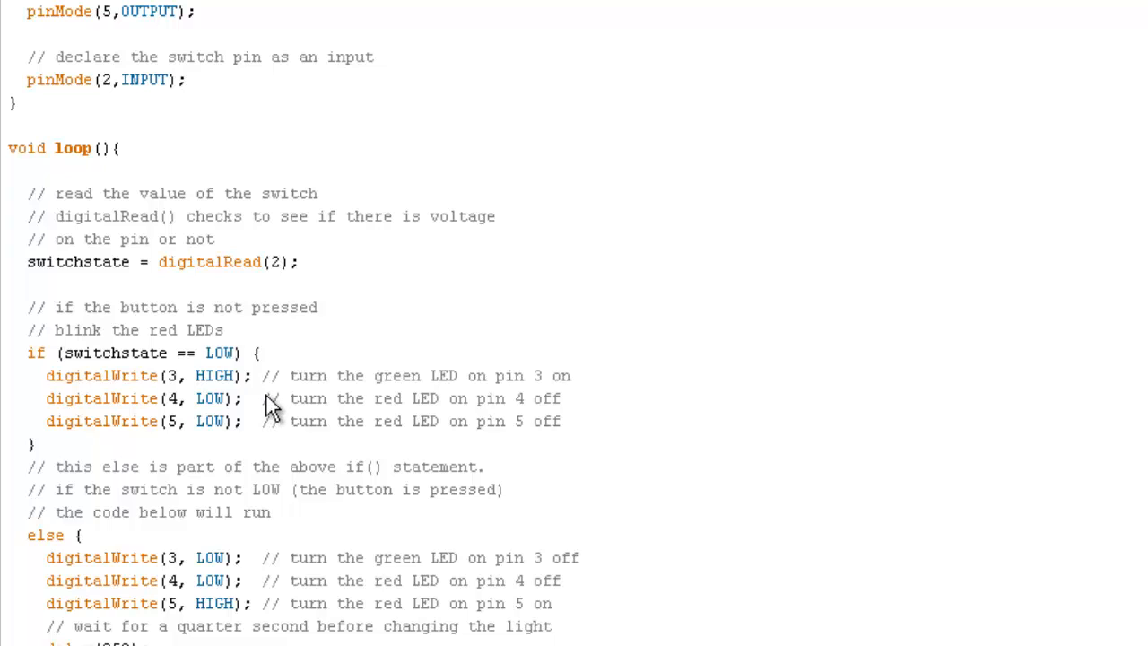
{"action": "mouse_move", "coordinate": [170, 375]}
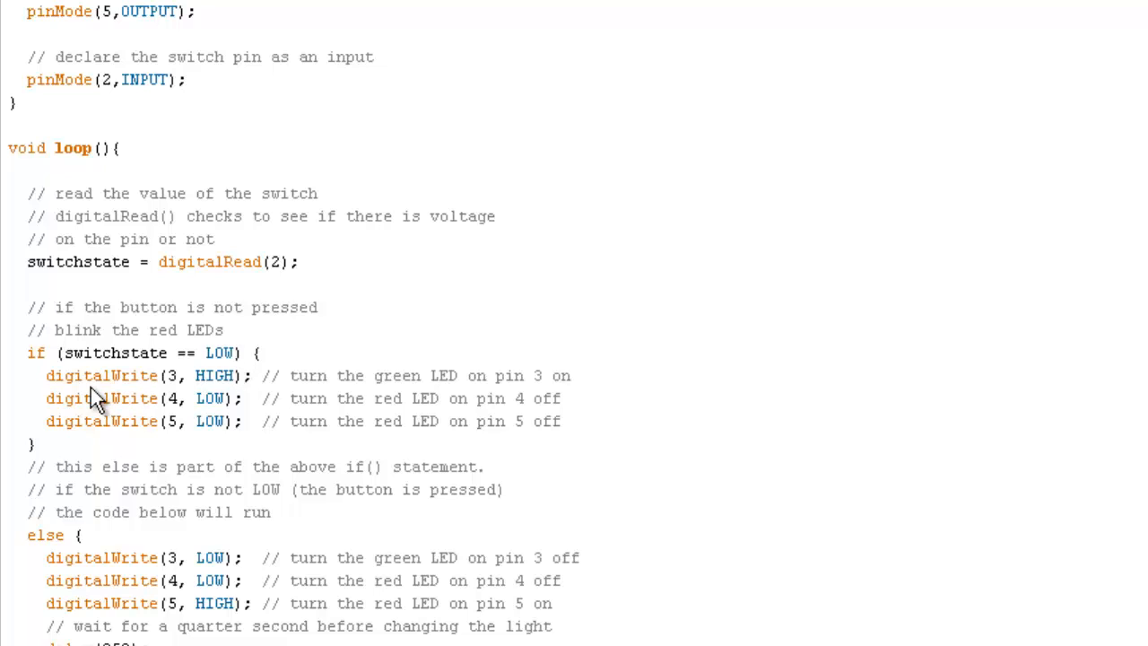
{"action": "mouse_move", "coordinate": [159, 397]}
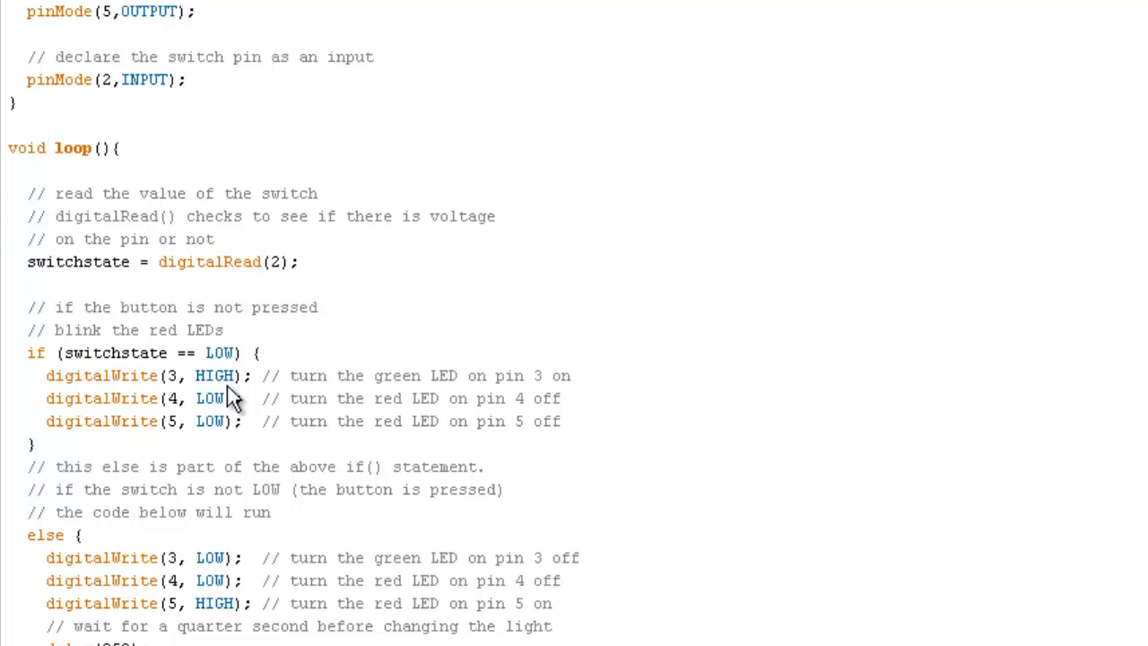
{"action": "mouse_move", "coordinate": [189, 422]}
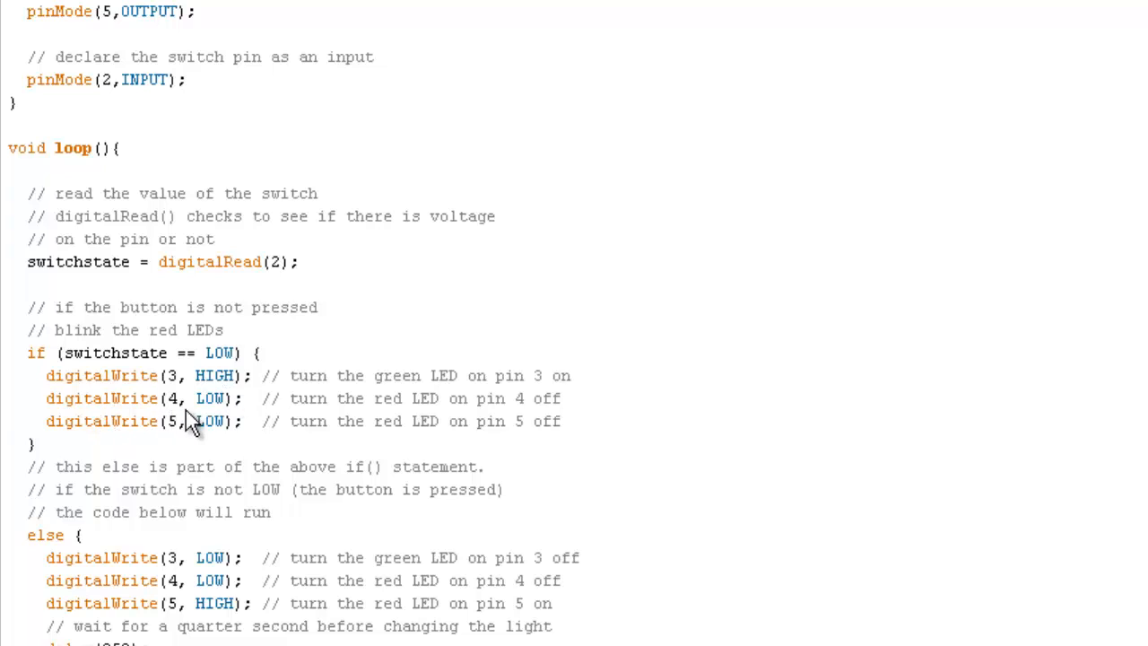
{"action": "mouse_move", "coordinate": [147, 445]}
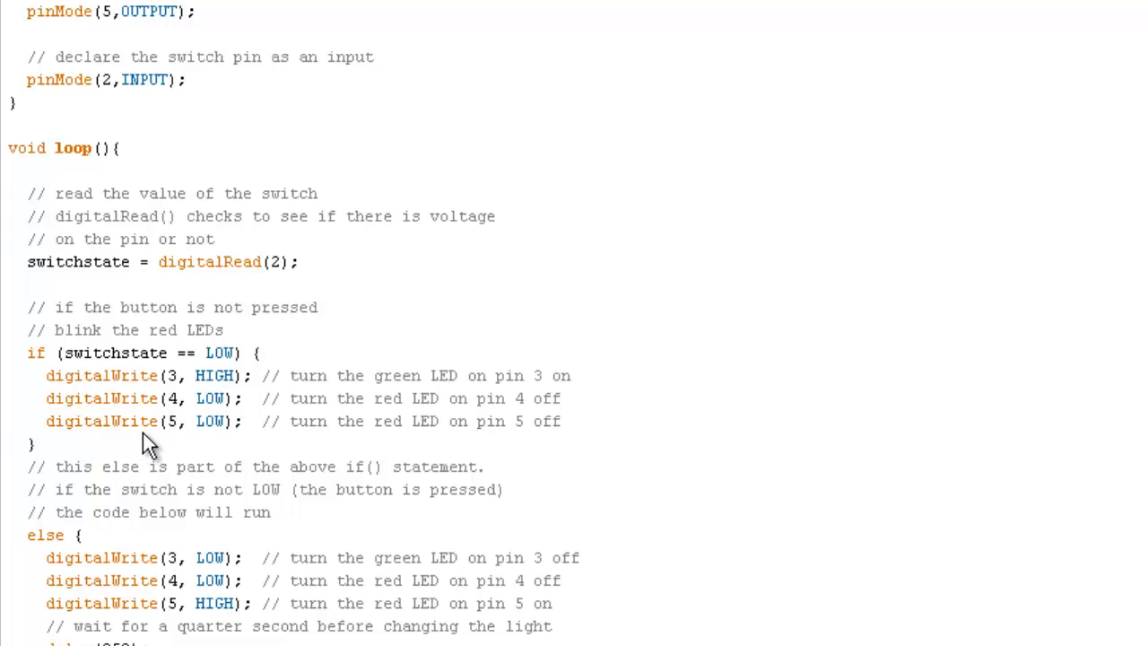
{"action": "mouse_move", "coordinate": [215, 440]}
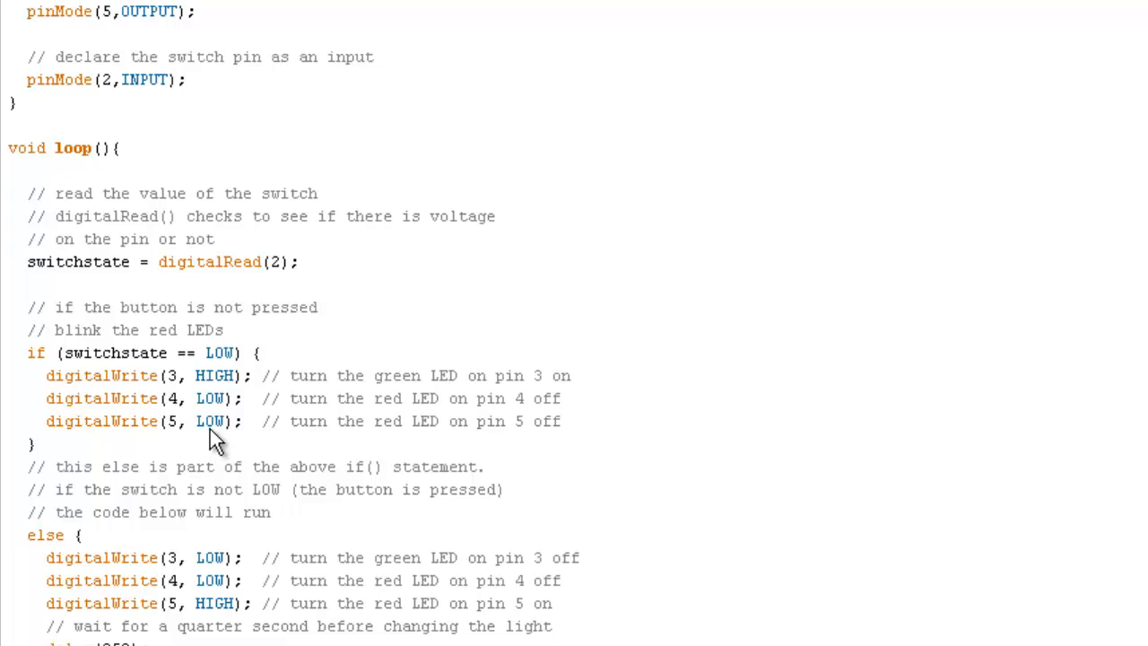
{"action": "mouse_move", "coordinate": [86, 326]}
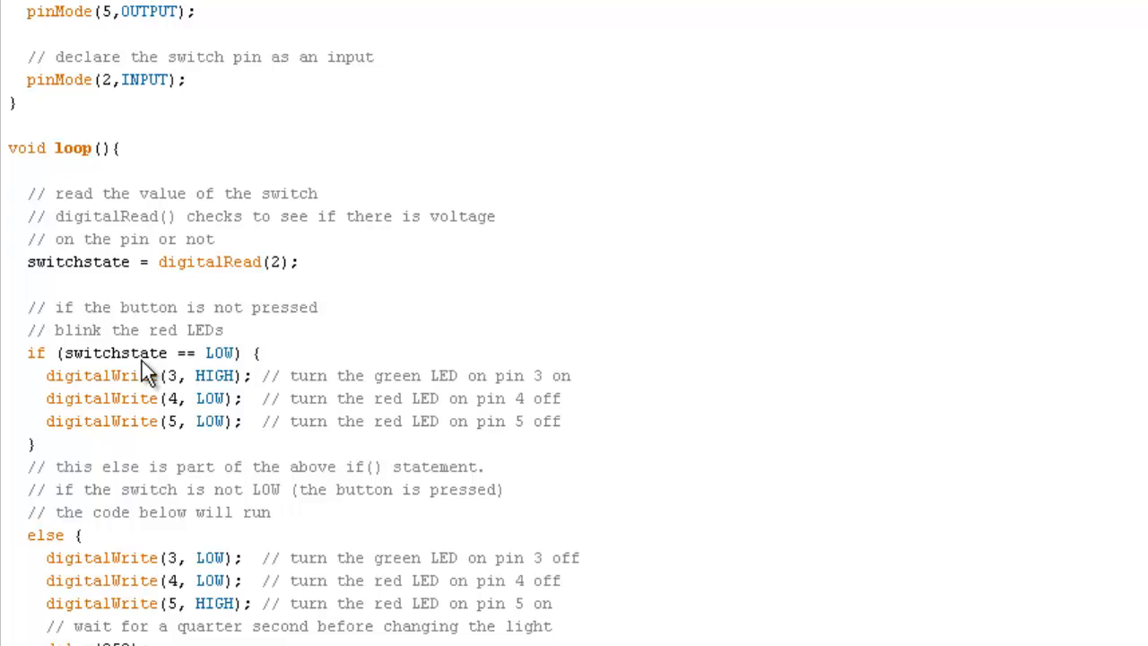
{"action": "mouse_move", "coordinate": [218, 376]}
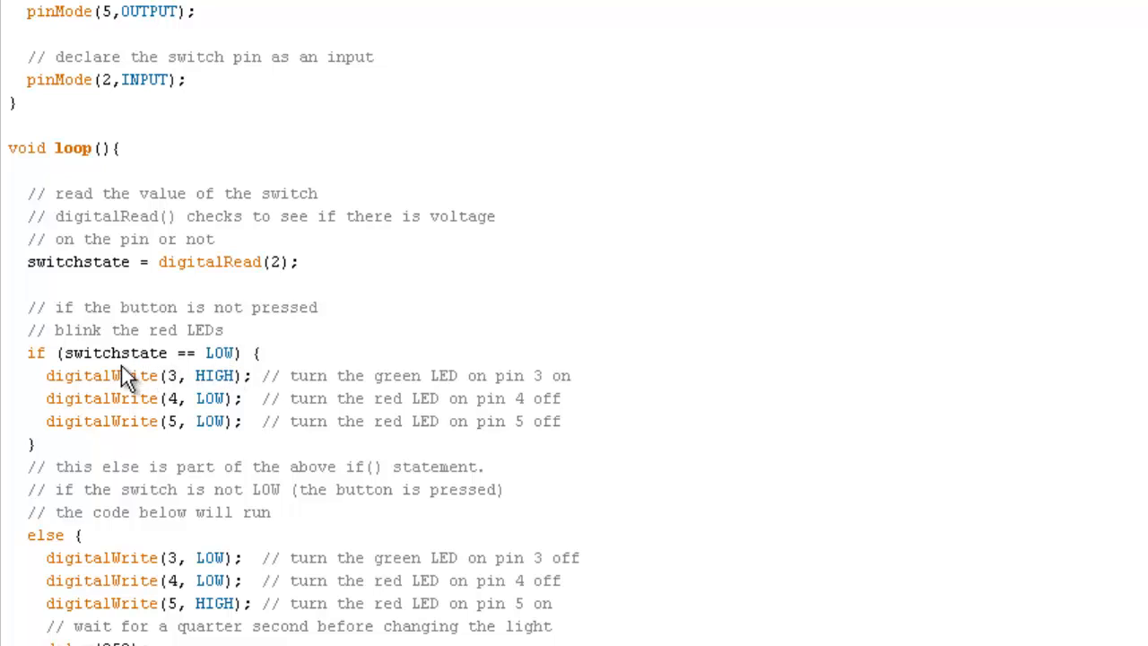
{"action": "mouse_move", "coordinate": [242, 371]}
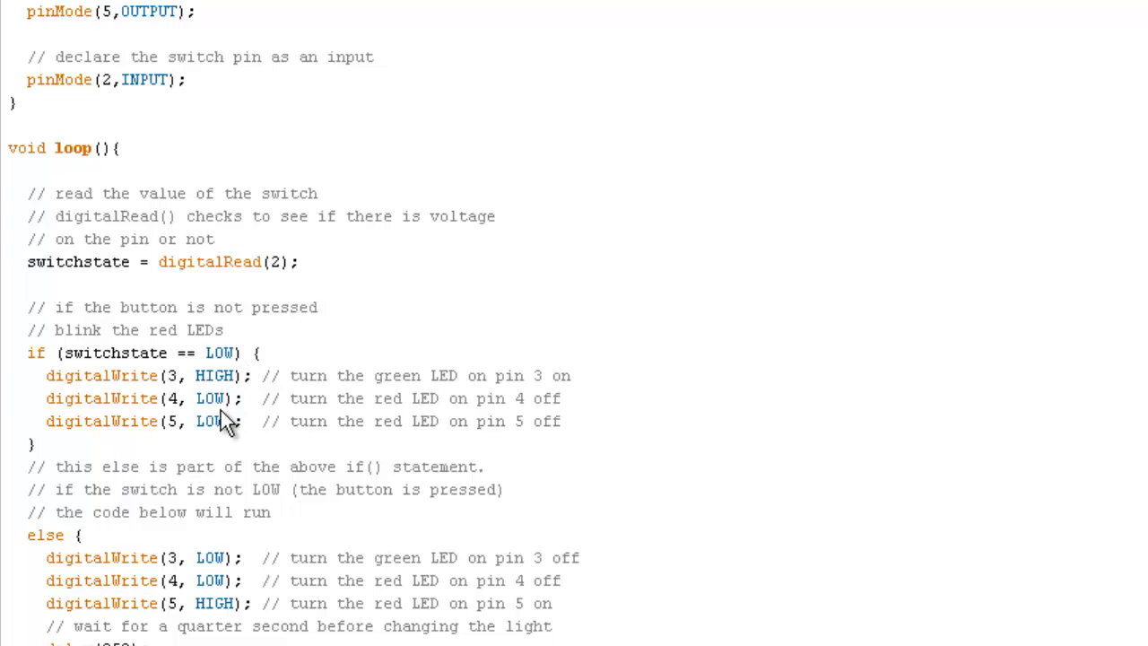
{"action": "mouse_move", "coordinate": [72, 572]}
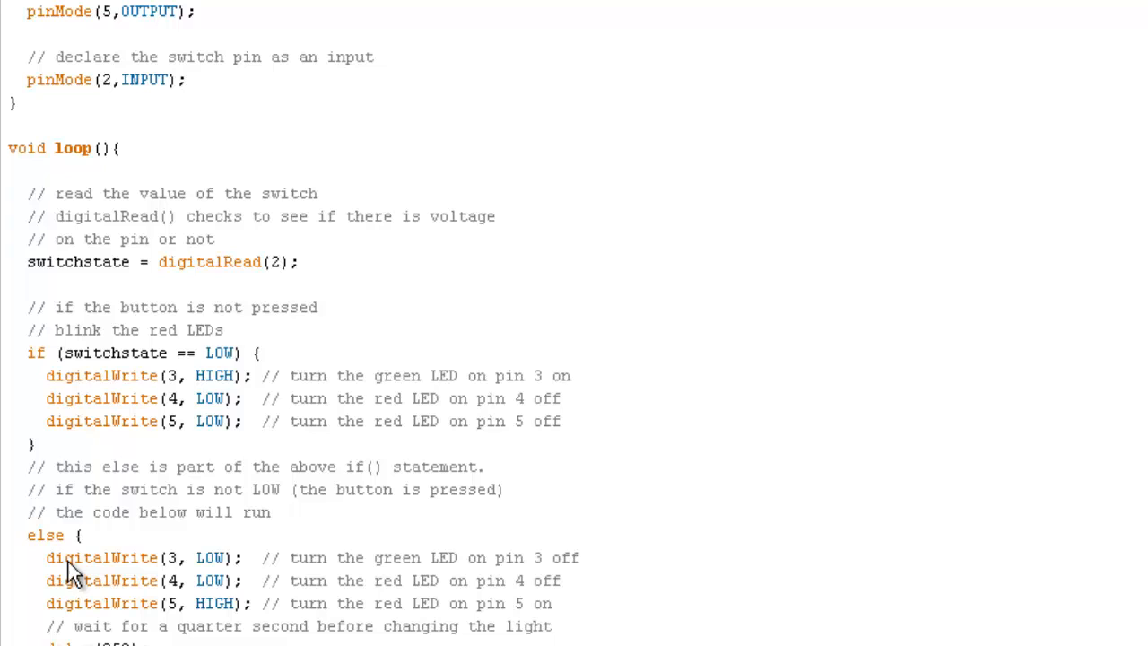
{"action": "mouse_move", "coordinate": [224, 603]}
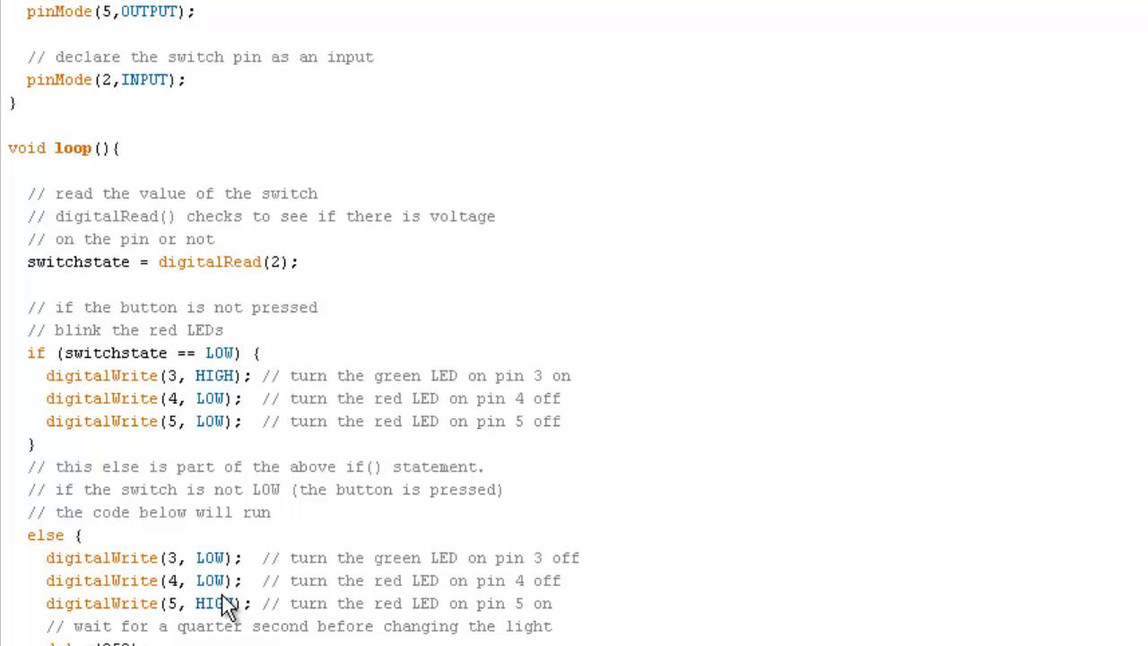
{"action": "mouse_move", "coordinate": [230, 362]}
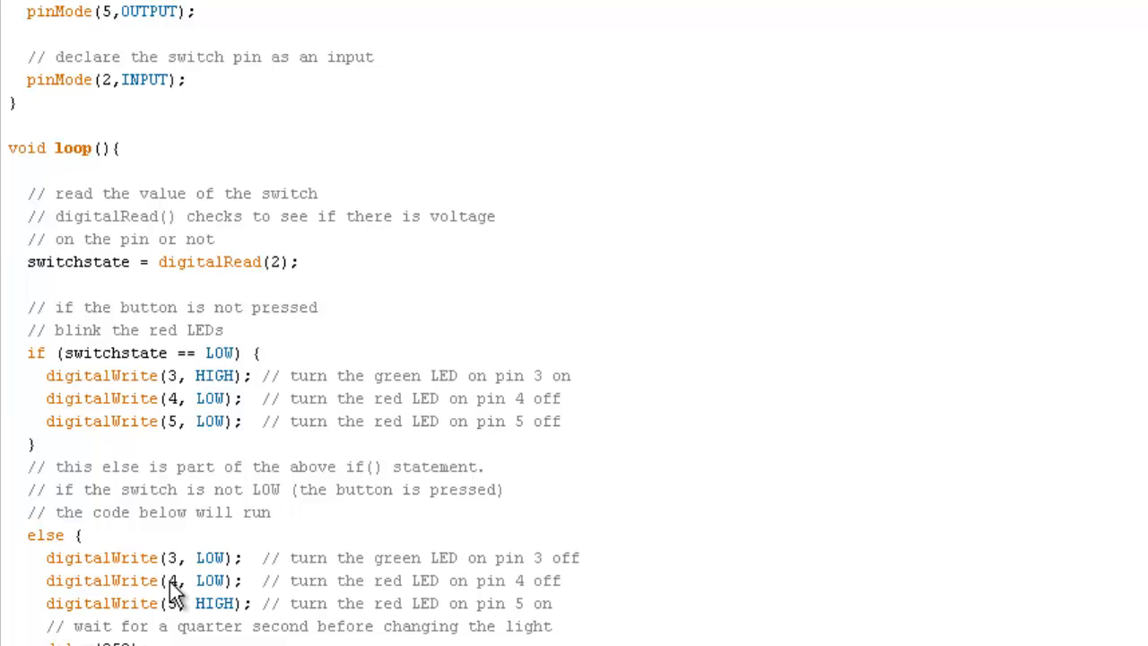
{"action": "scroll", "scroll_direction": "down", "scroll_amount": 3}
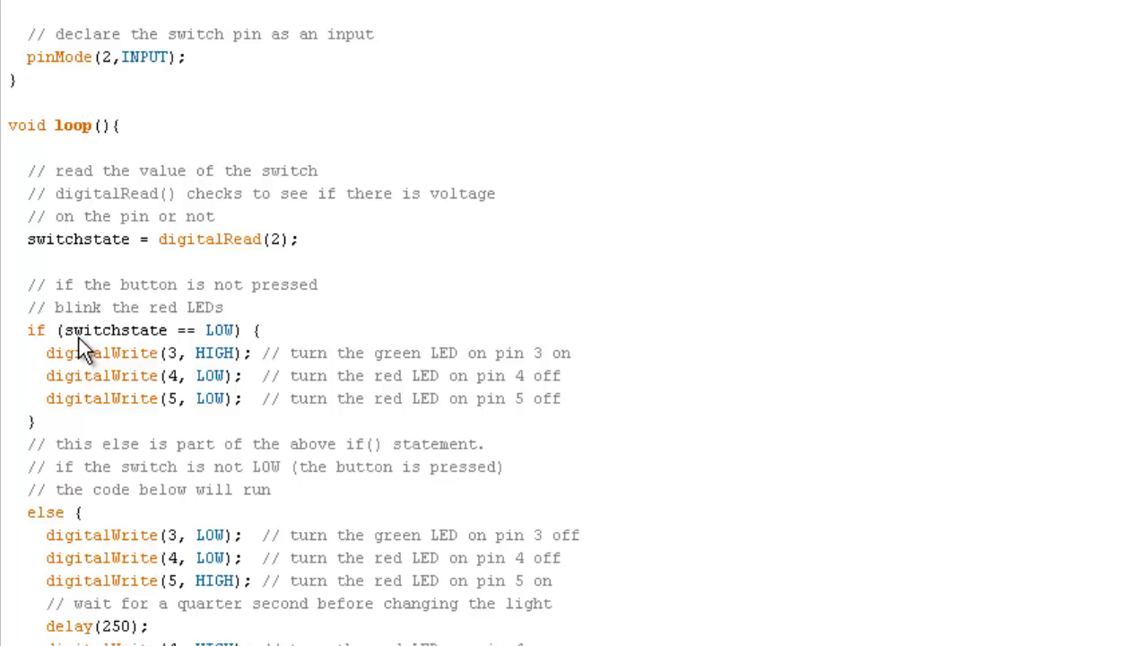
{"action": "mouse_move", "coordinate": [54, 560]}
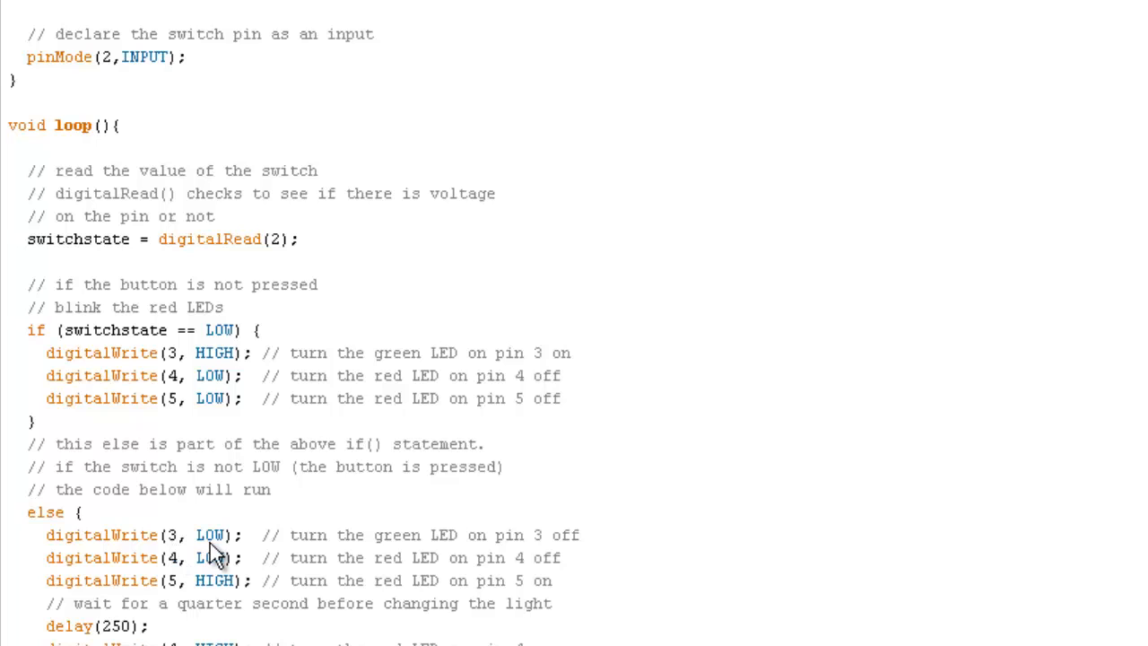
{"action": "mouse_move", "coordinate": [152, 578]}
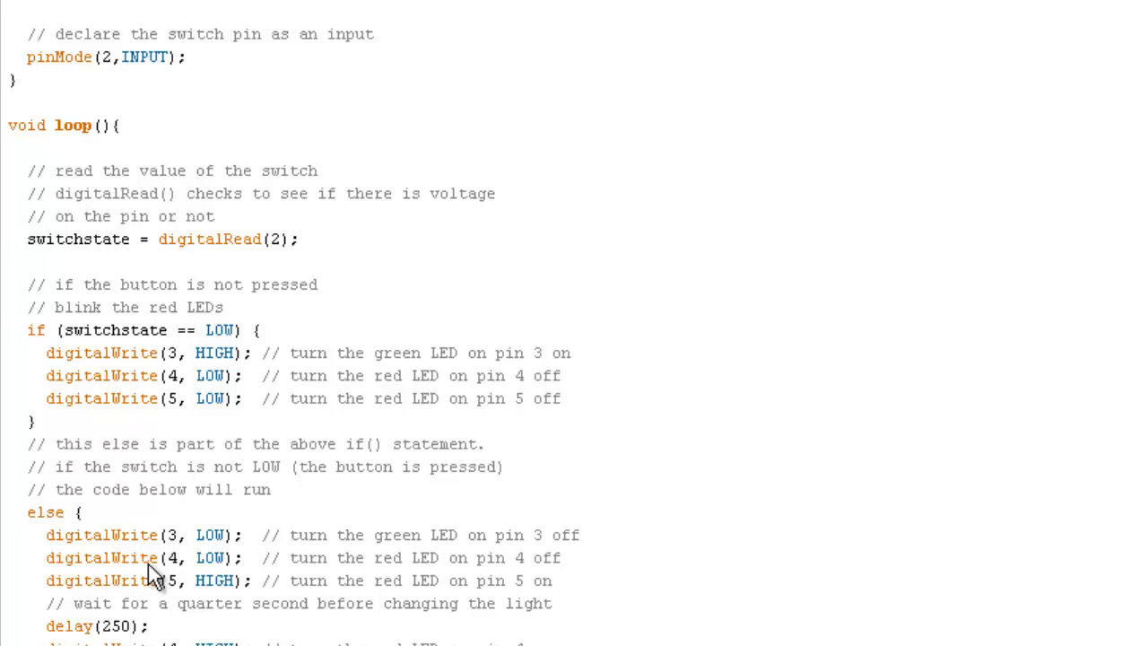
{"action": "mouse_move", "coordinate": [215, 578]}
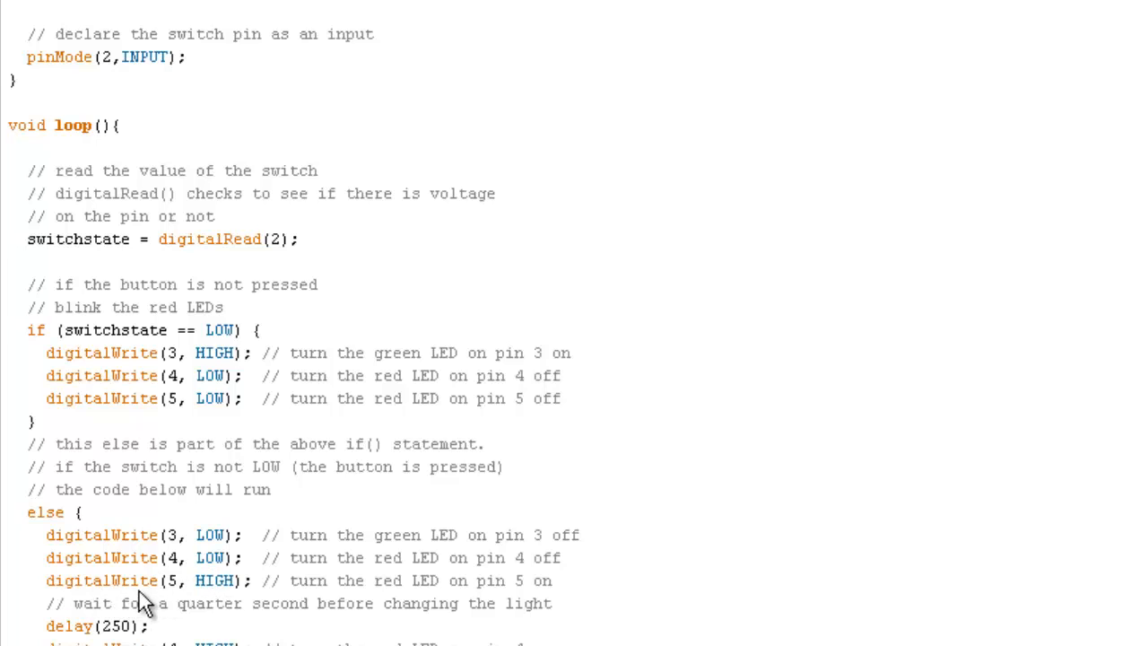
{"action": "mouse_move", "coordinate": [176, 602]}
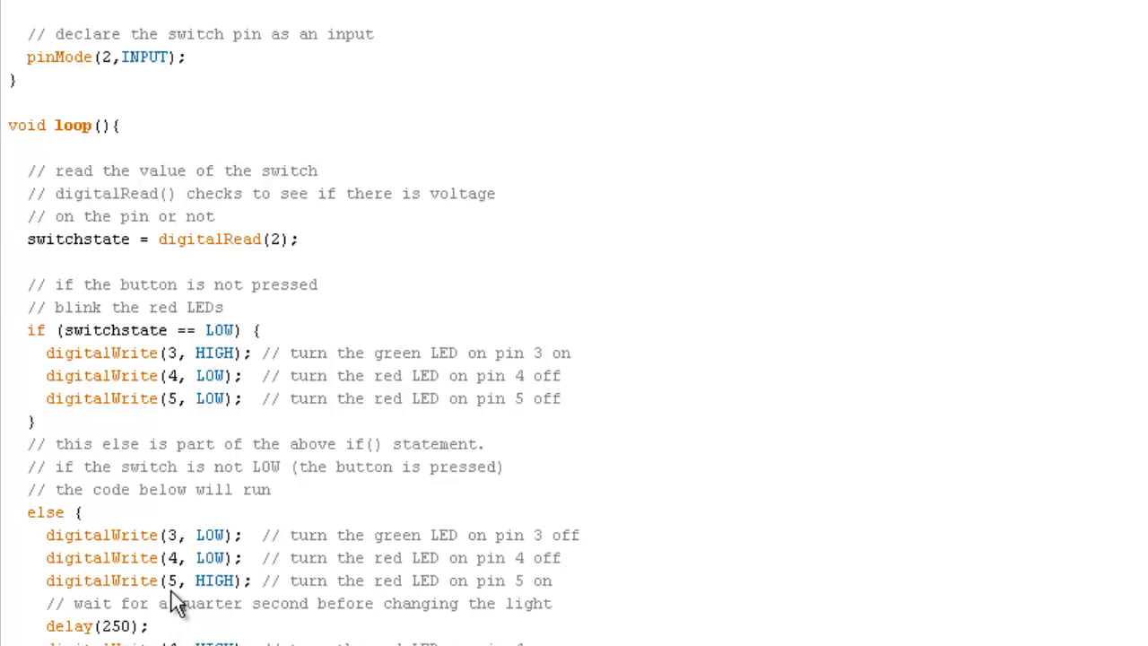
{"action": "mouse_move", "coordinate": [223, 603]}
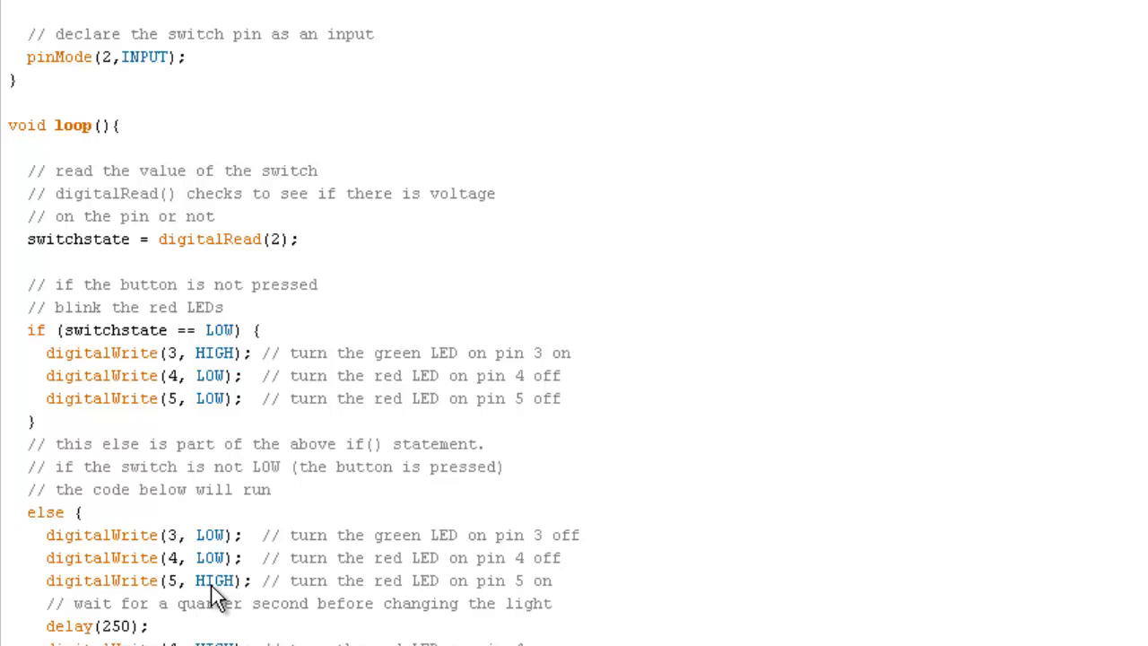
{"action": "mouse_move", "coordinate": [242, 628]}
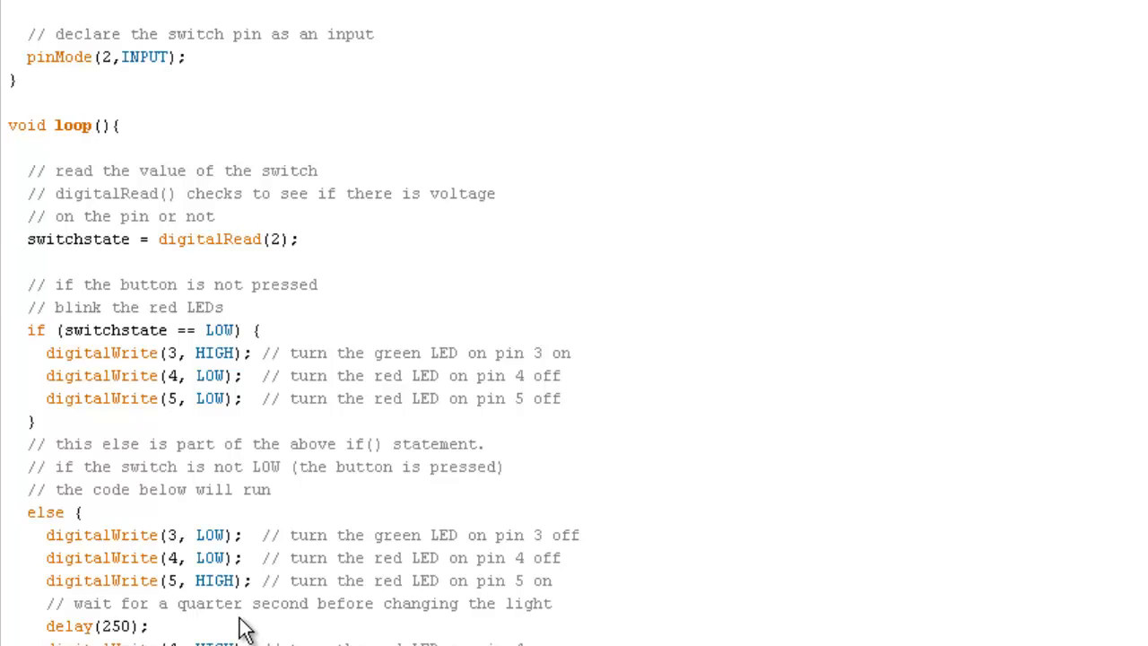
{"action": "mouse_move", "coordinate": [86, 637]}
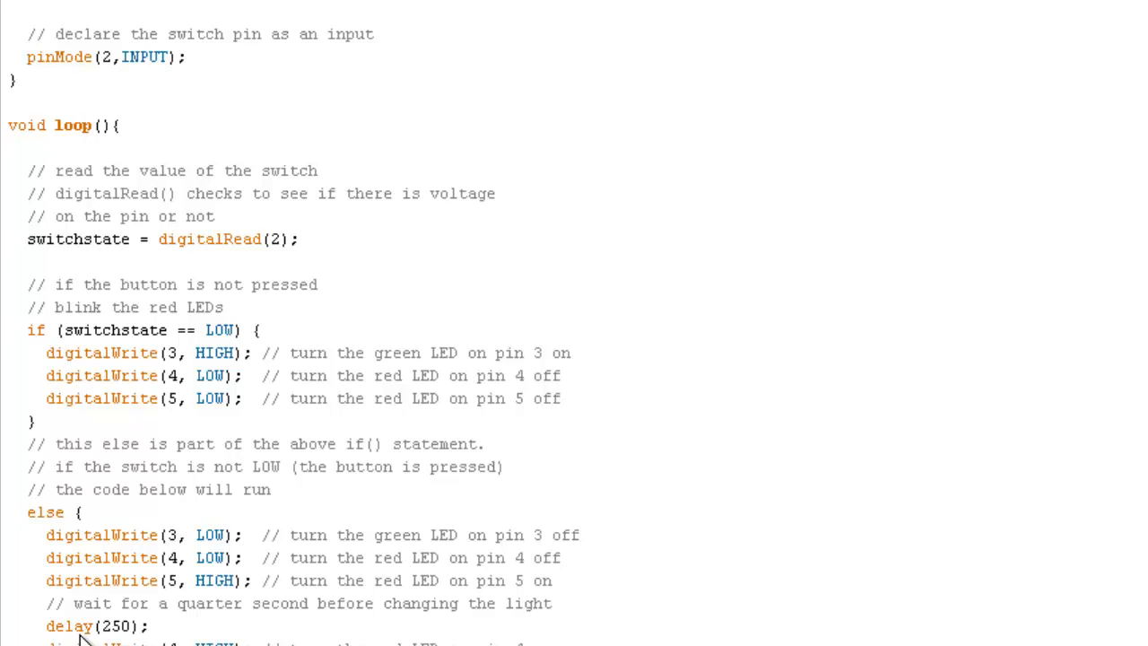
{"action": "scroll", "scroll_direction": "down", "scroll_amount": 3}
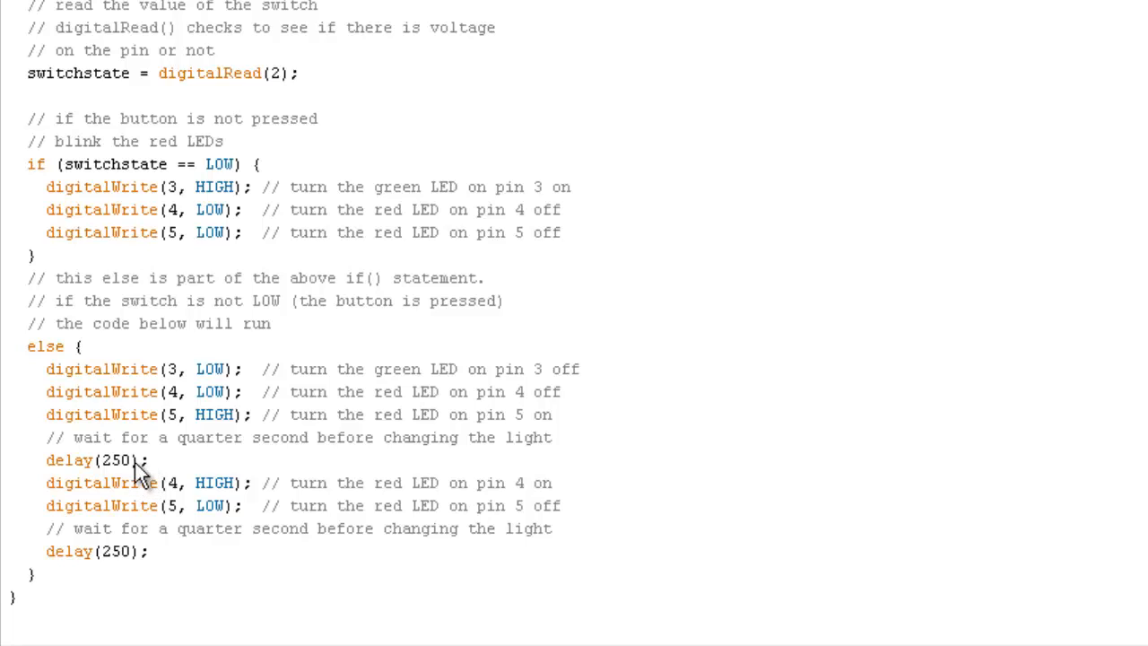
{"action": "mouse_move", "coordinate": [122, 485]}
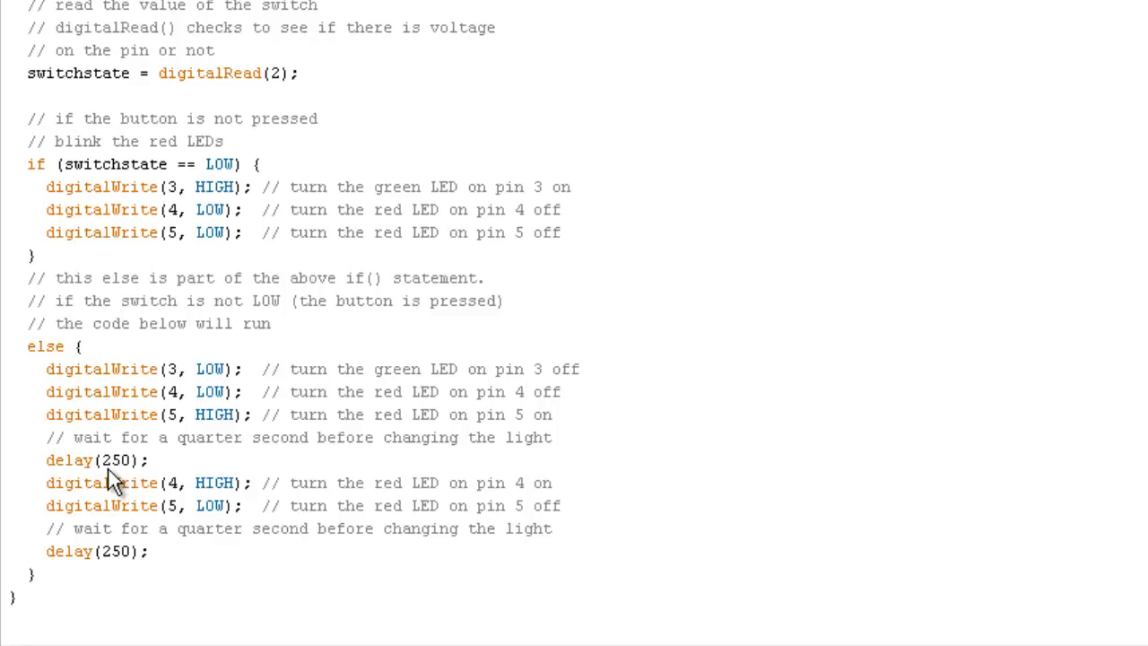
{"action": "mouse_move", "coordinate": [70, 503]}
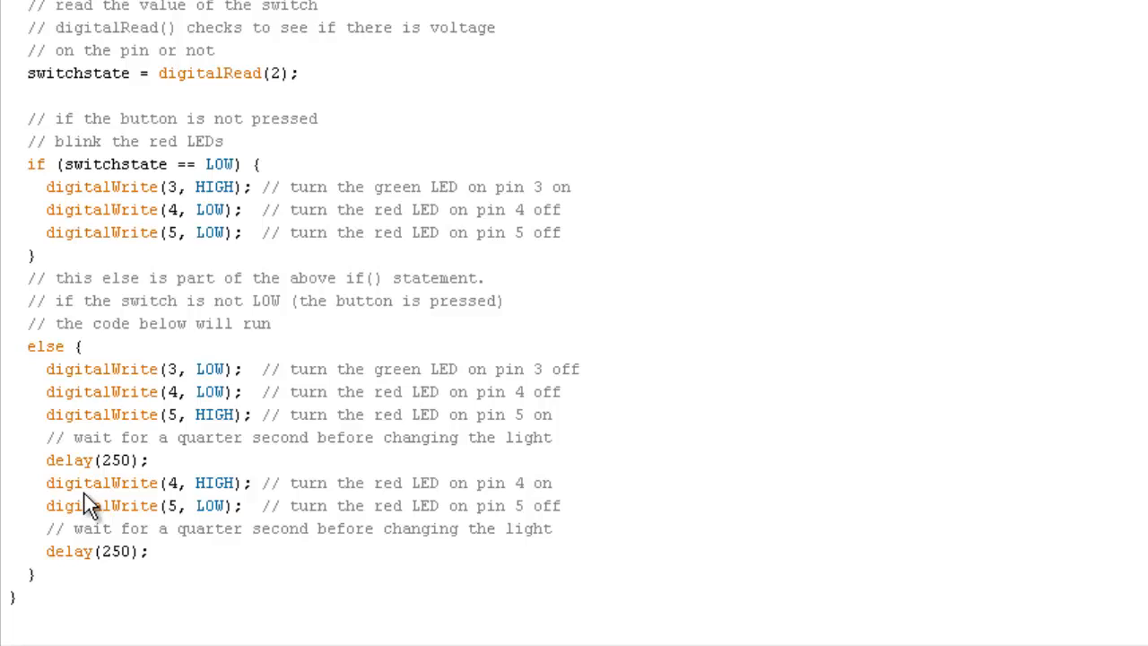
{"action": "mouse_move", "coordinate": [214, 518]}
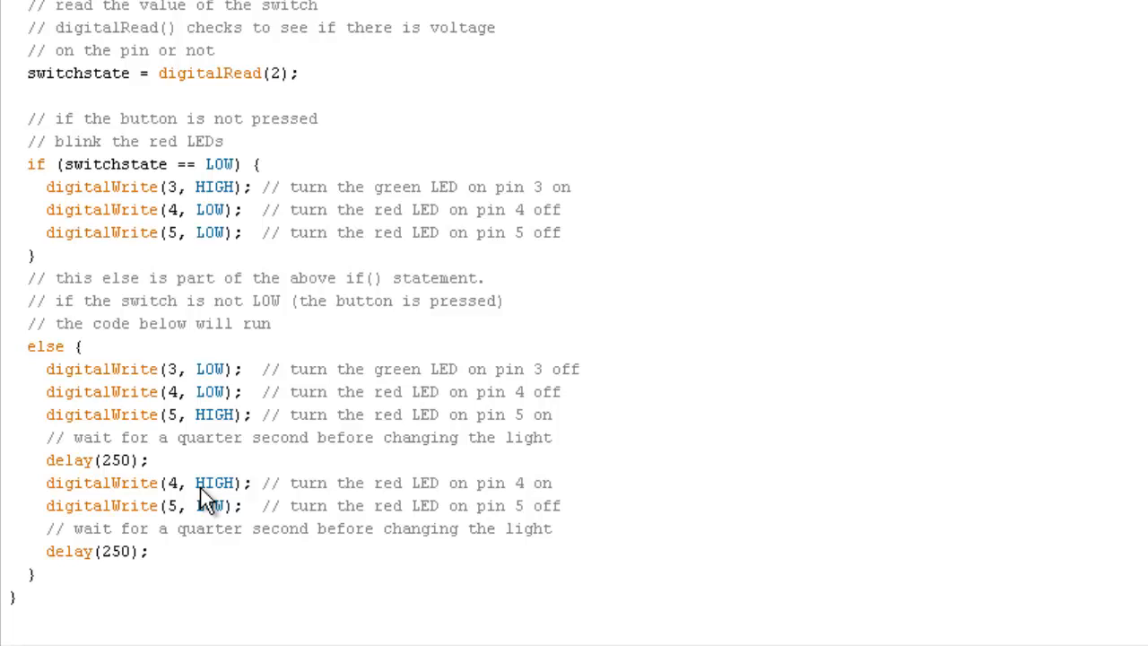
{"action": "mouse_move", "coordinate": [89, 574]}
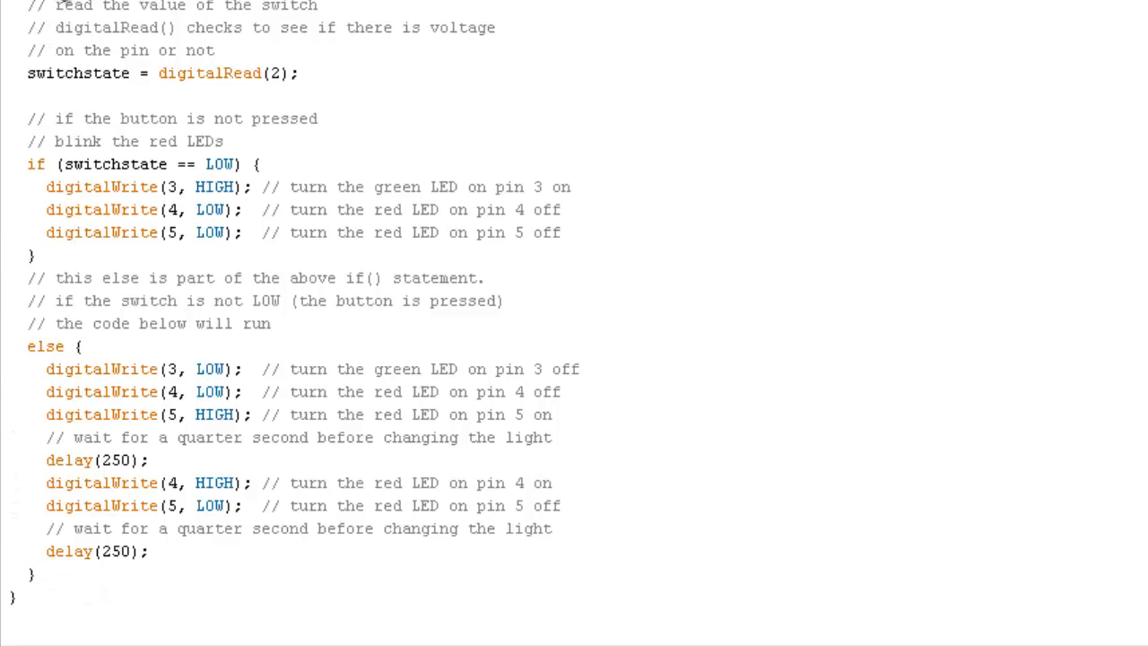
{"action": "mouse_move", "coordinate": [195, 15]}
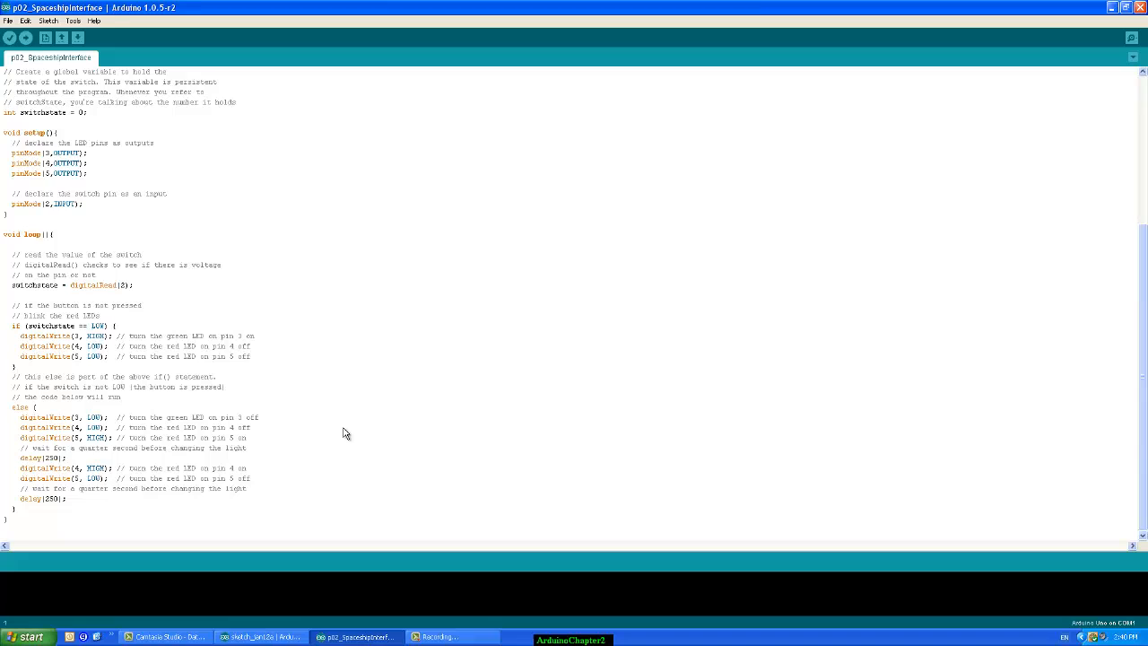
{"action": "mouse_move", "coordinate": [332, 431]}
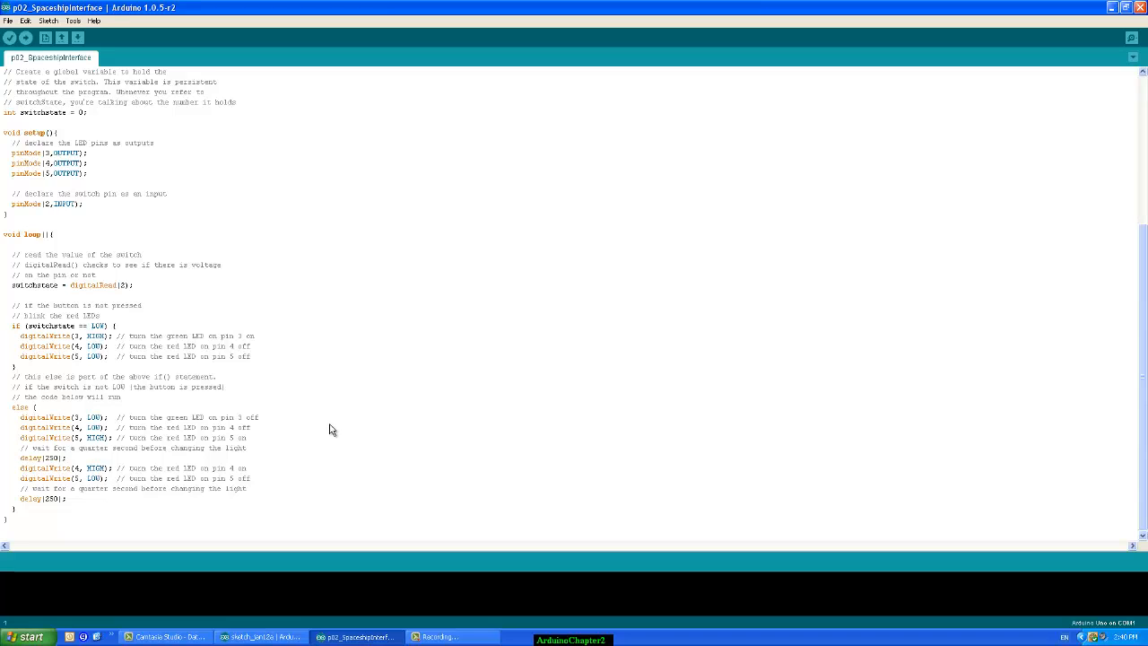
{"action": "mouse_move", "coordinate": [165, 244]}
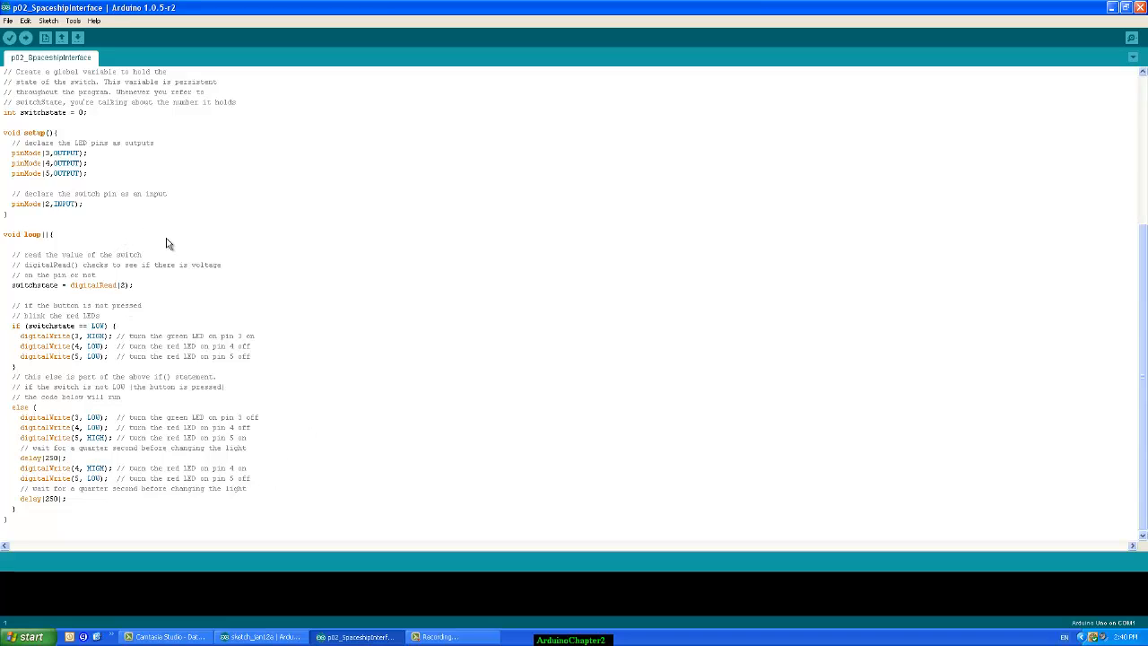
{"action": "mouse_move", "coordinate": [252, 312]}
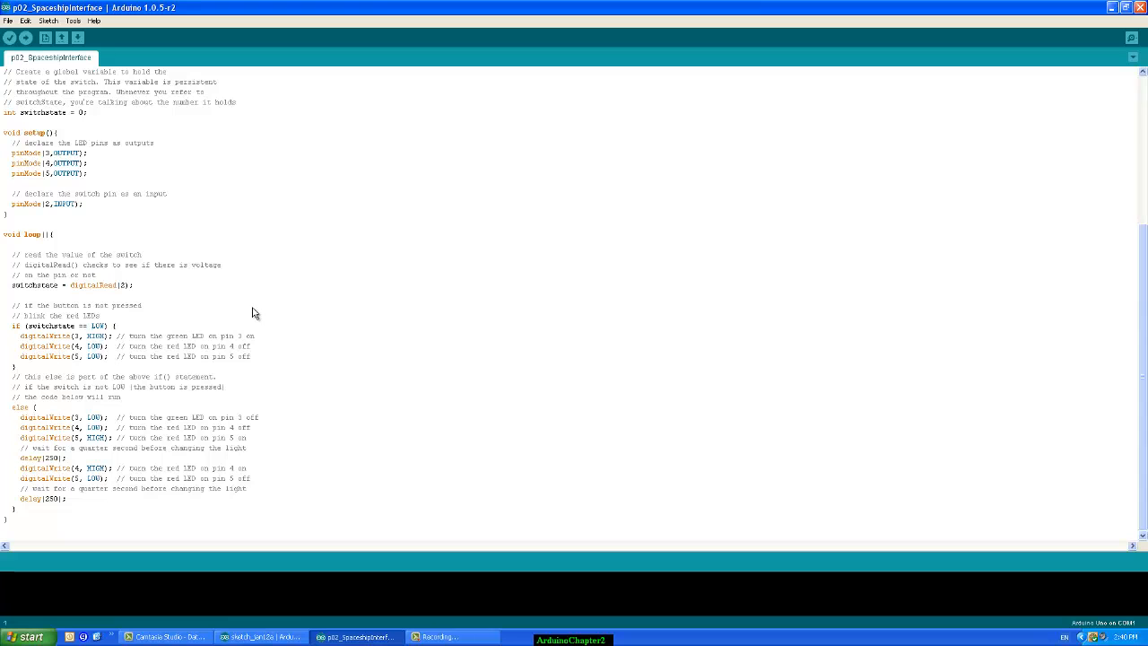
{"action": "mouse_move", "coordinate": [334, 399]}
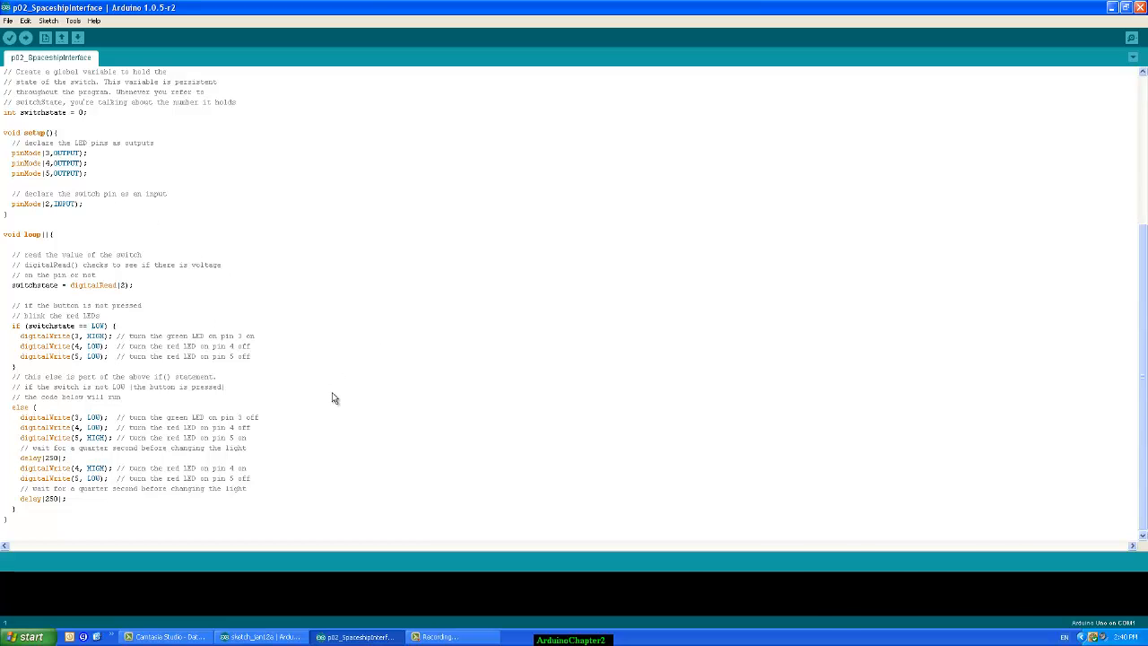